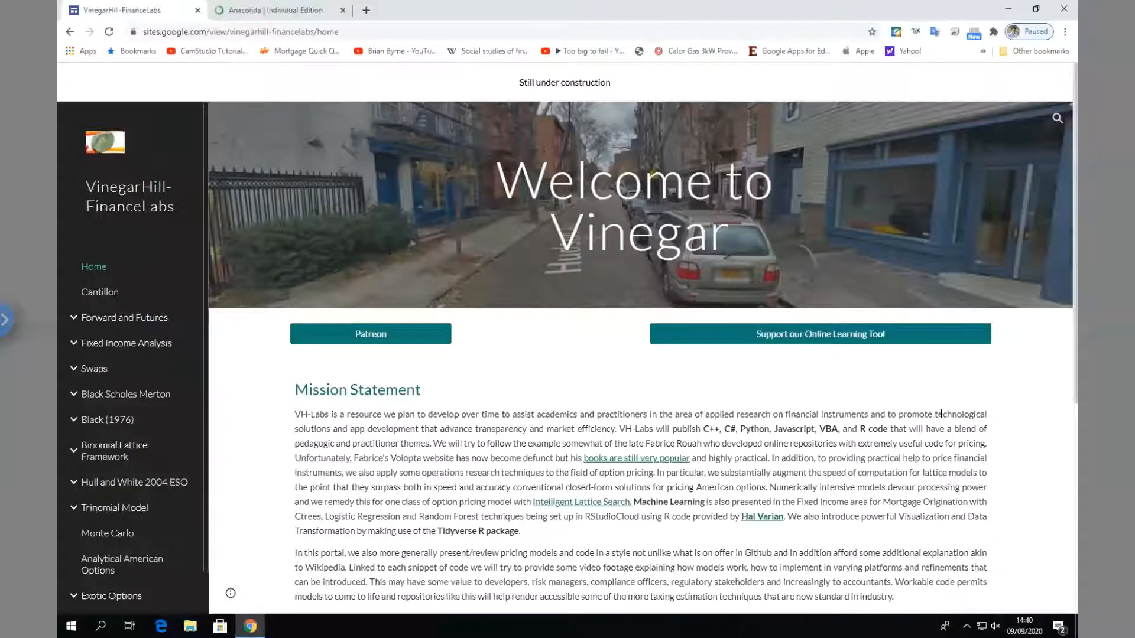
pyautogui.moveTo(584, 320)
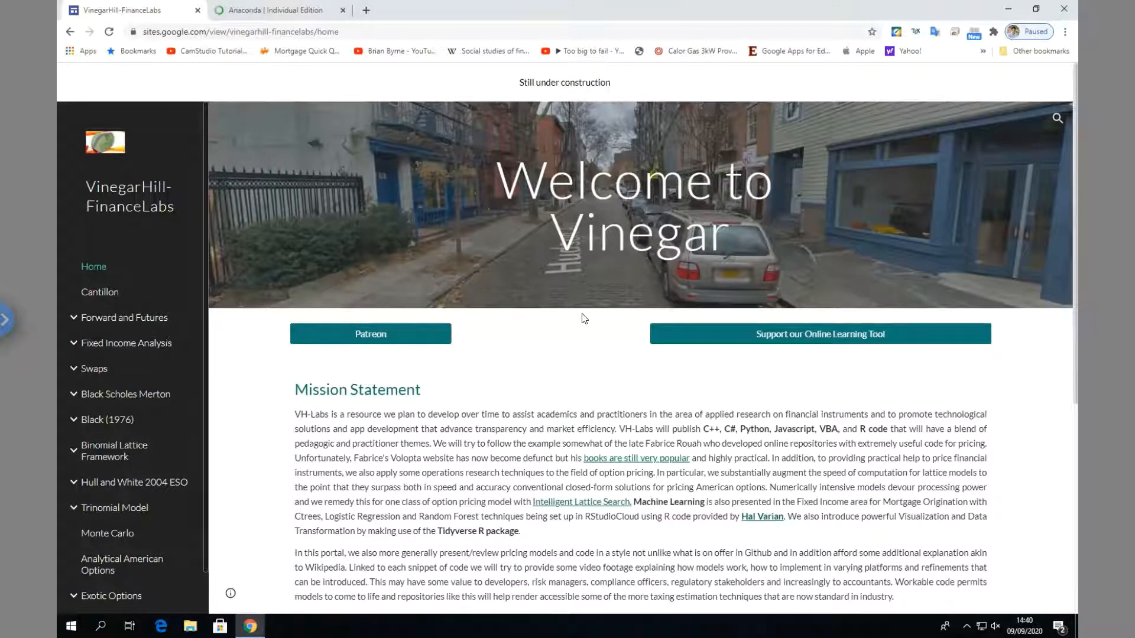
pyautogui.moveTo(345, 303)
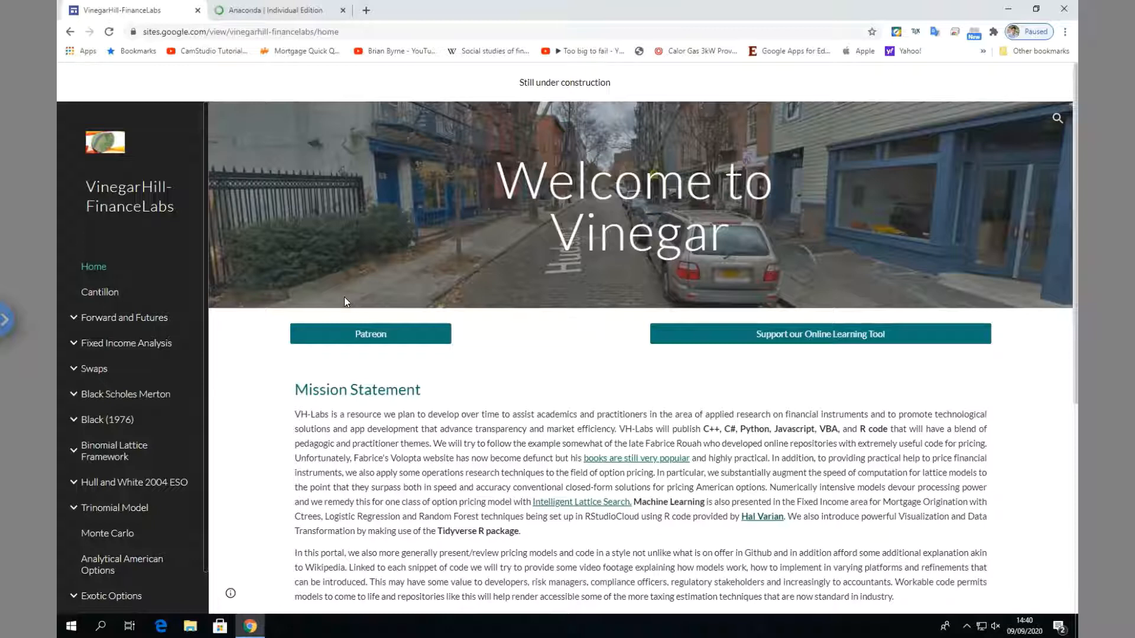
pyautogui.moveTo(262, 126)
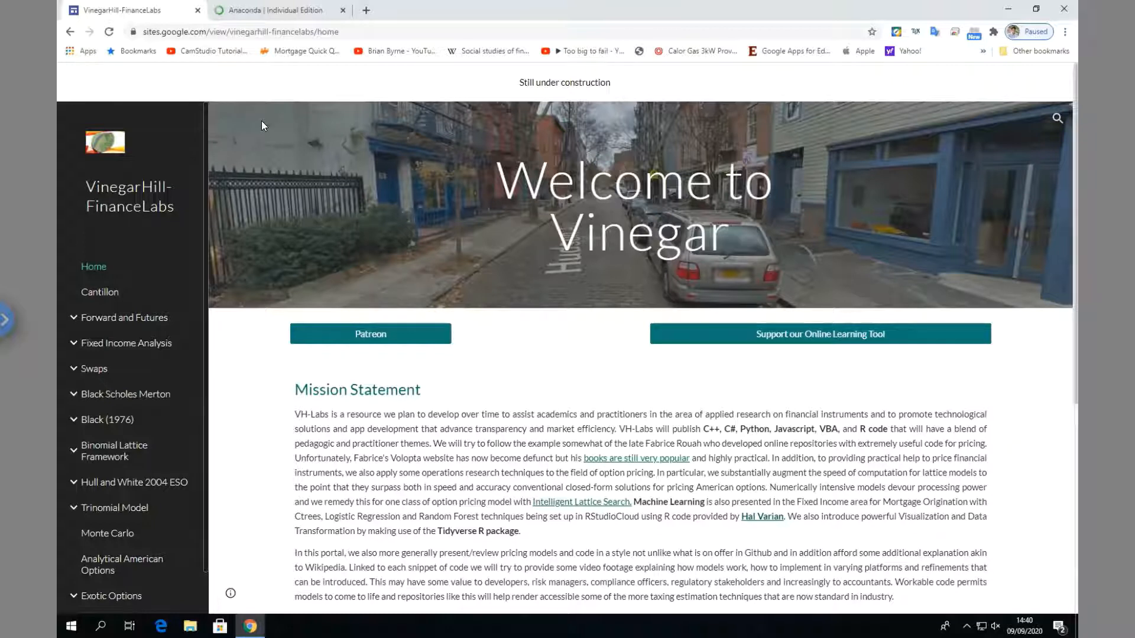
pyautogui.moveTo(262, 238)
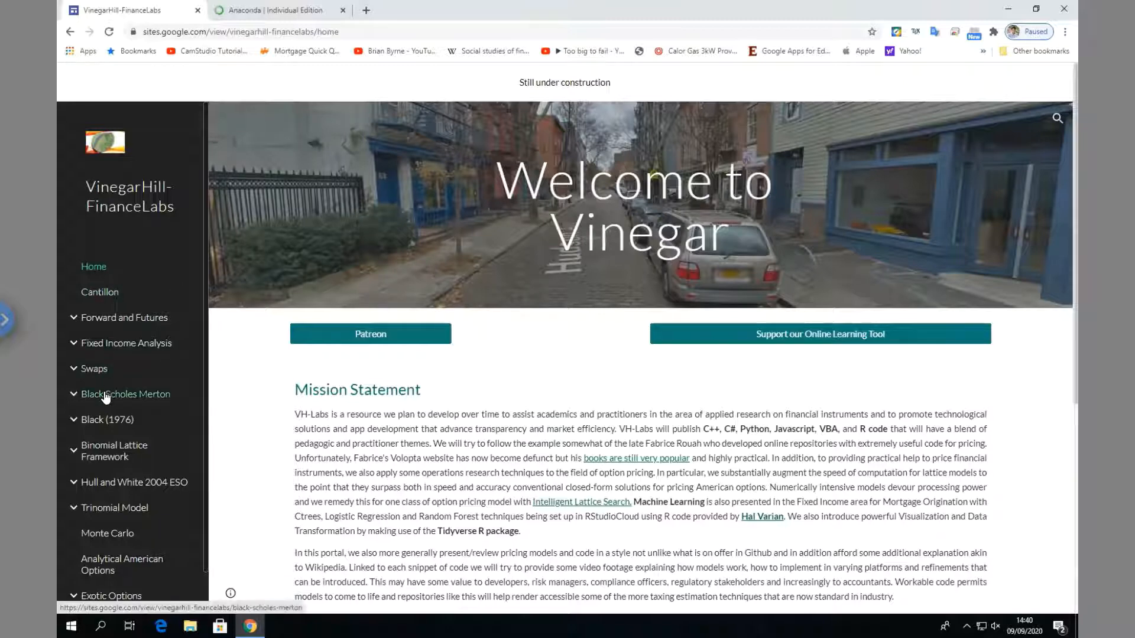
# Show the Black Scholes Merton page and scroll past the VBA code to Put Call Parity.
pyautogui.click(126, 395)
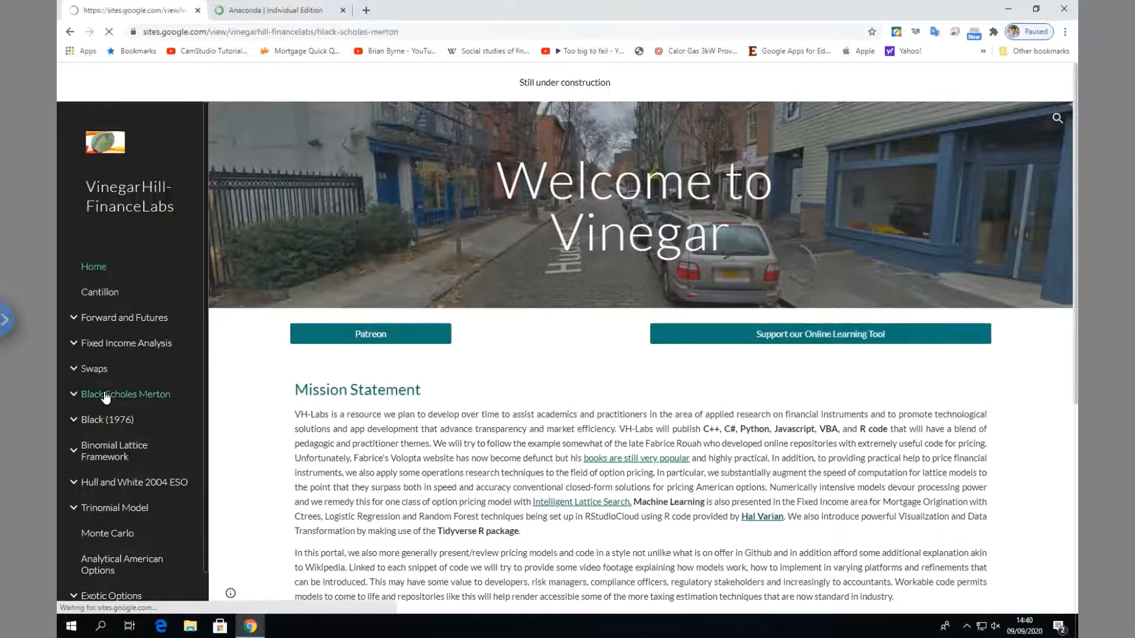
pyautogui.click(125, 395)
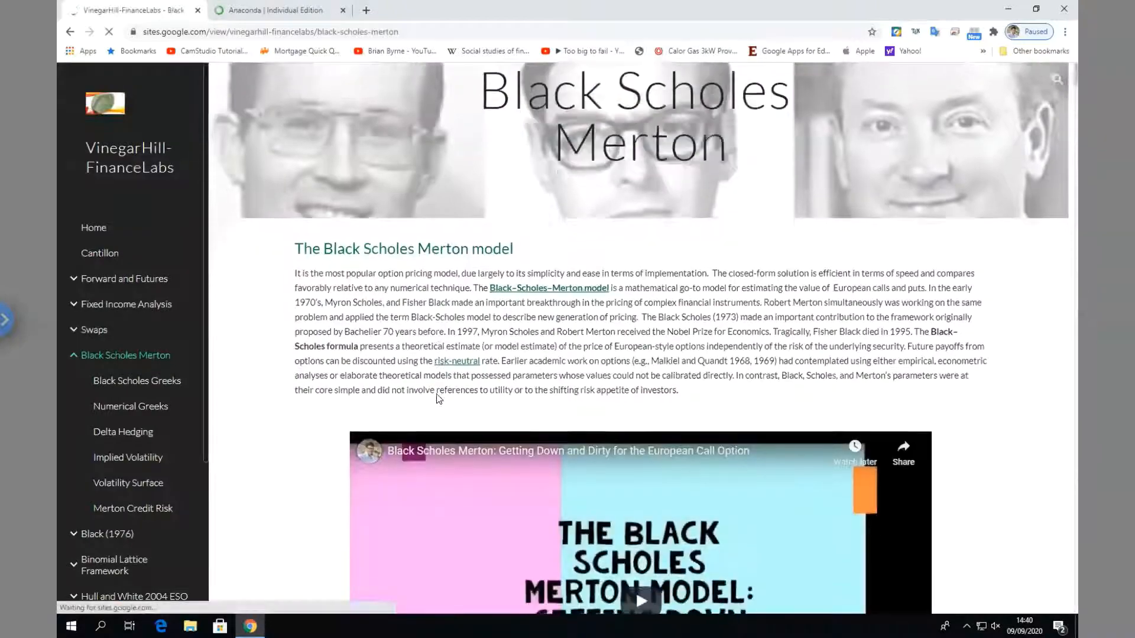
pyautogui.scroll(-3)
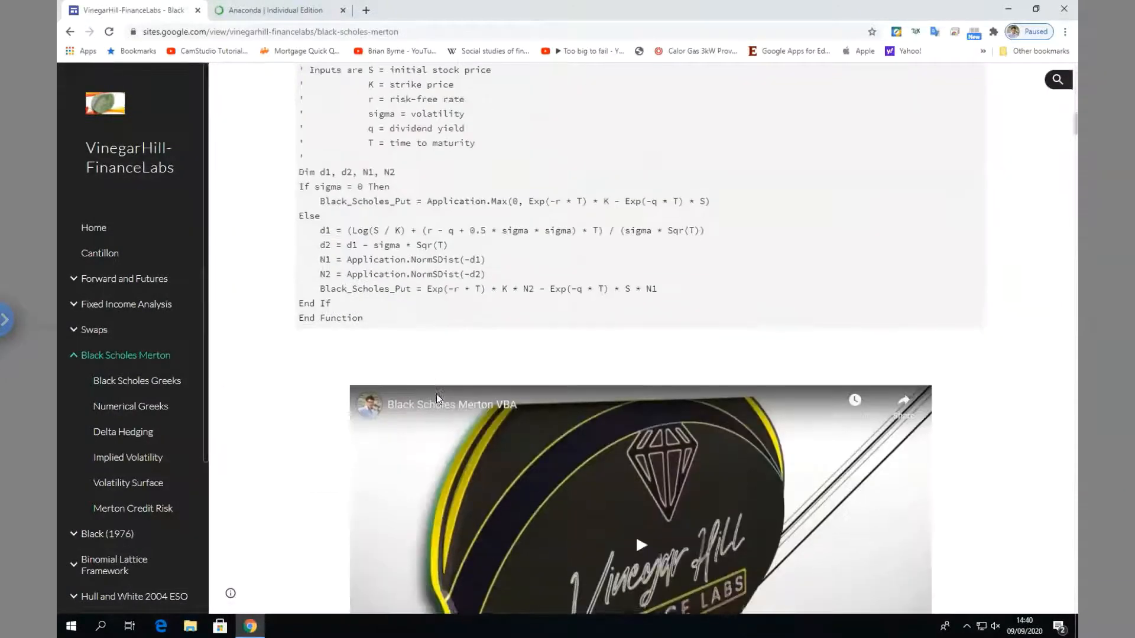
pyautogui.scroll(-3)
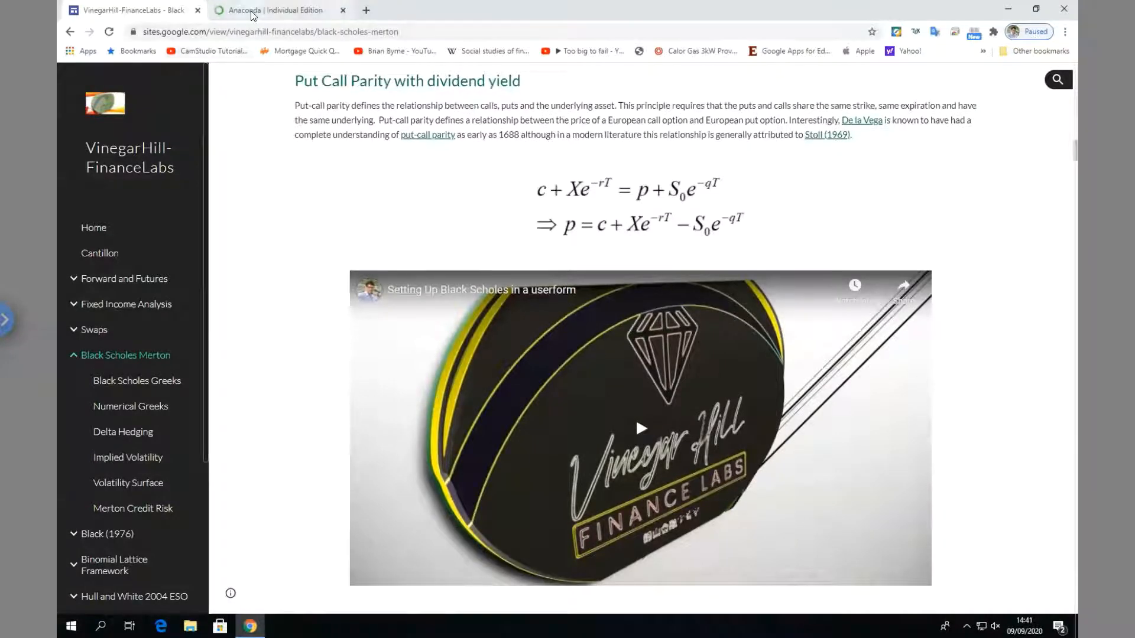
# Reach the Anaconda Individual Edition installers for Windows, macOS and Linux via Download.
pyautogui.click(273, 10)
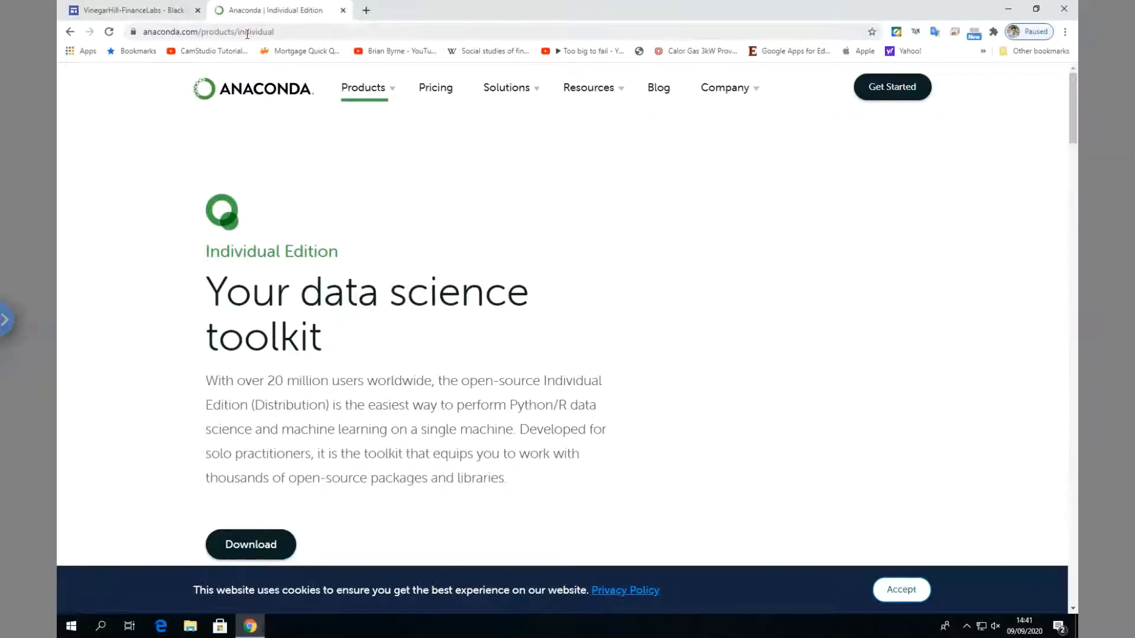
pyautogui.click(364, 88)
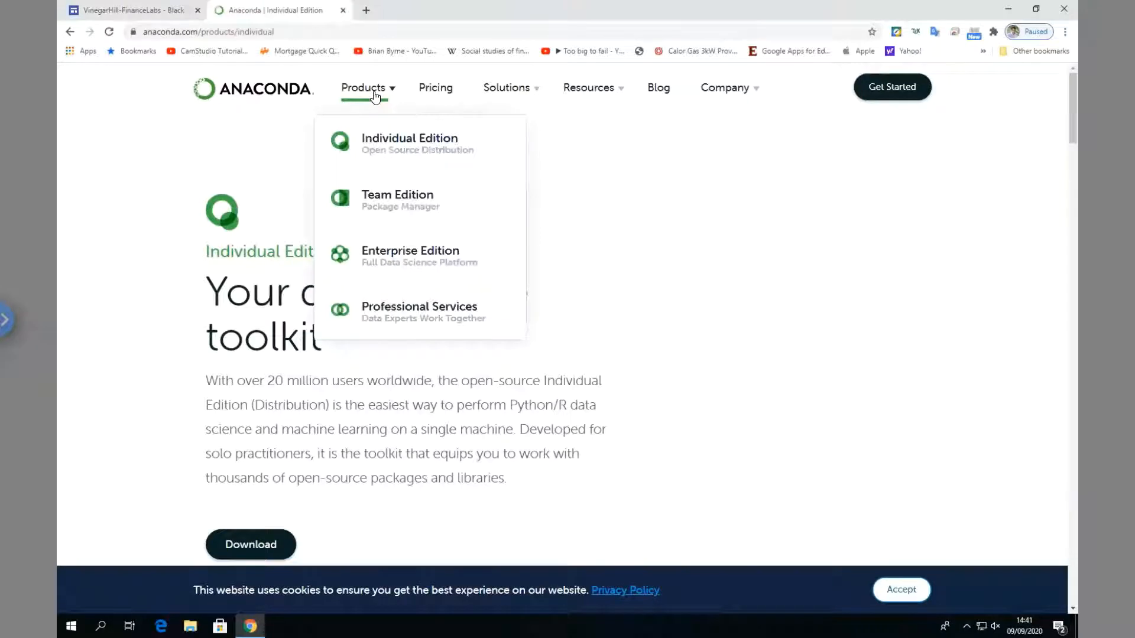
pyautogui.moveTo(392, 147)
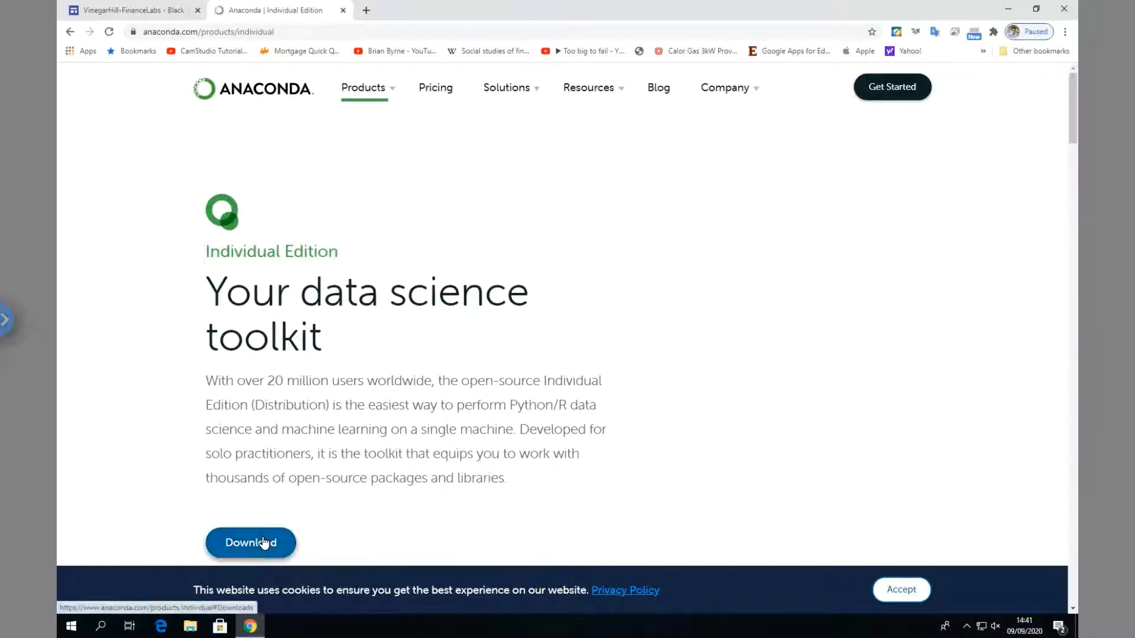
pyautogui.scroll(-3)
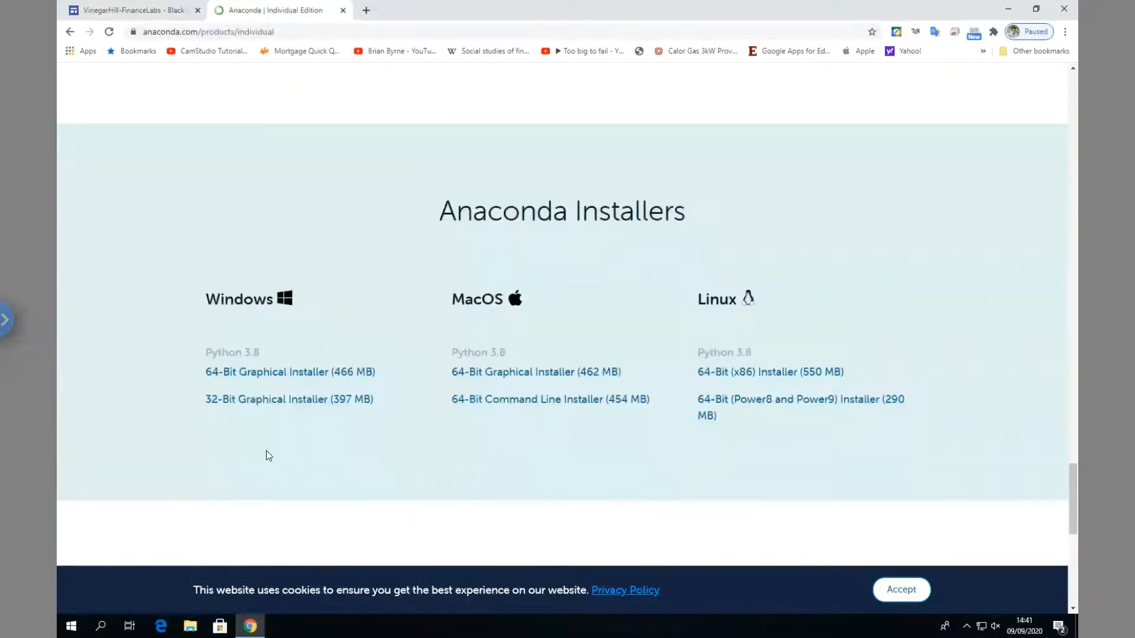
pyautogui.moveTo(265, 377)
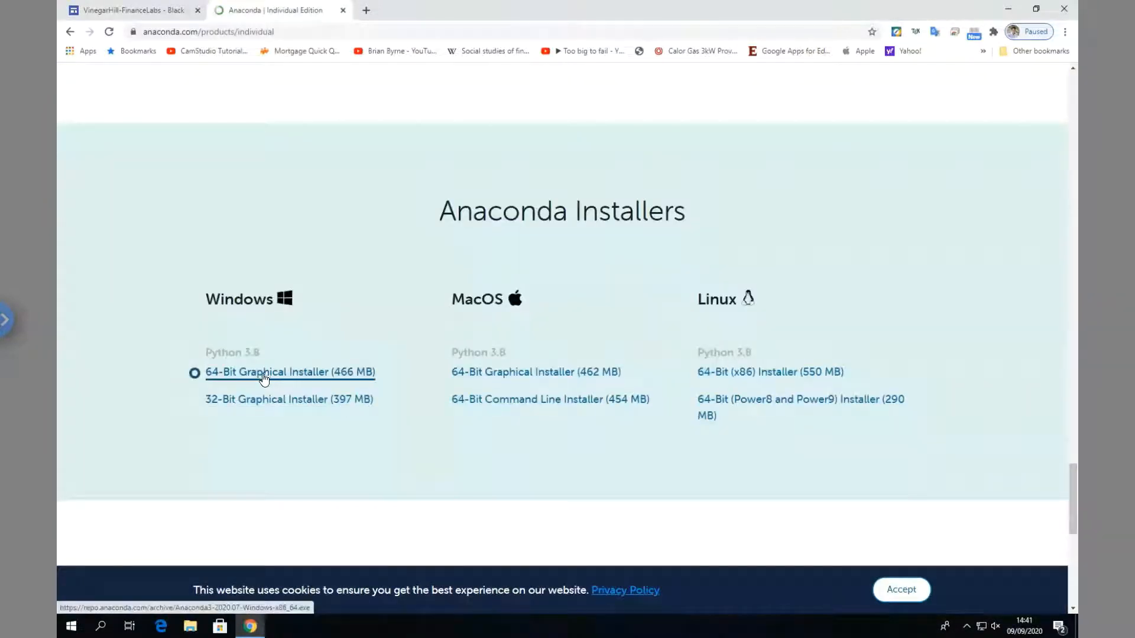
pyautogui.moveTo(570, 325)
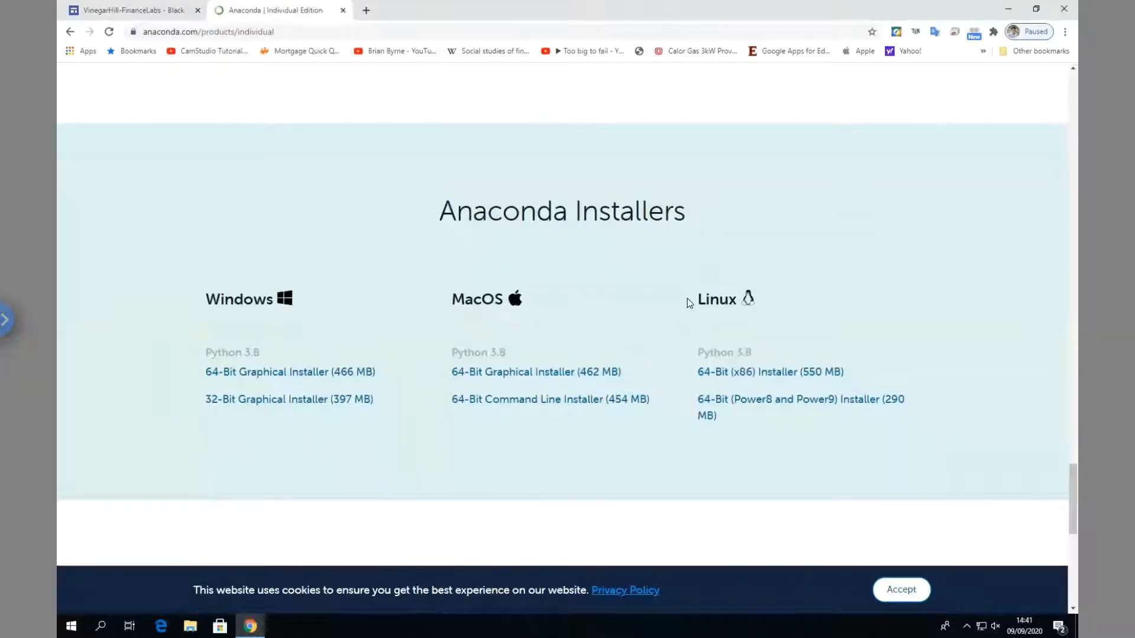
pyautogui.moveTo(676, 310)
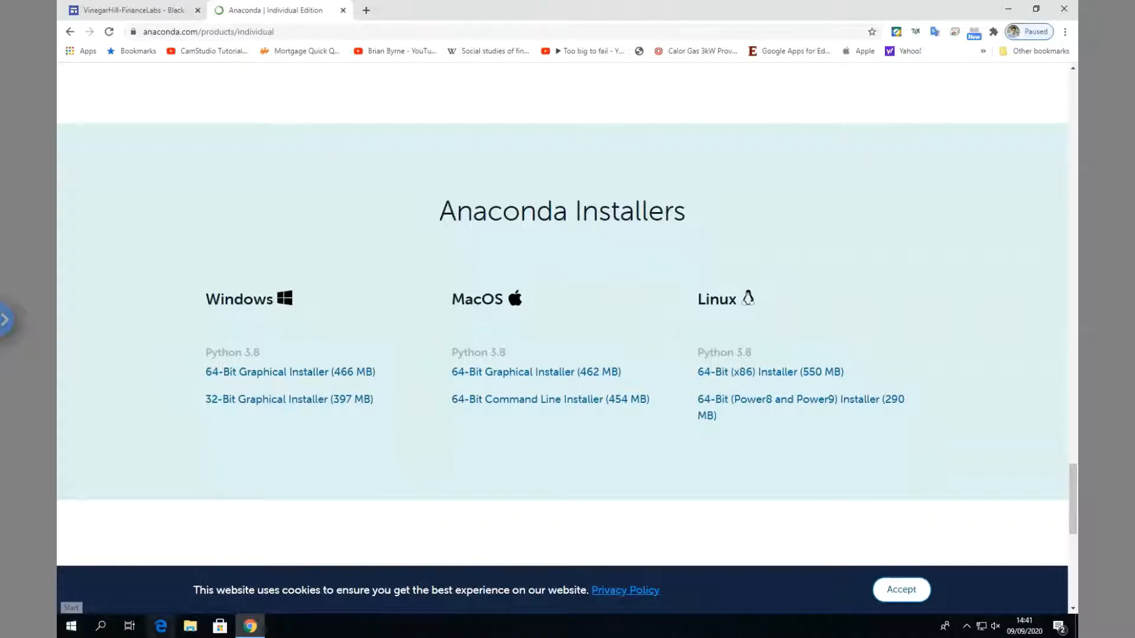
# View This PC's system properties to confirm a 64-bit operating system.
pyautogui.click(189, 626)
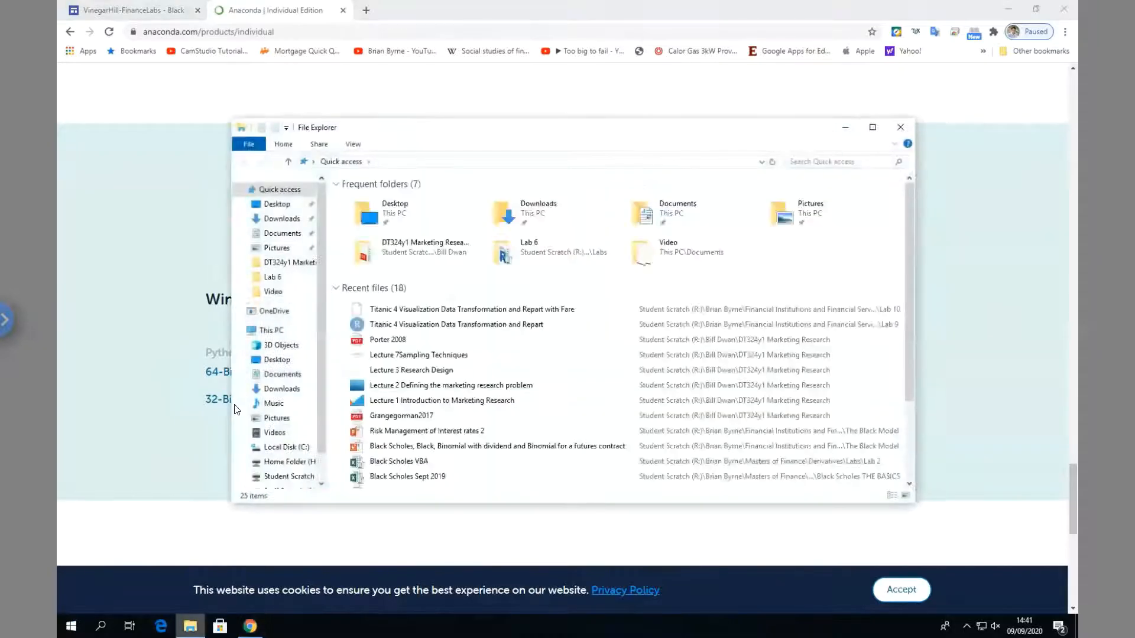
pyautogui.click(271, 331)
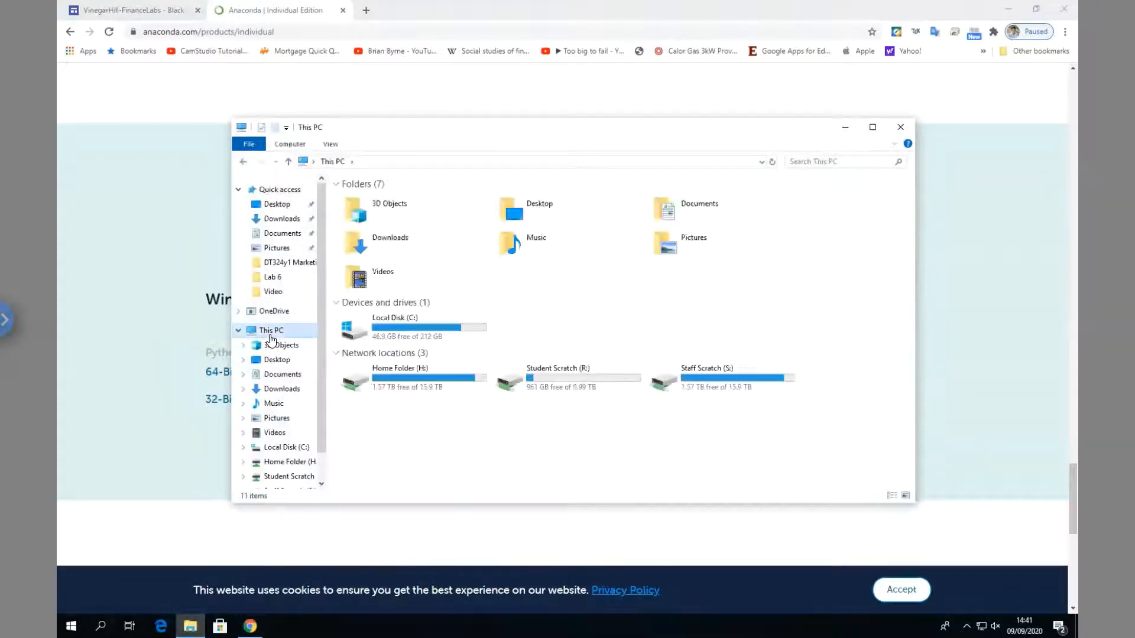
pyautogui.rightClick(271, 331)
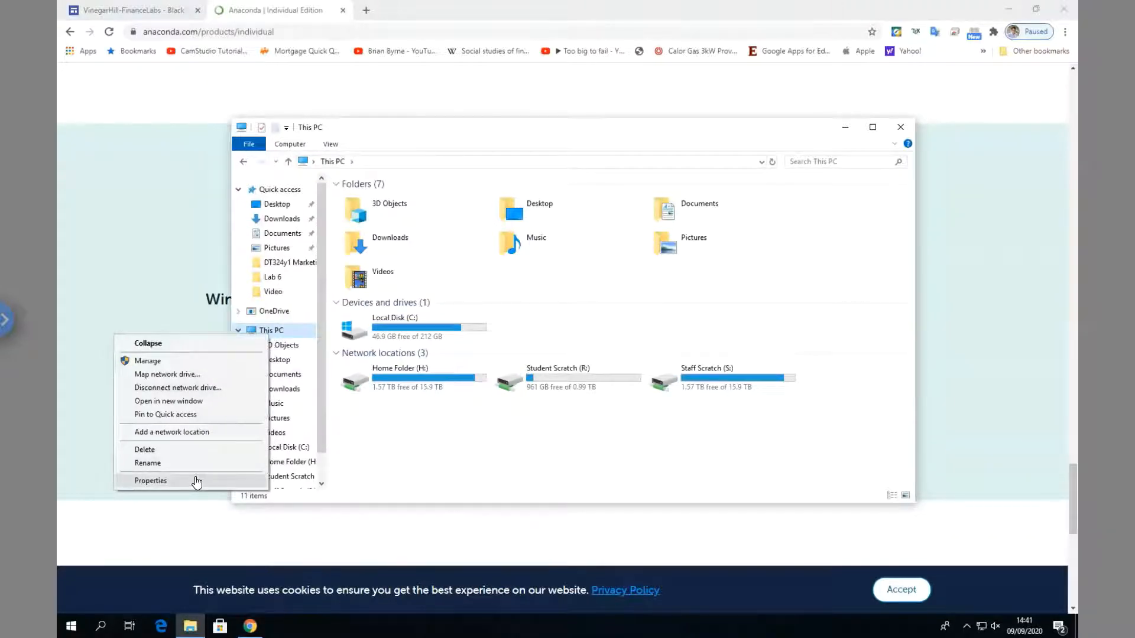
pyautogui.click(151, 480)
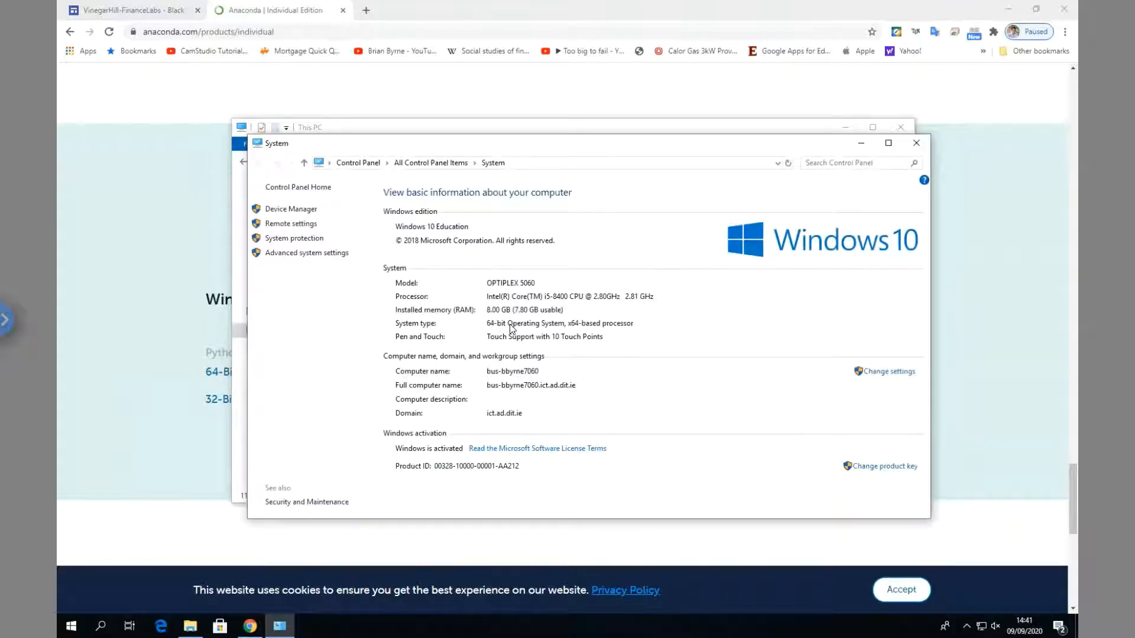
pyautogui.moveTo(452, 328)
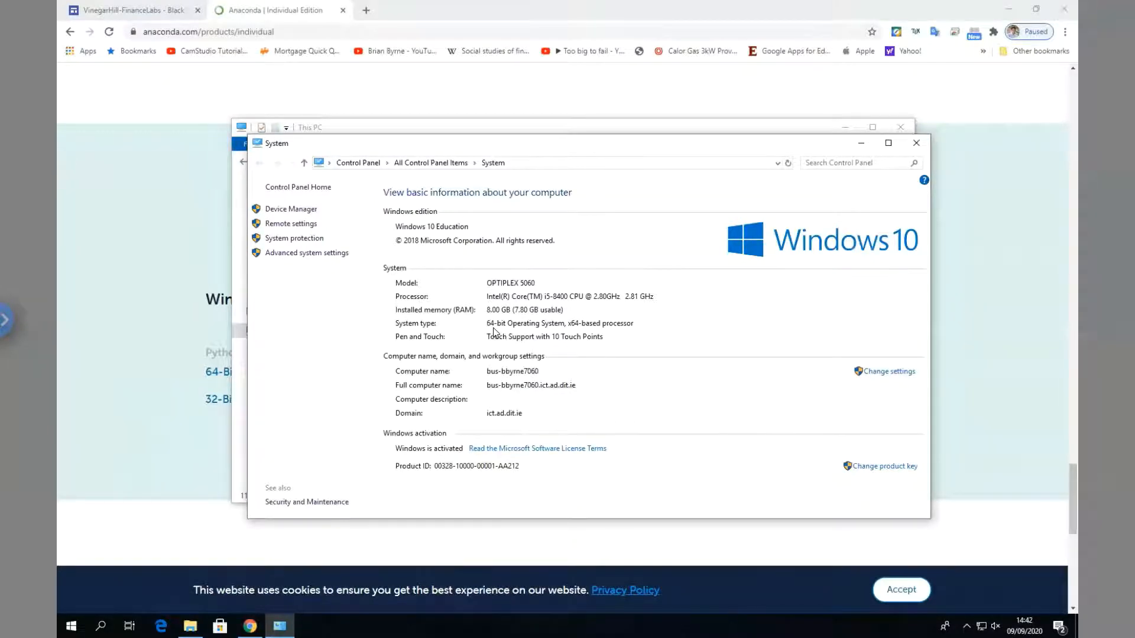
pyautogui.moveTo(916, 143)
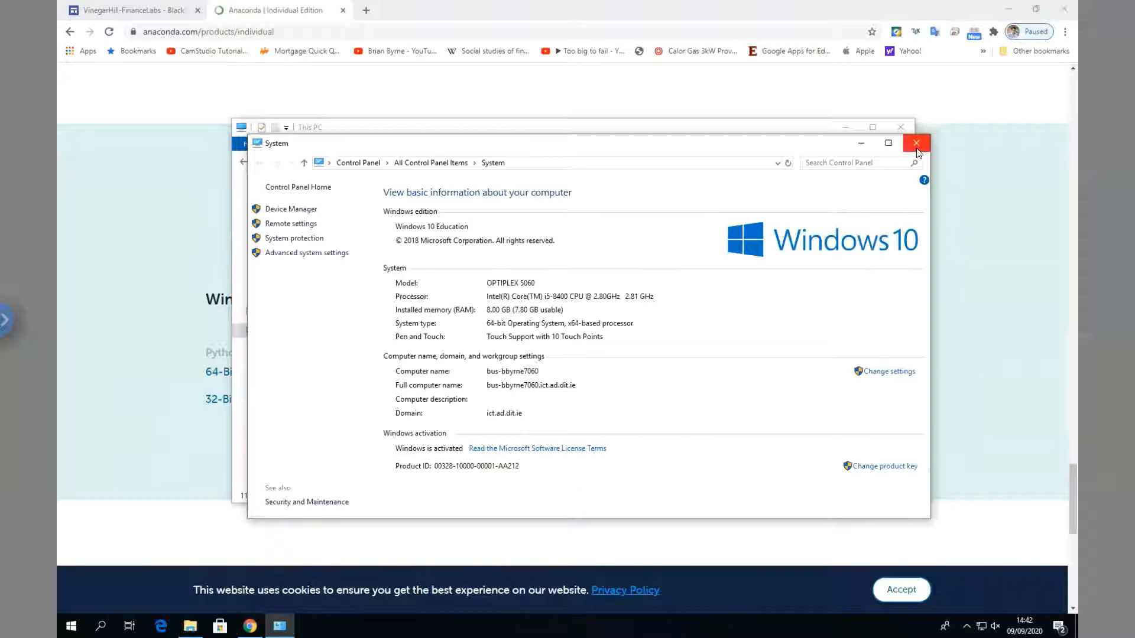
# Close the System window and download the 64-Bit Graphical Installer (466 MB) for Windows.
pyautogui.click(917, 143)
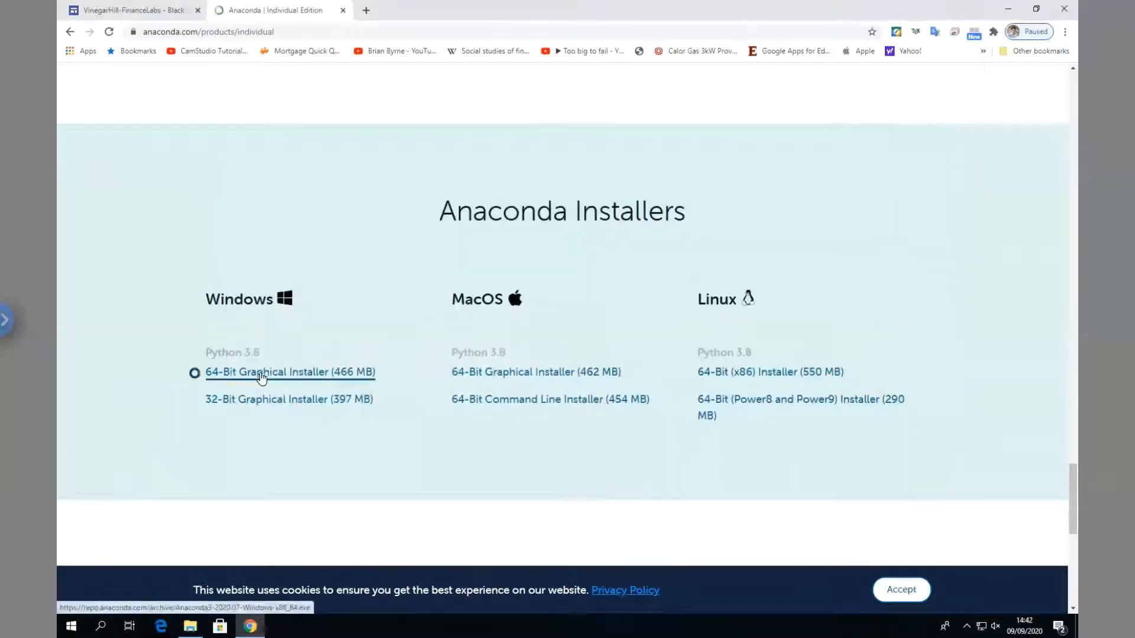
pyautogui.click(263, 371)
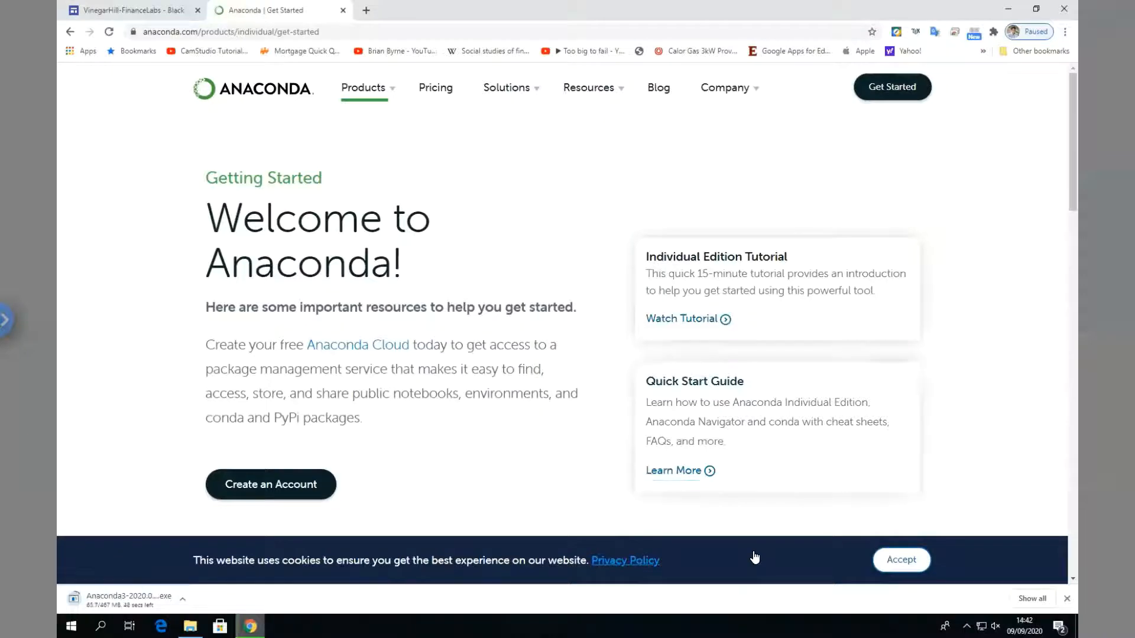
pyautogui.moveTo(918, 406)
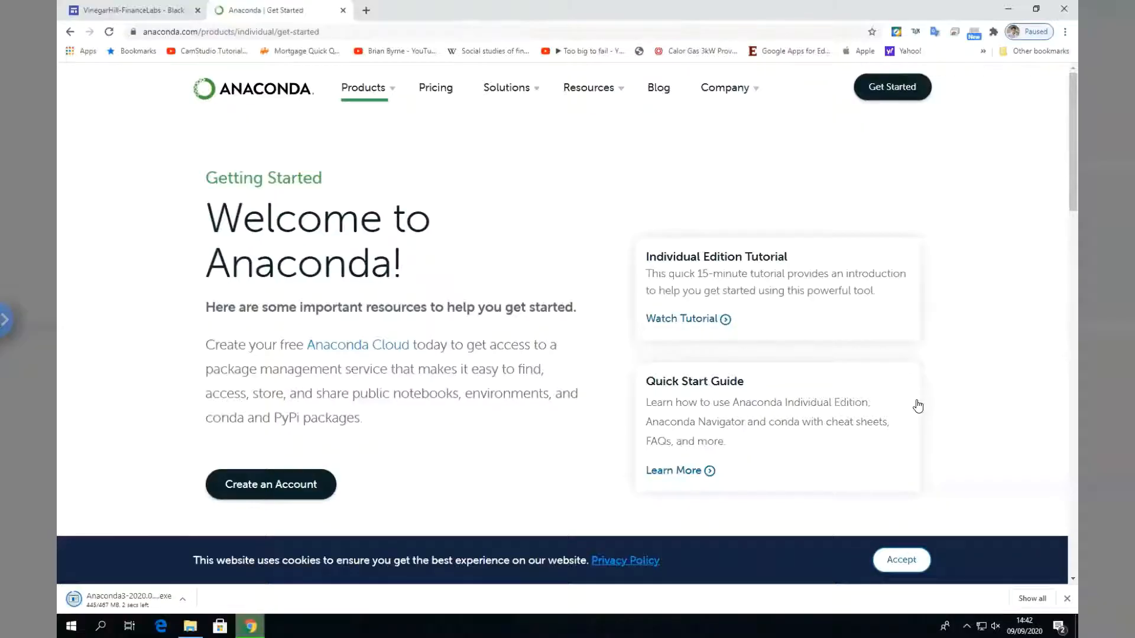
pyautogui.moveTo(98, 604)
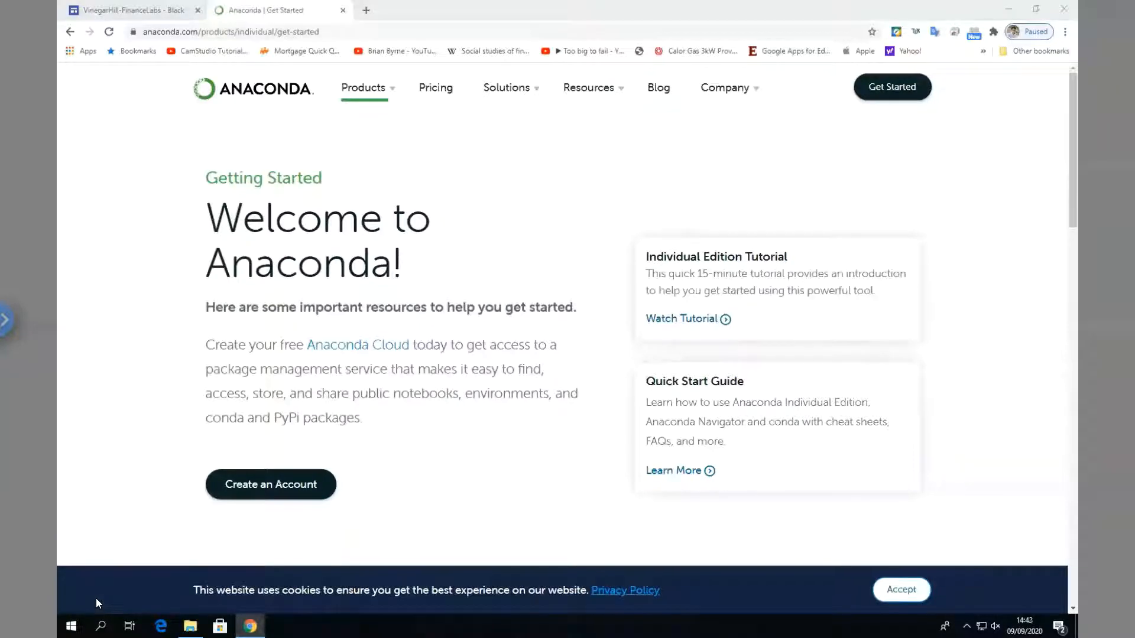
pyautogui.moveTo(758, 586)
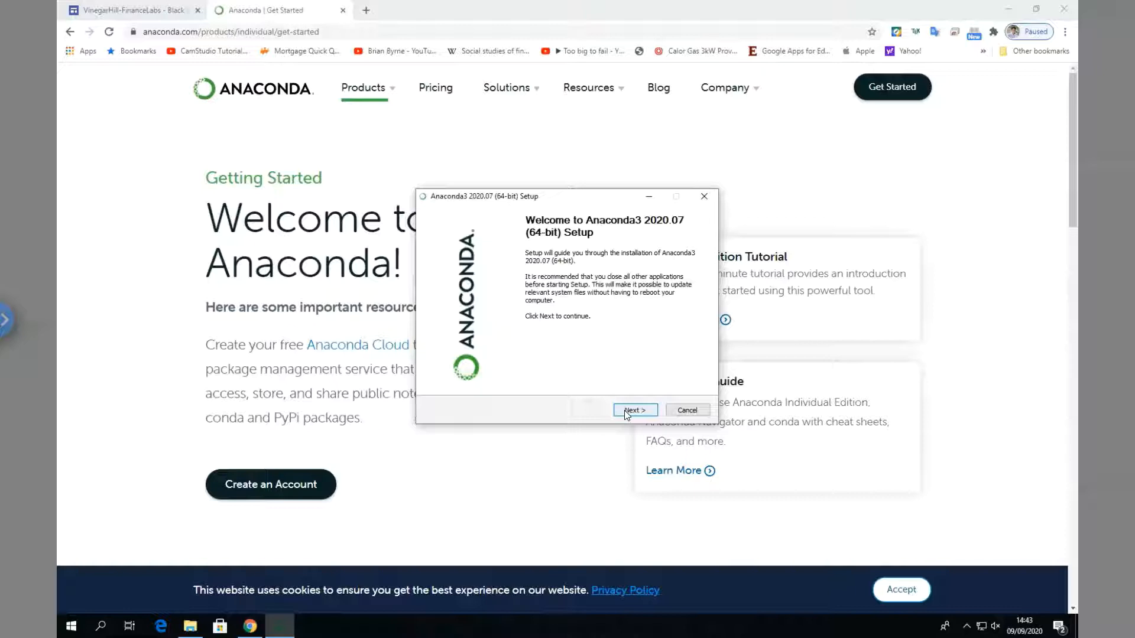
# Pass the setup welcome screen, scroll through the licence and agree to it.
pyautogui.click(635, 410)
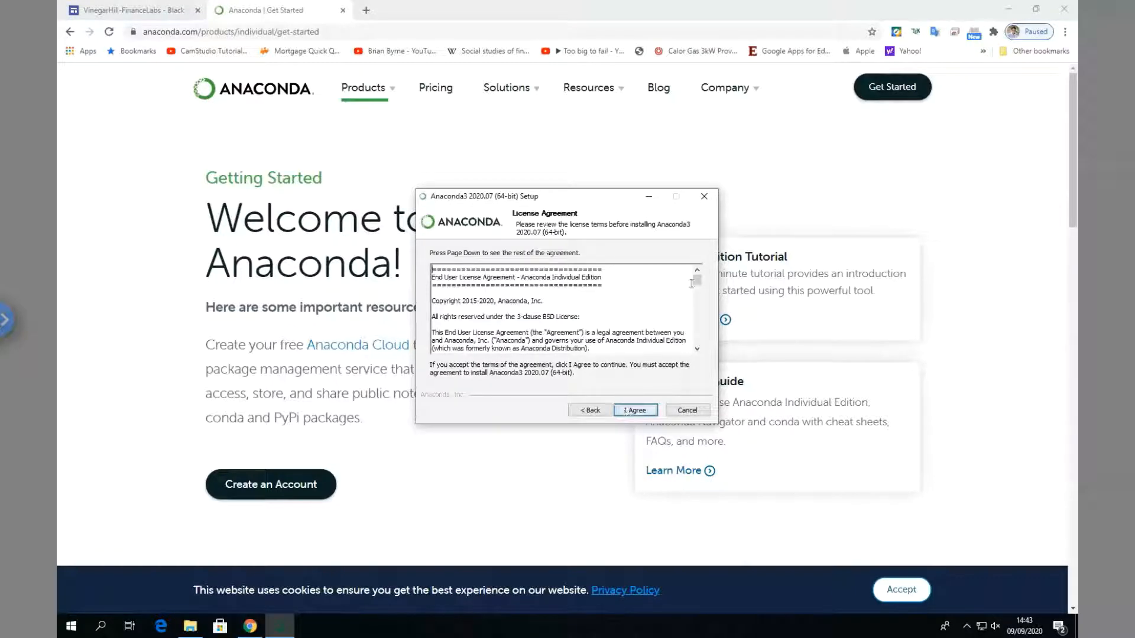
pyautogui.moveTo(691, 284); pyautogui.dragTo(695, 315)
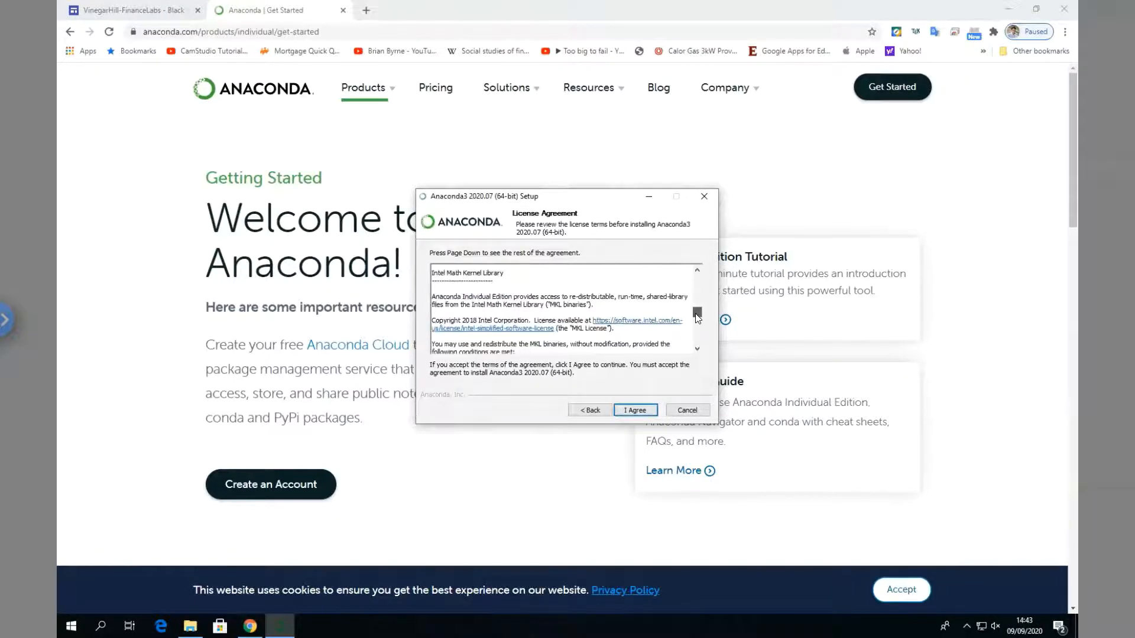
pyautogui.moveTo(695, 317); pyautogui.dragTo(695, 326)
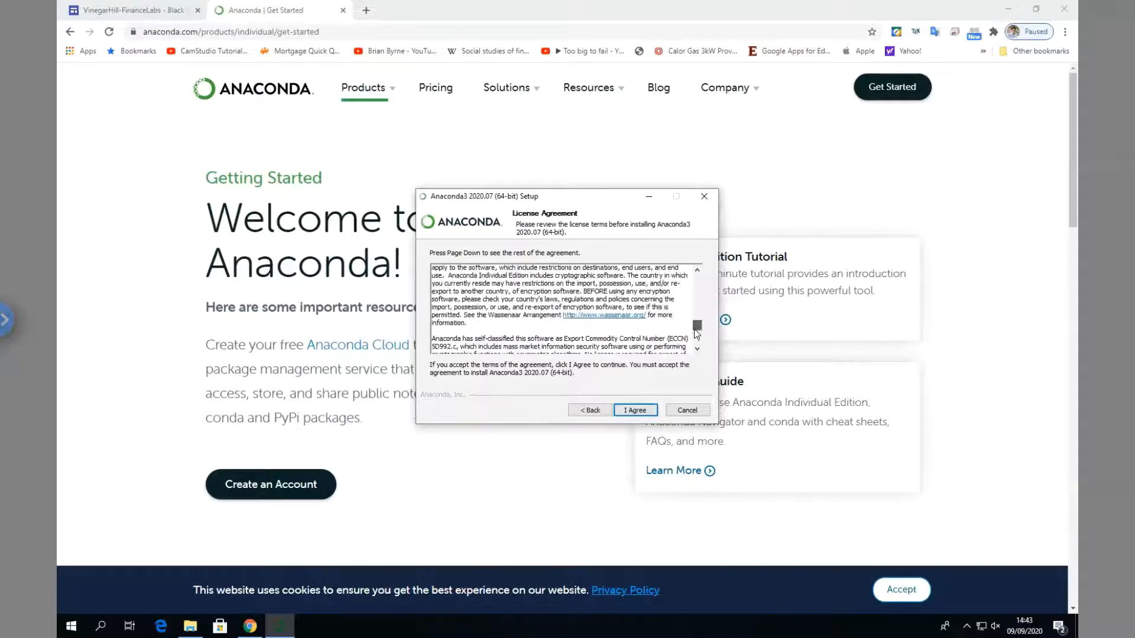
pyautogui.moveTo(695, 326); pyautogui.dragTo(695, 339)
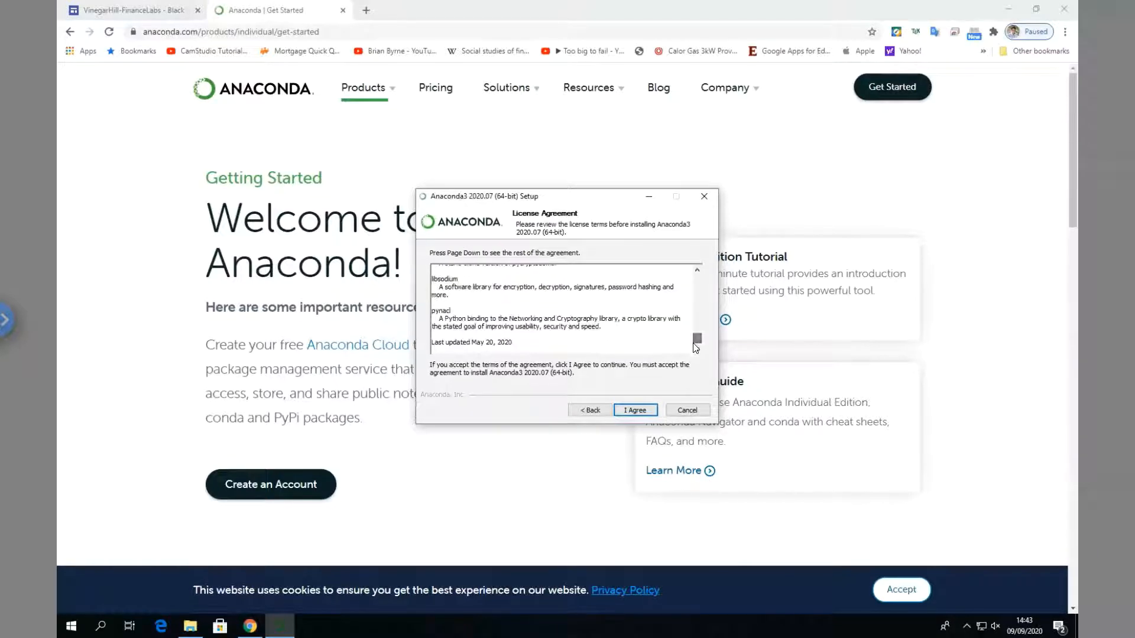
pyautogui.click(635, 409)
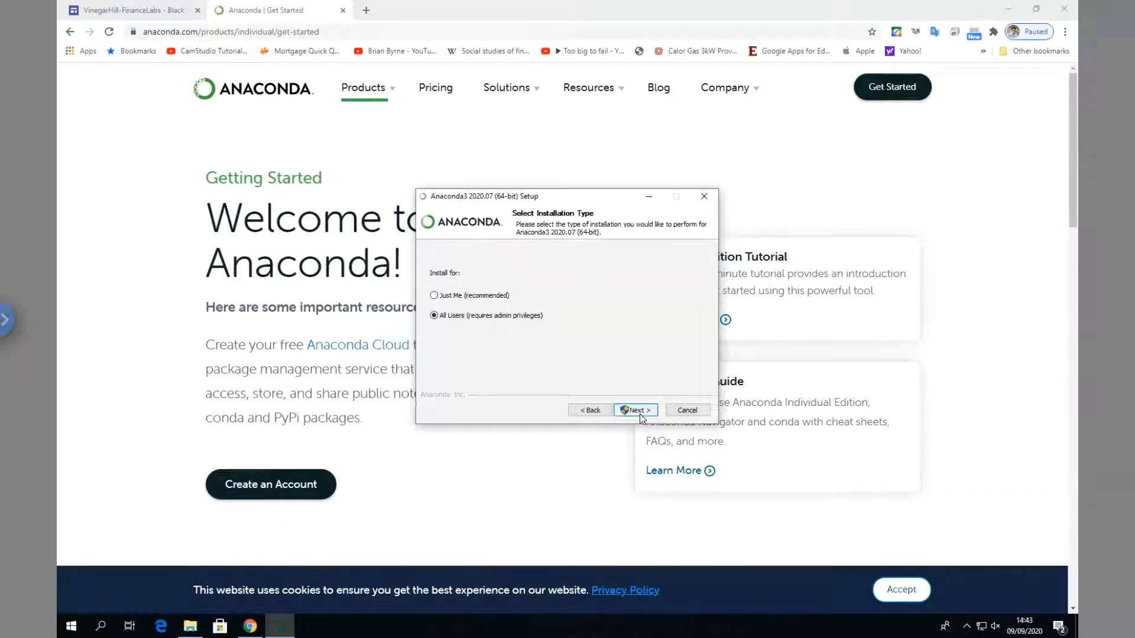
# Choose a Just Me installation and keep the default destination folder.
pyautogui.click(434, 295)
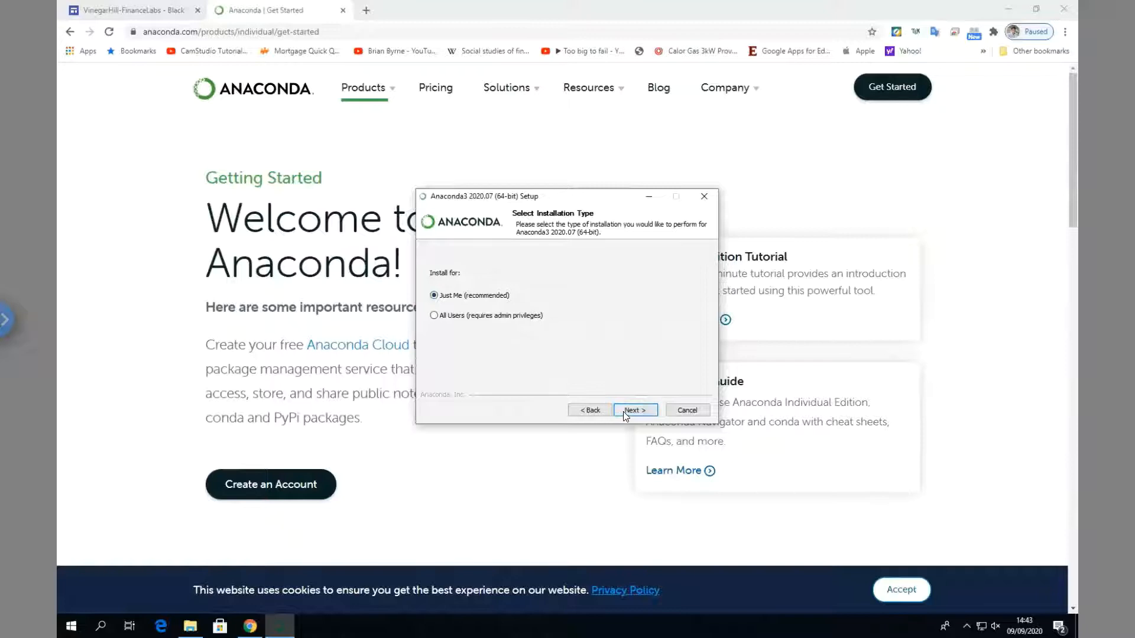
pyautogui.click(635, 409)
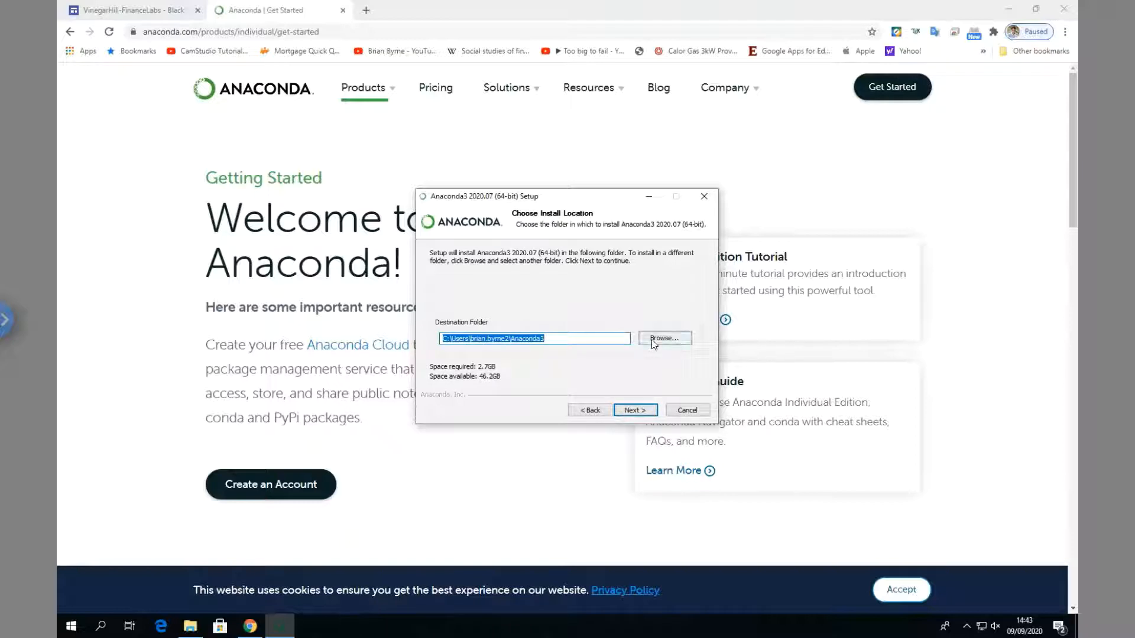
pyautogui.moveTo(492, 341)
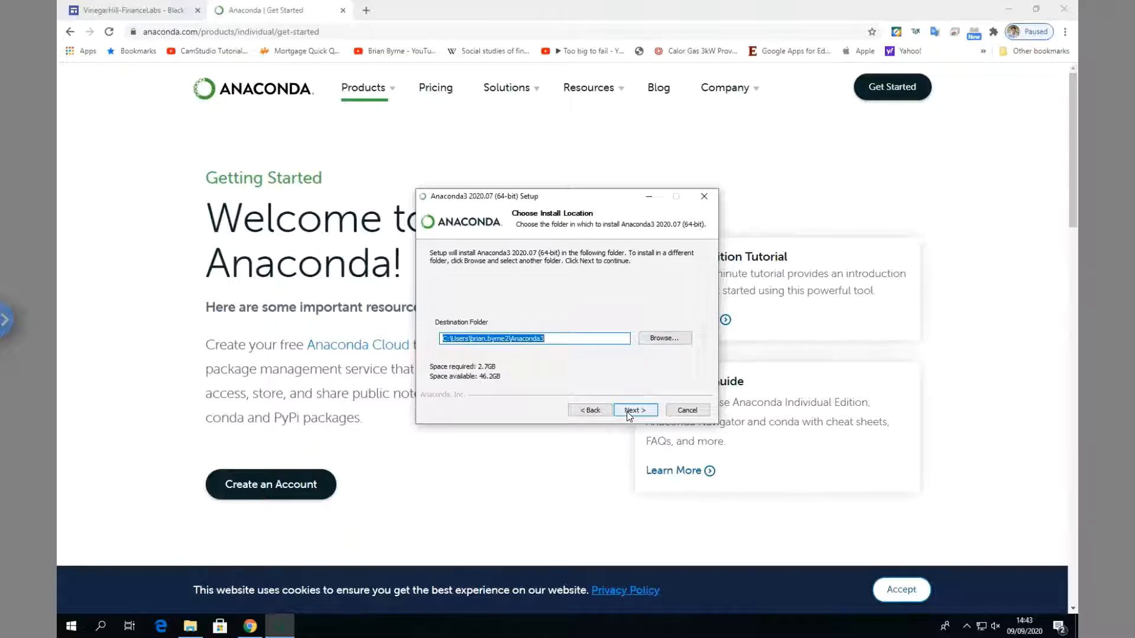
pyautogui.click(634, 408)
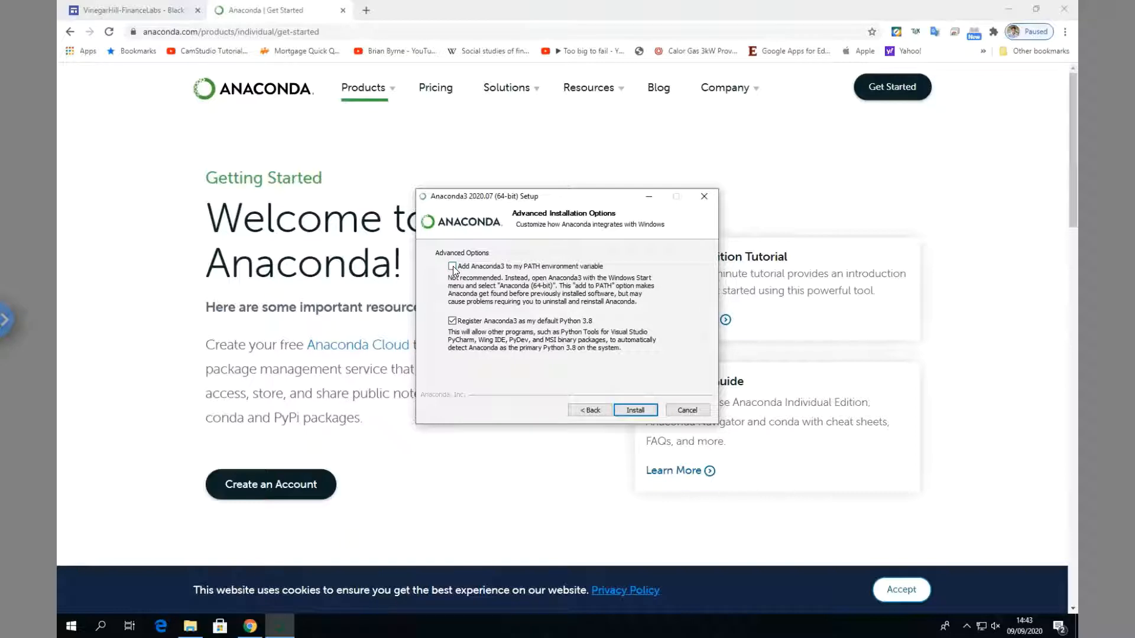
# Install with PATH unchecked and default Python registered, then continue past the PyCharm page.
pyautogui.click(634, 410)
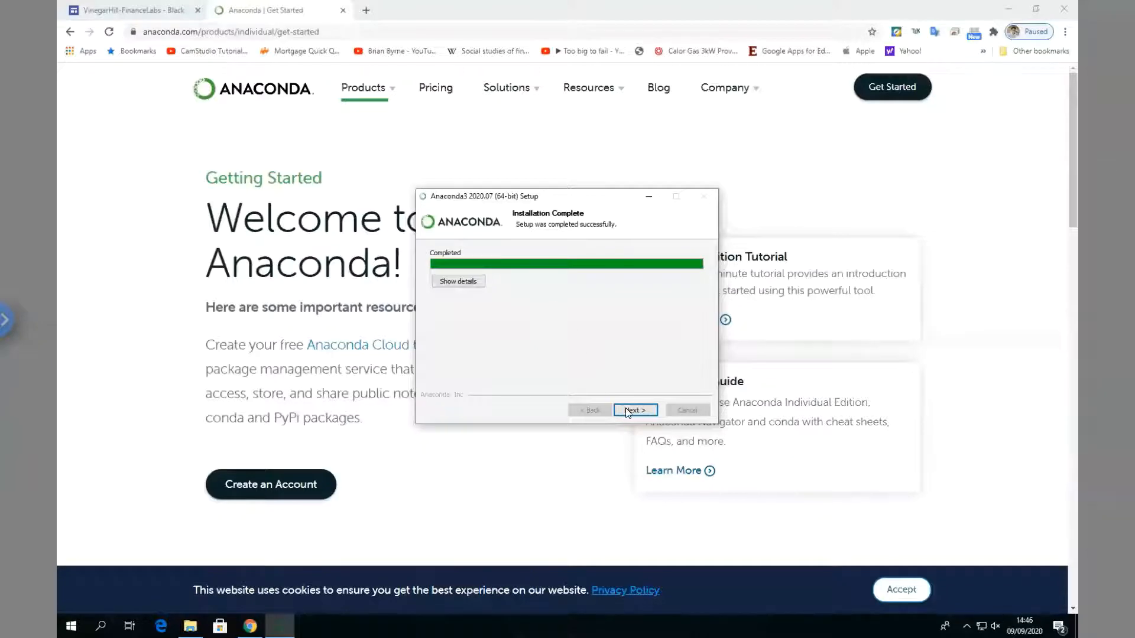
pyautogui.click(635, 410)
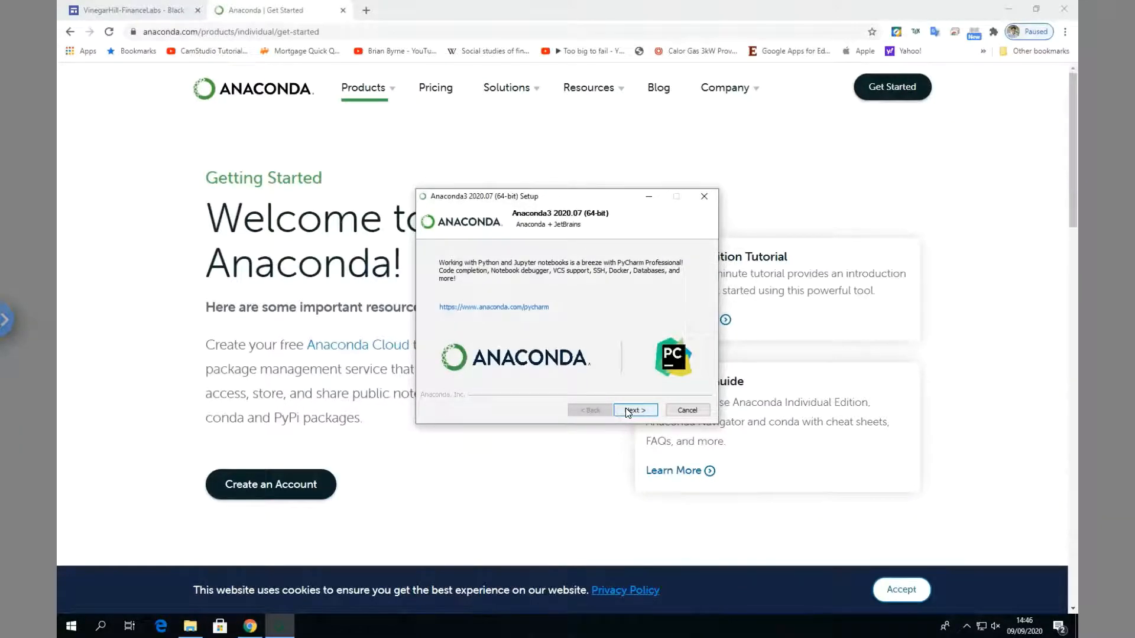
pyautogui.click(635, 410)
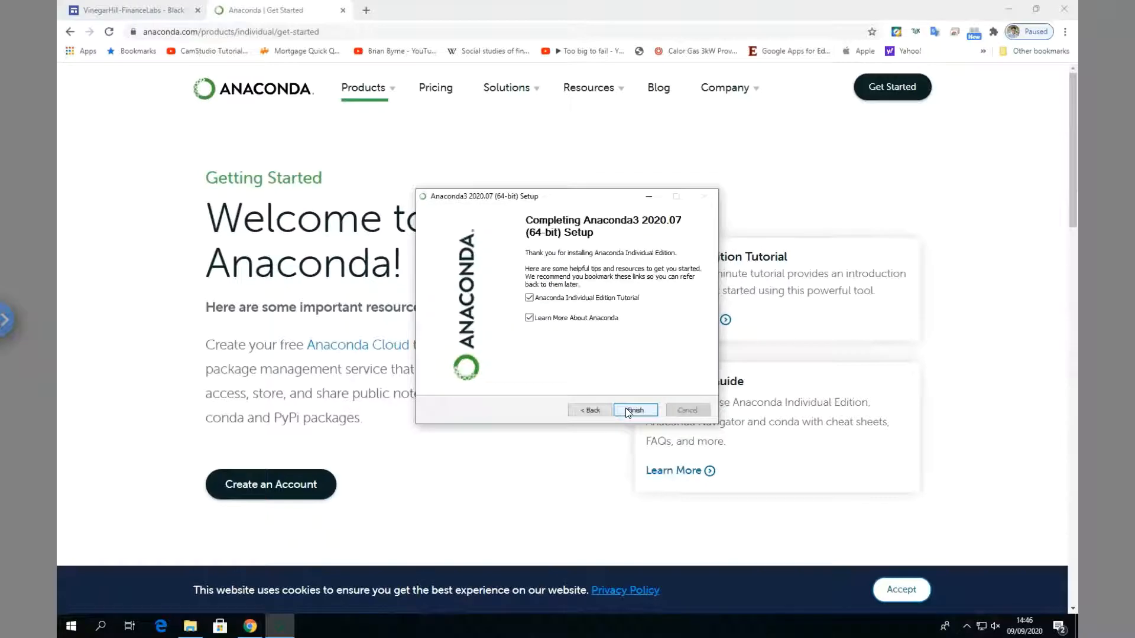
# Finish the installer and launch Anaconda Navigator from a Start search for 'an'.
pyautogui.click(634, 409)
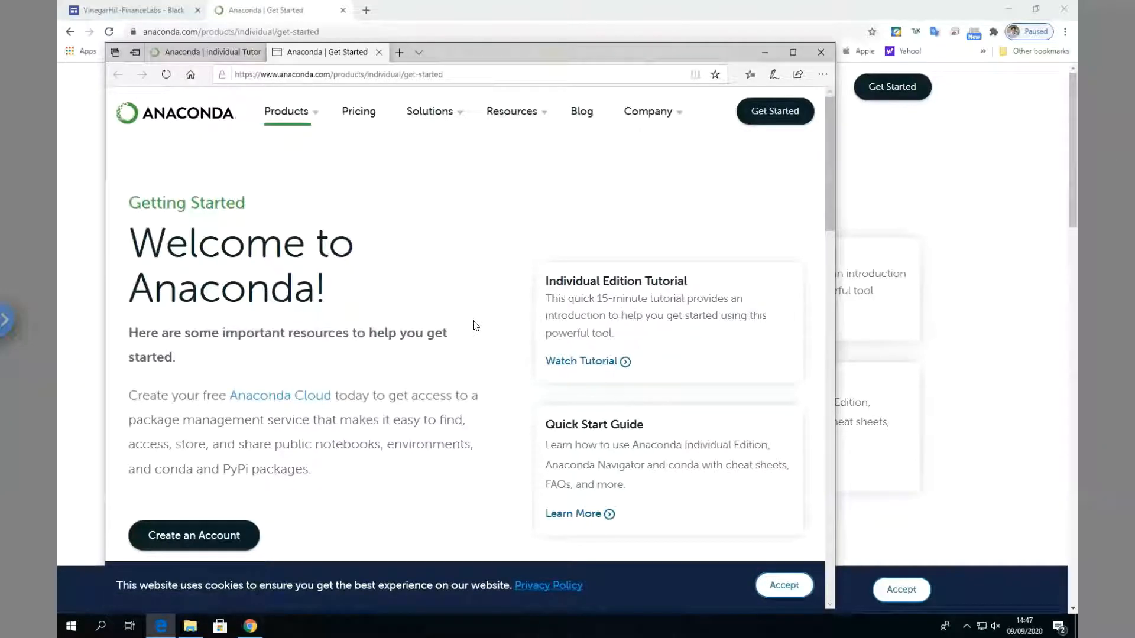
pyautogui.moveTo(399, 237)
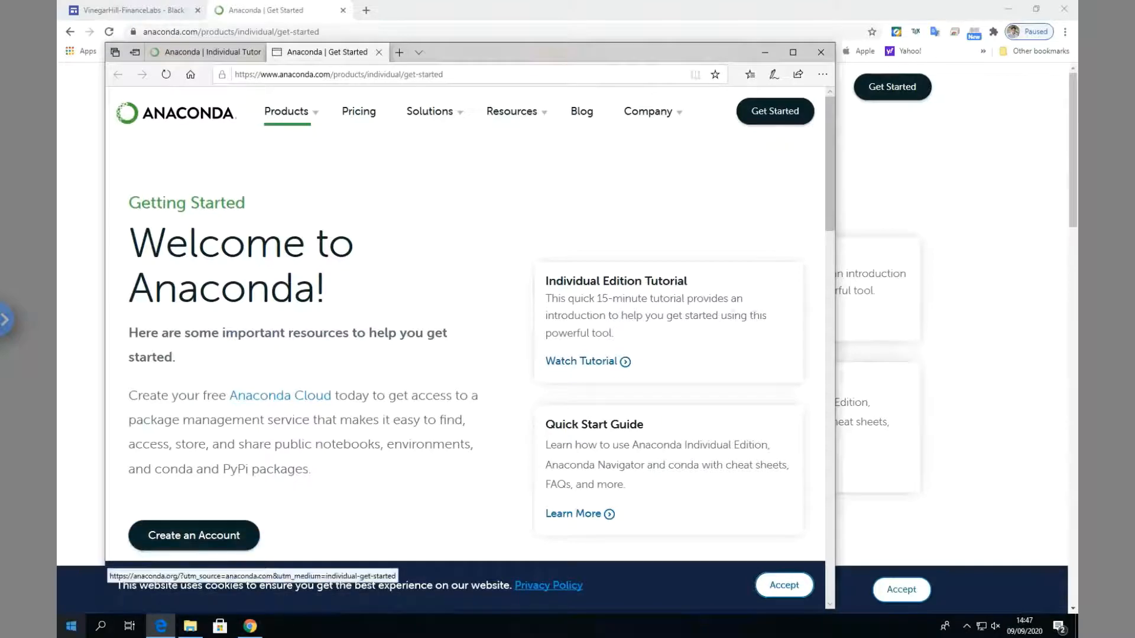
pyautogui.click(102, 624)
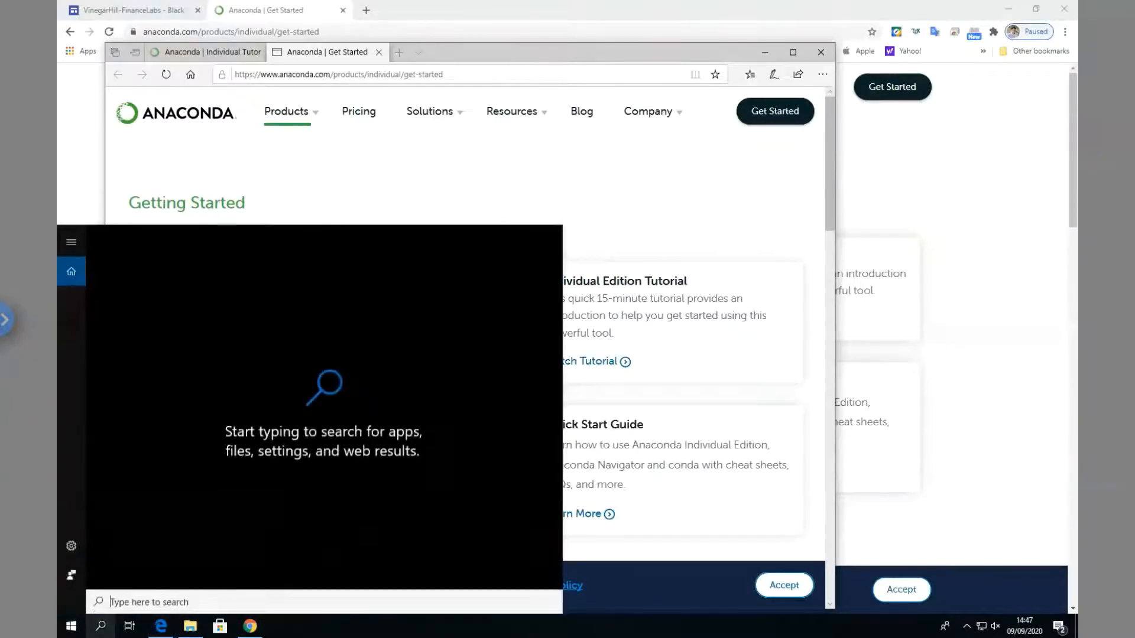
pyautogui.write('ana')
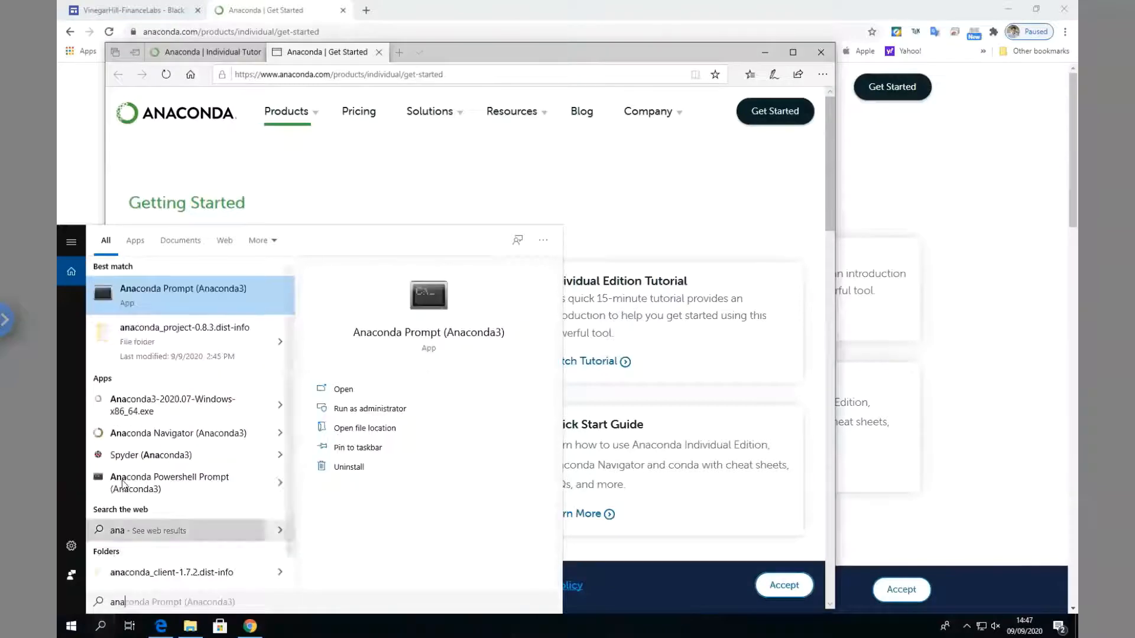
pyautogui.moveTo(151, 411)
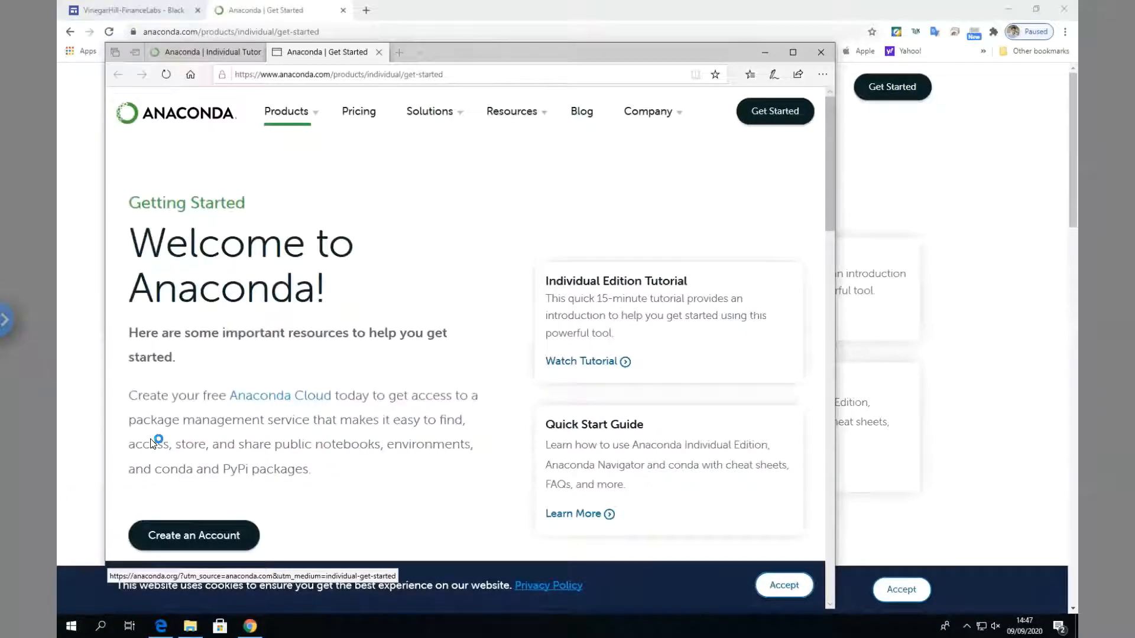
pyautogui.click(279, 626)
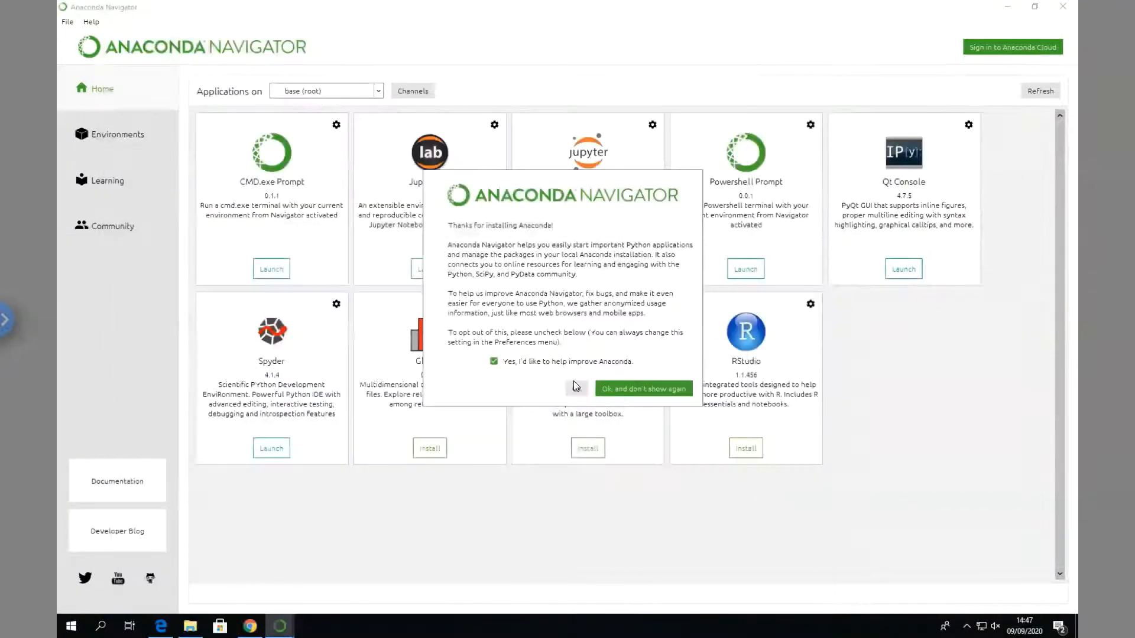
# Dismiss the usage-data notice for good and launch Spyder from the Home applications list.
pyautogui.click(643, 389)
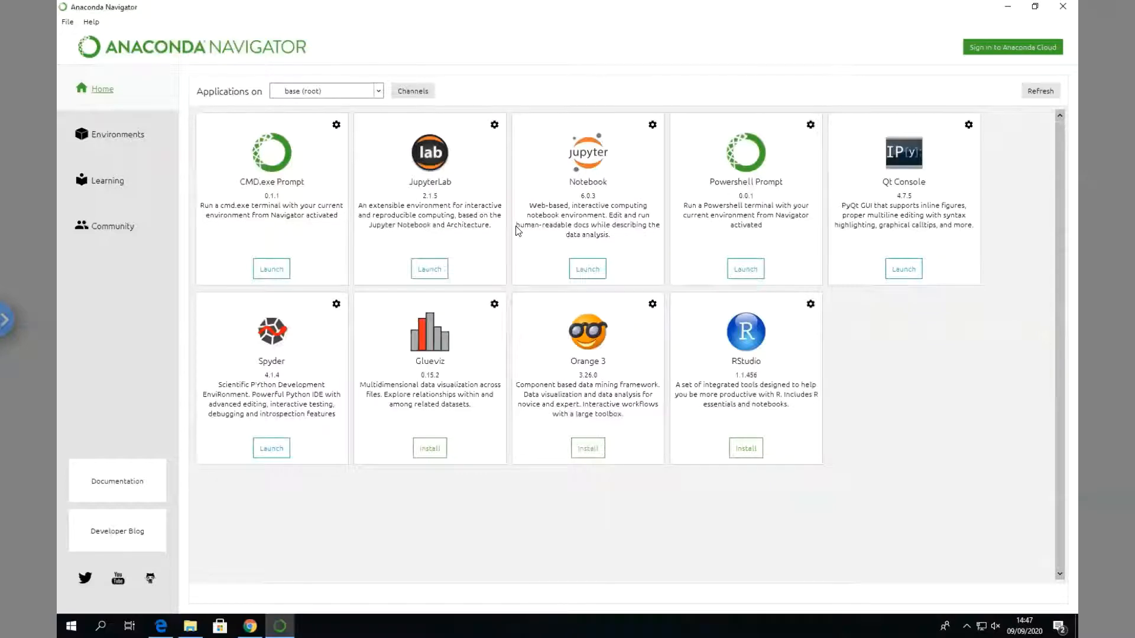
pyautogui.moveTo(551, 194)
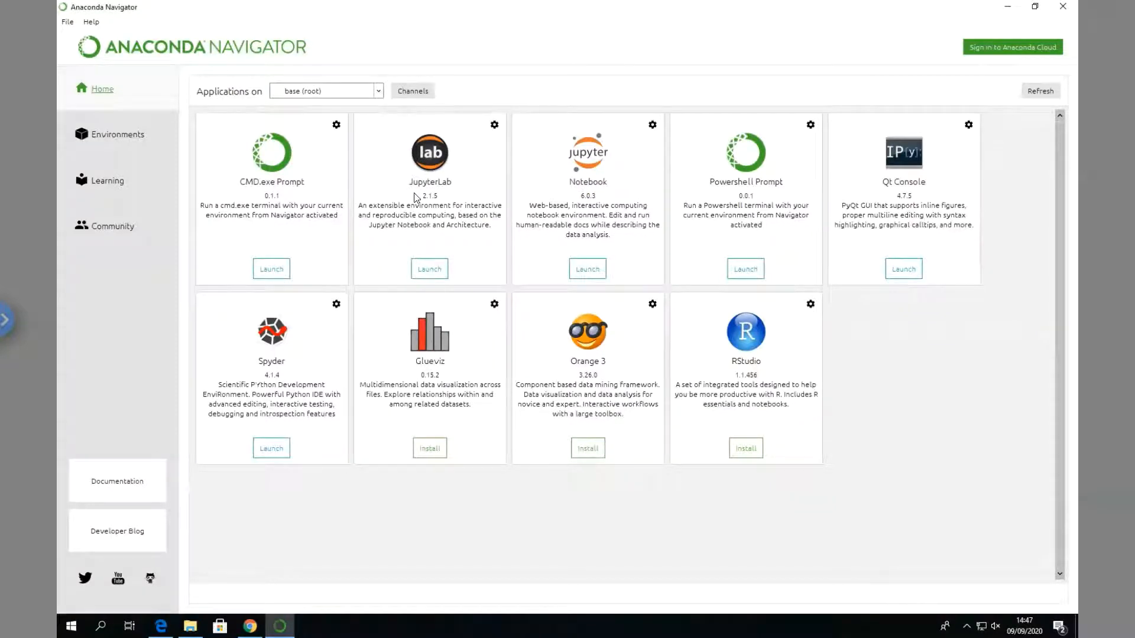
pyautogui.moveTo(259, 376)
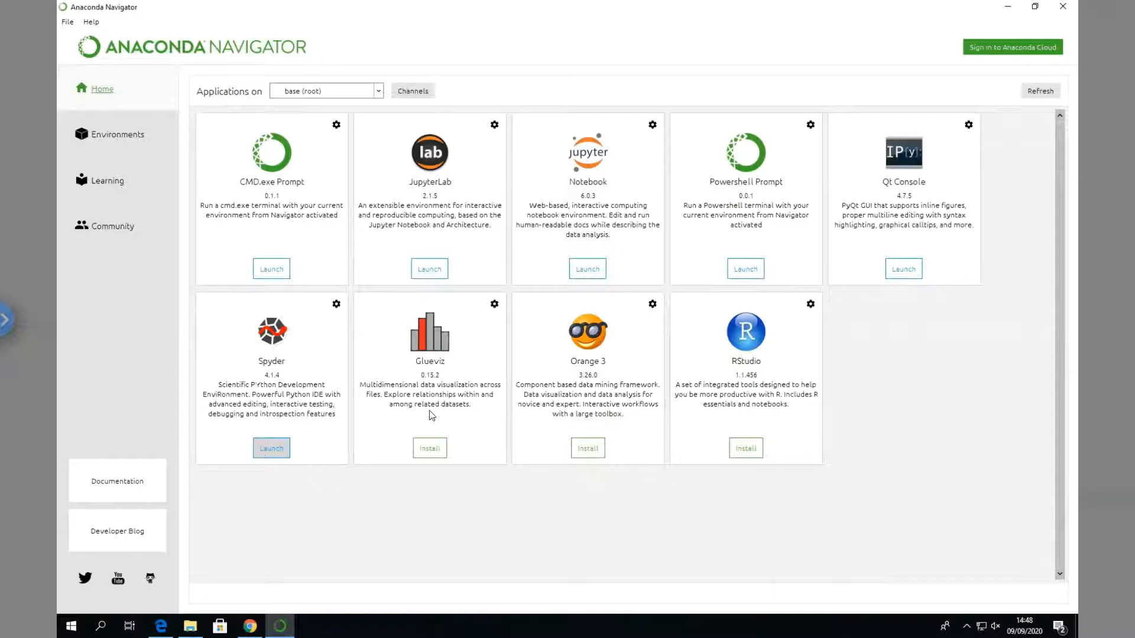
pyautogui.moveTo(405, 416)
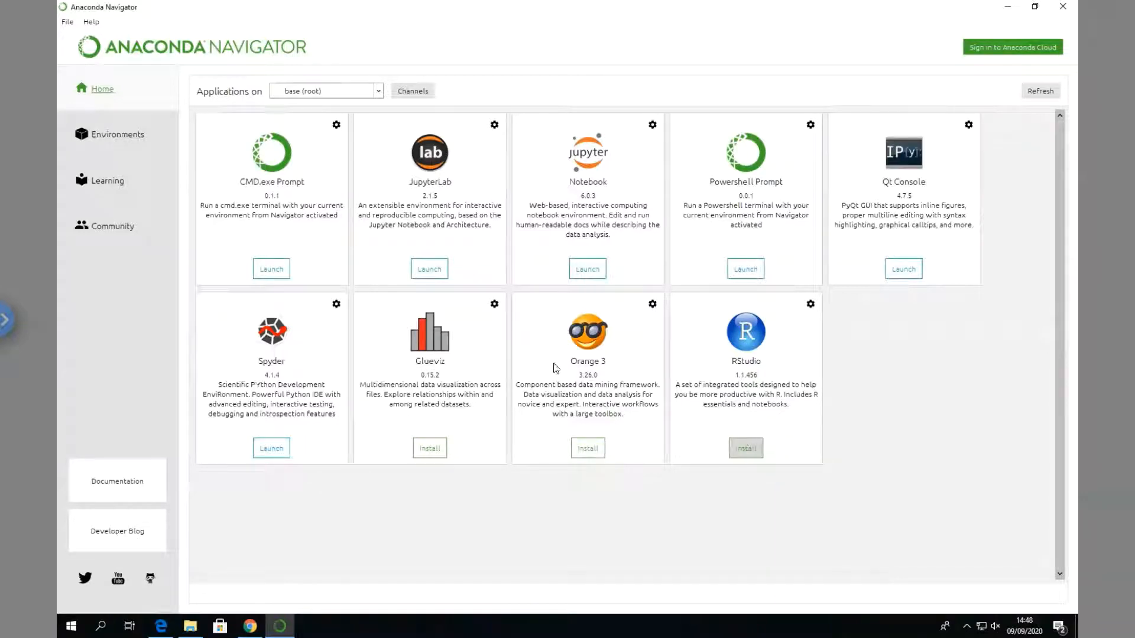
pyautogui.click(271, 448)
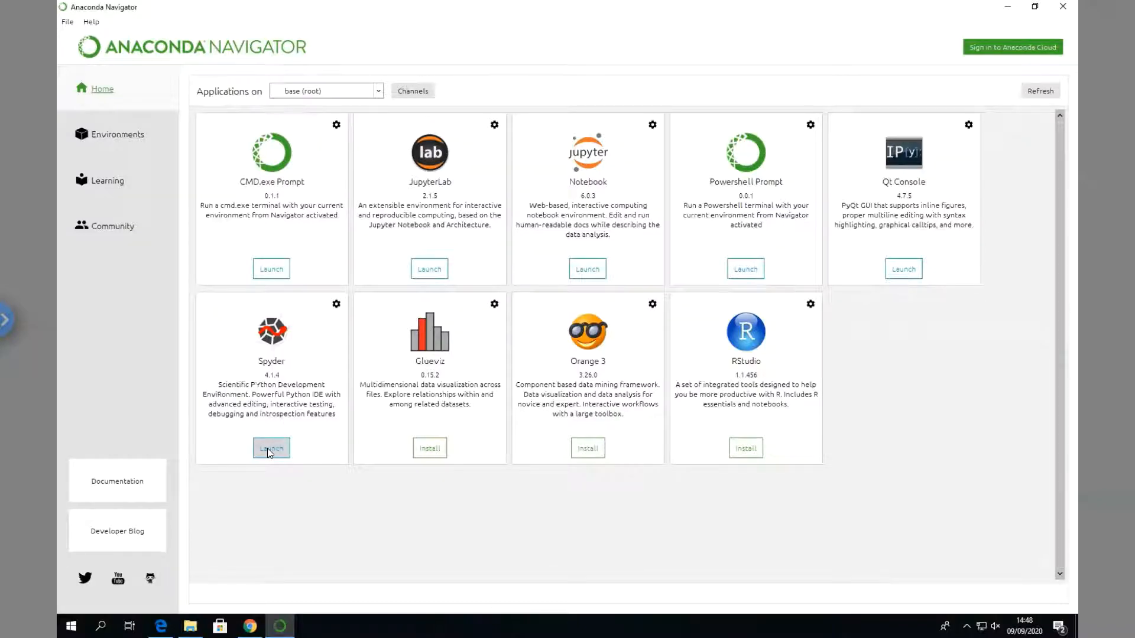
pyautogui.click(271, 448)
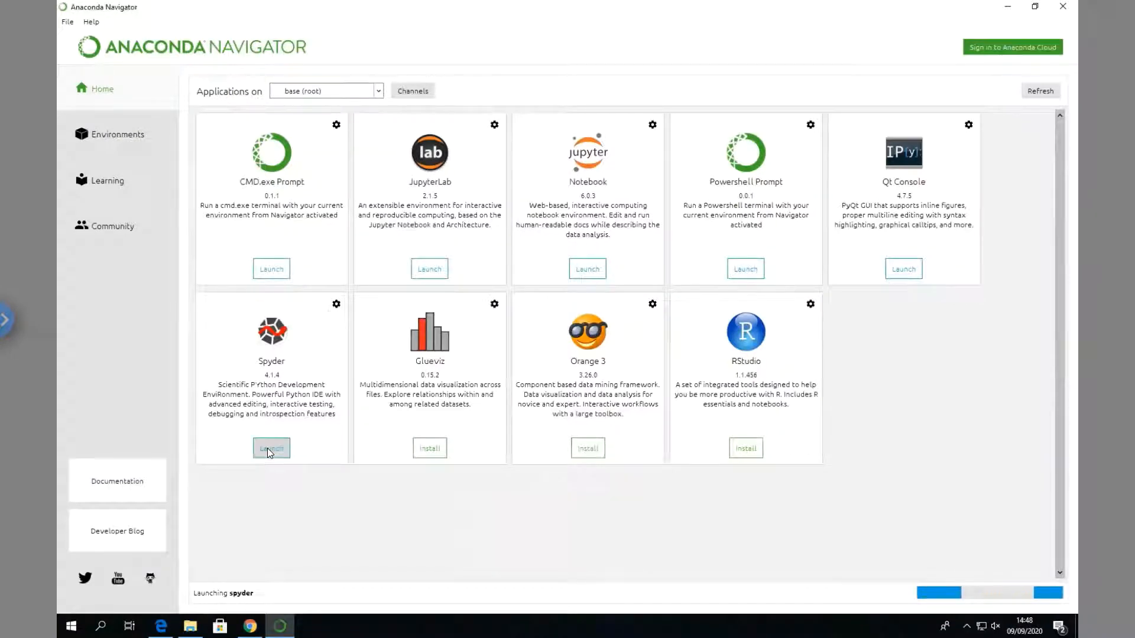
pyautogui.moveTo(276, 546)
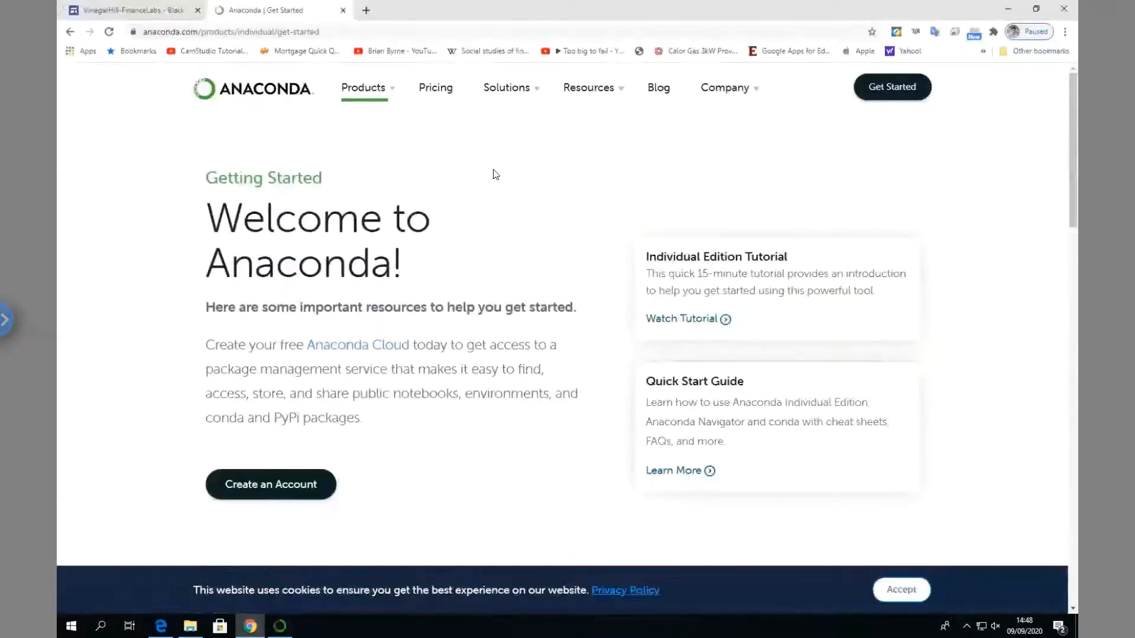
# Return to the VinegarHill-FinanceLabs tab and scroll to the Python Black Scholes call/put calculation.
pyautogui.click(130, 11)
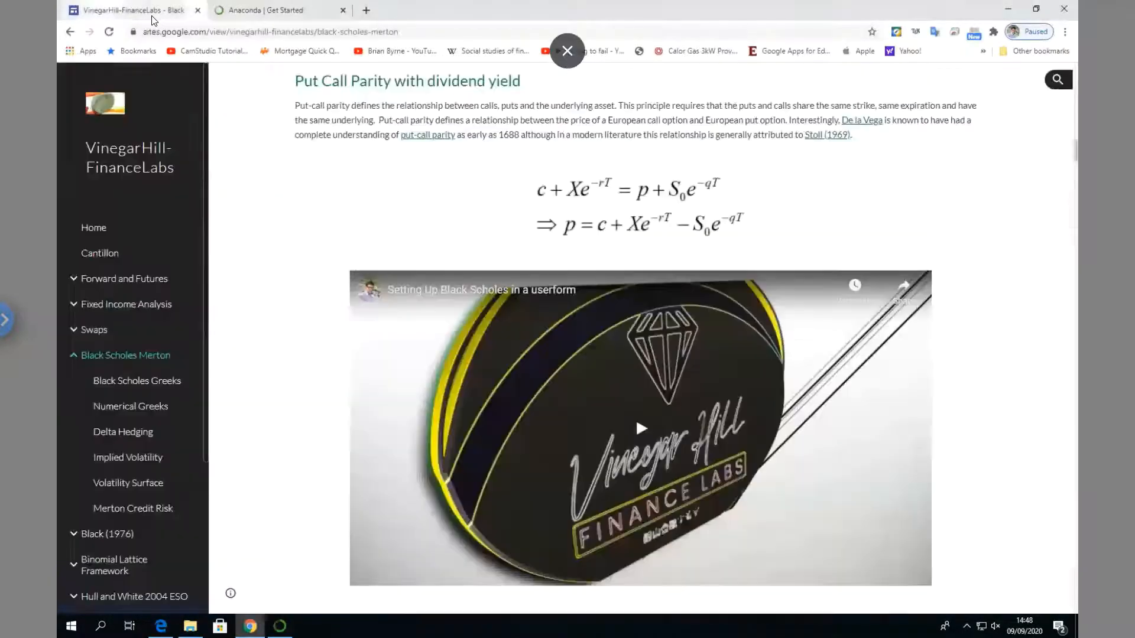
pyautogui.click(568, 51)
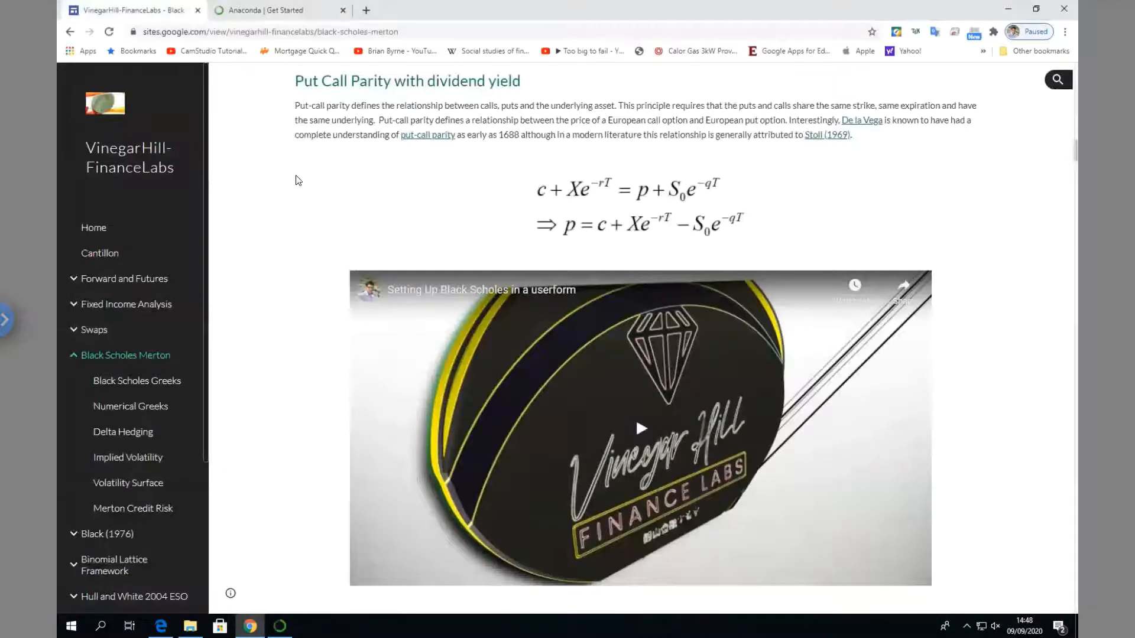
pyautogui.scroll(-3)
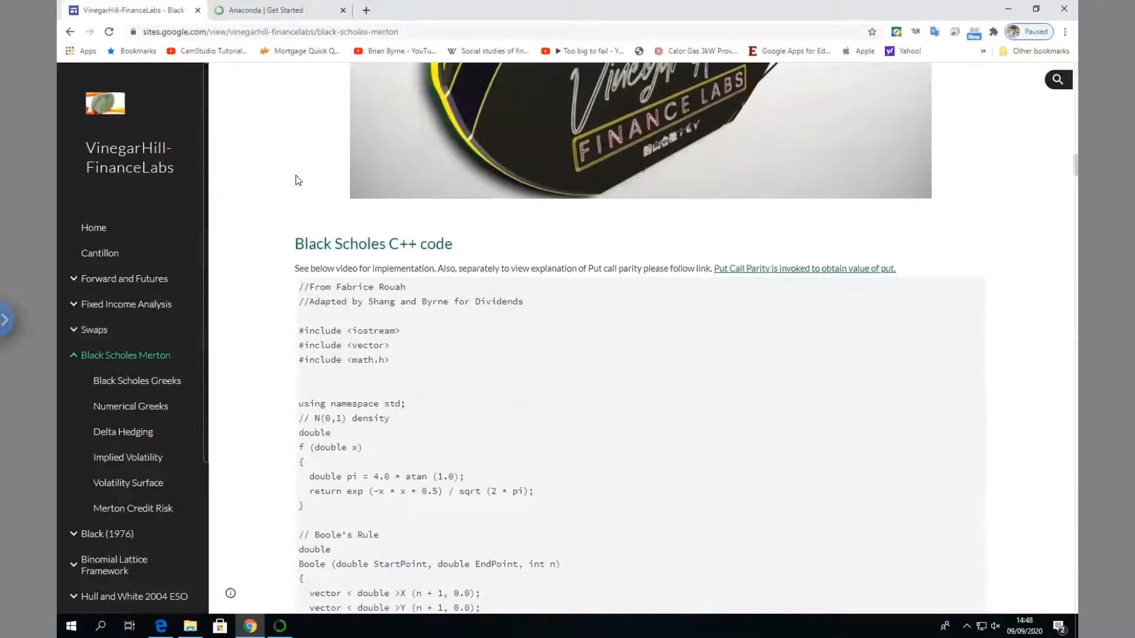
pyautogui.scroll(-3)
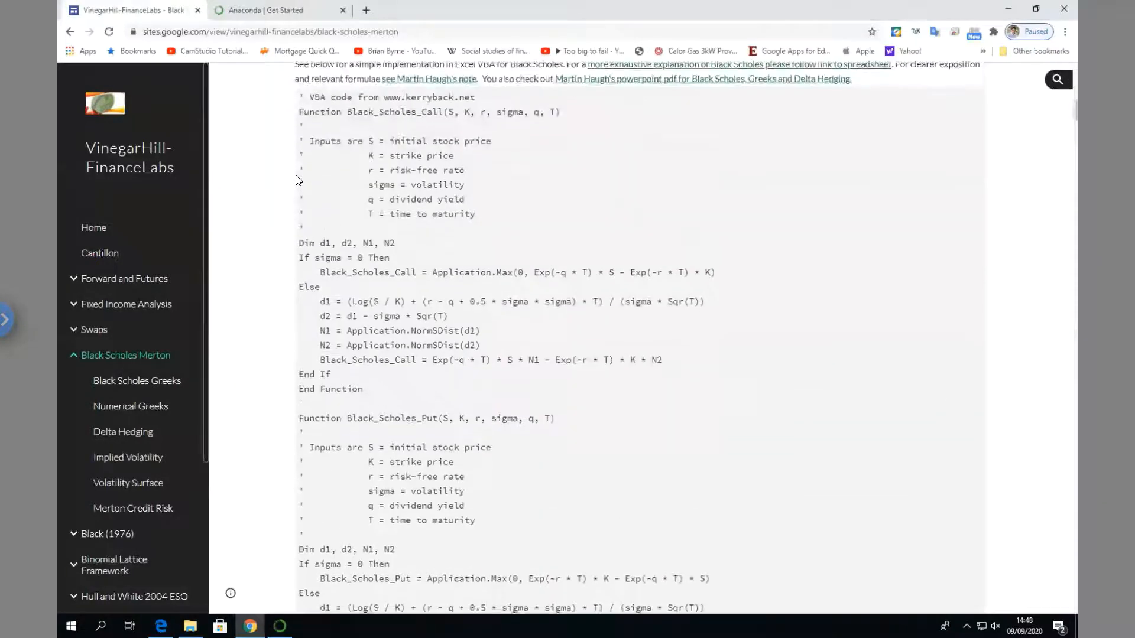
pyautogui.scroll(3)
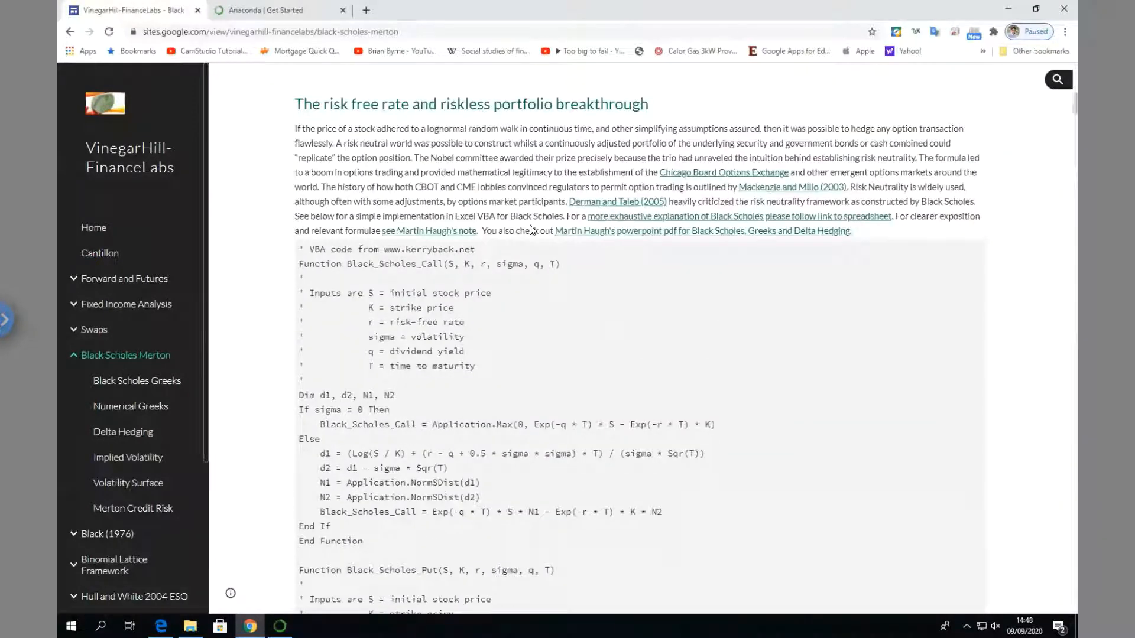
pyautogui.scroll(-3)
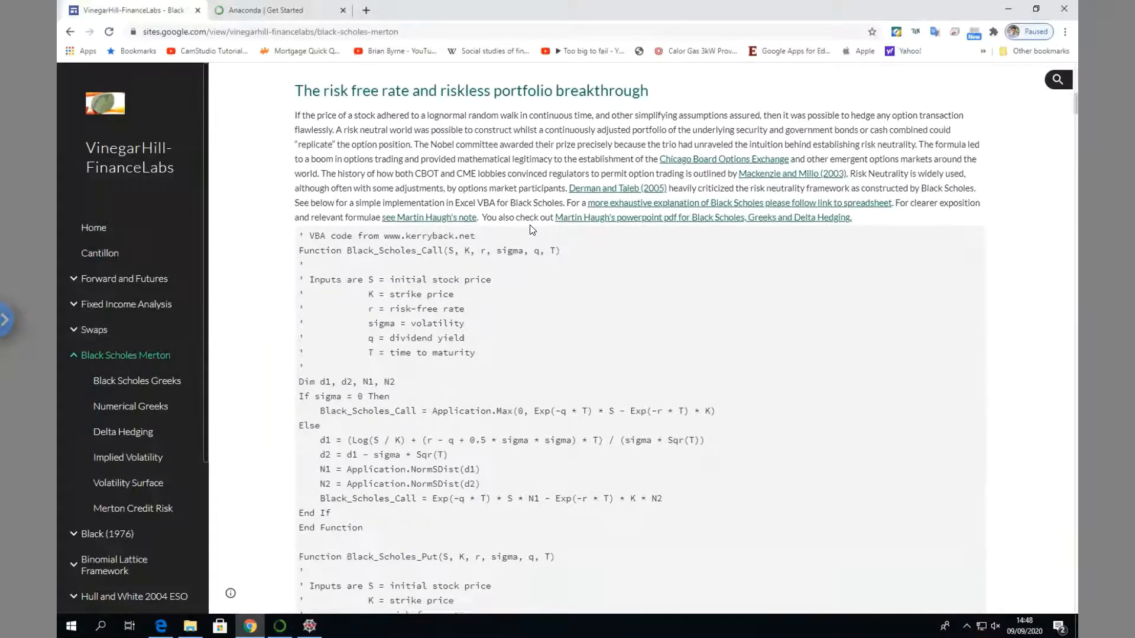
pyautogui.scroll(-3)
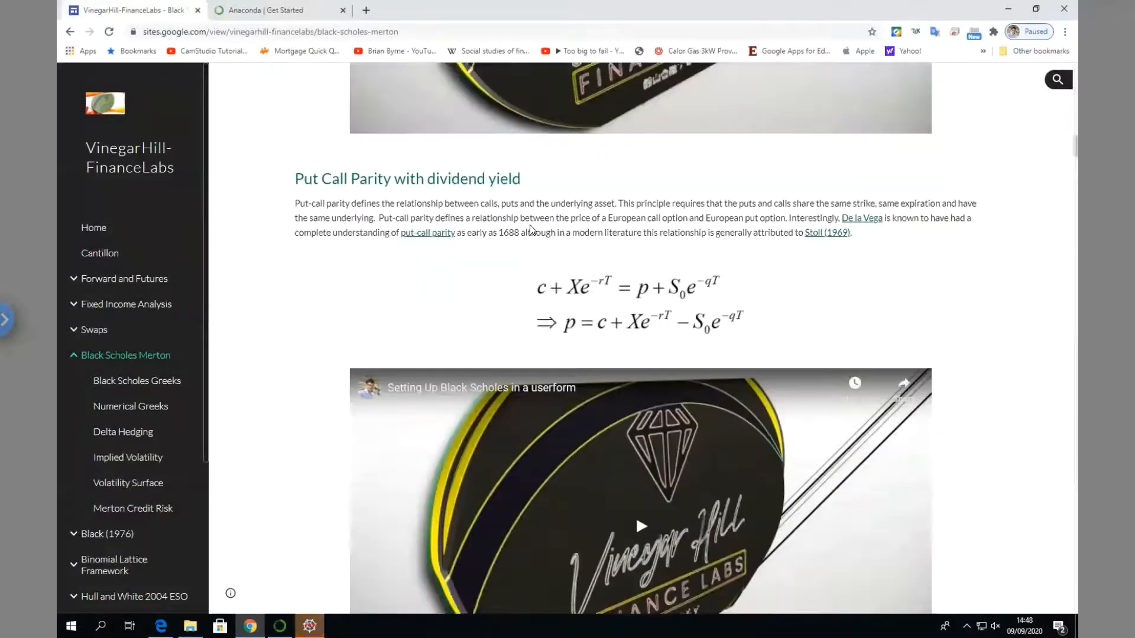
pyautogui.scroll(-3)
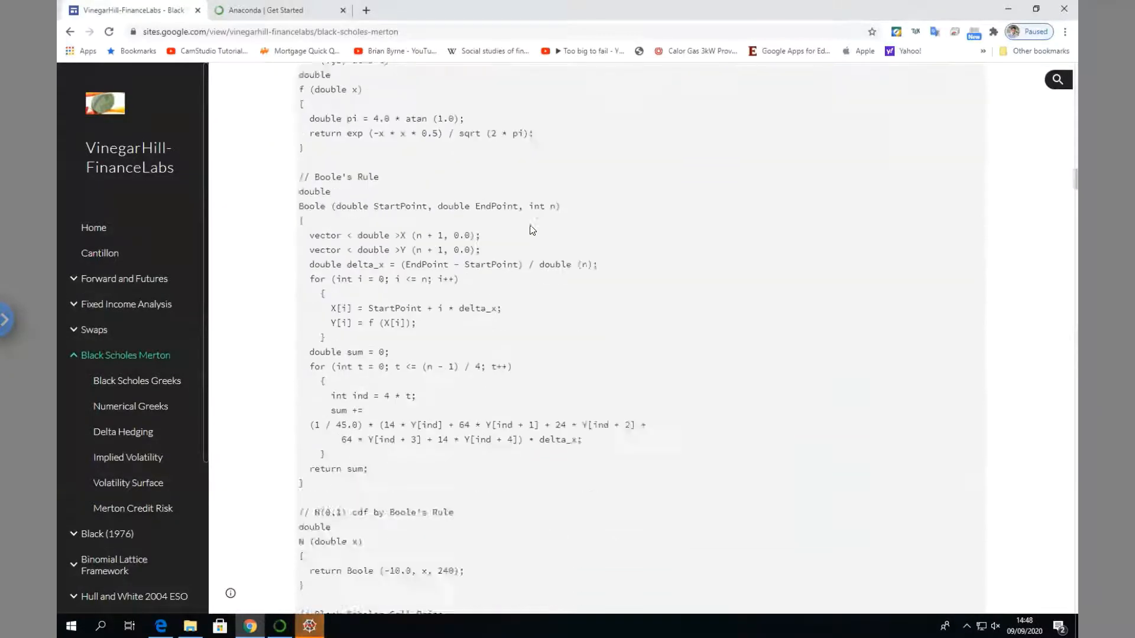
pyautogui.scroll(-3)
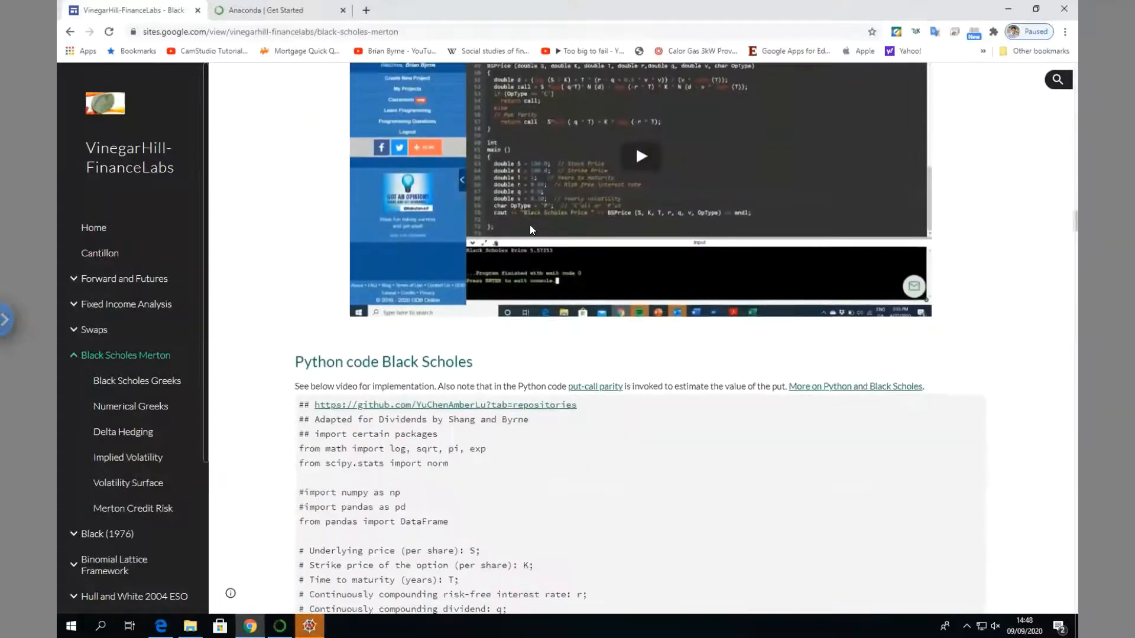
pyautogui.scroll(-3)
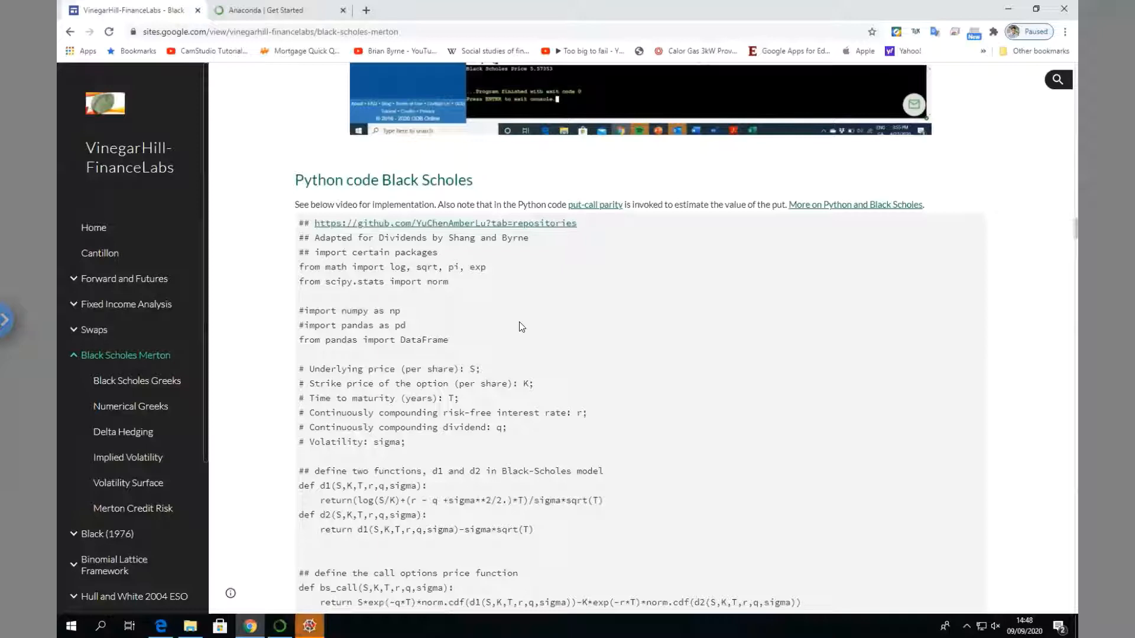
pyautogui.scroll(-3)
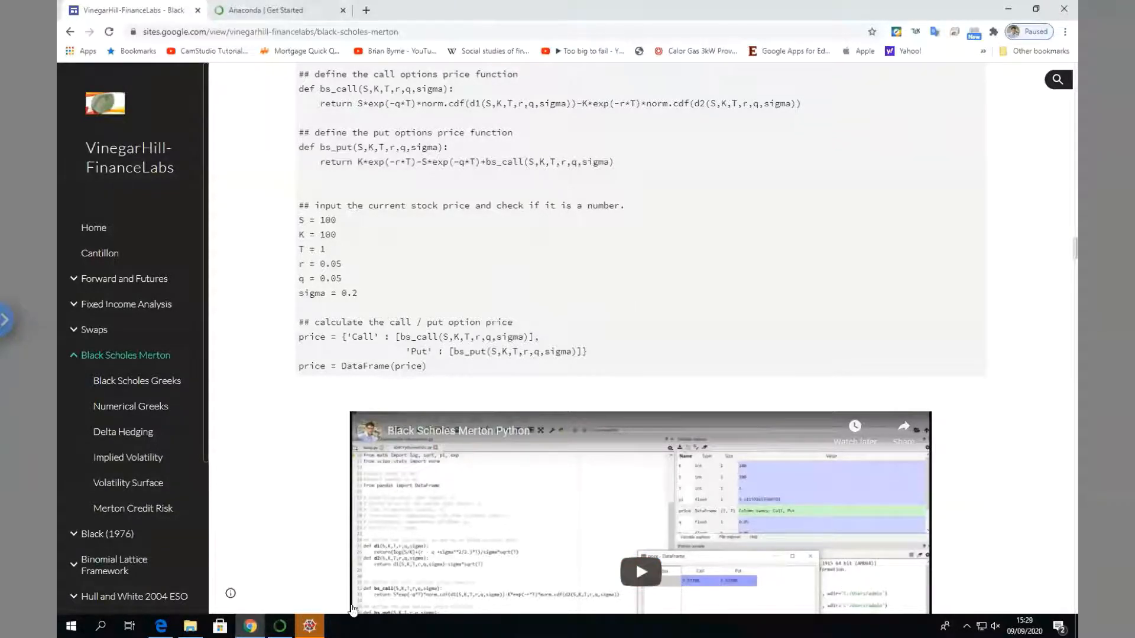
# Switch to Spyder, accept the update notice and decline the Kite completion offer.
pyautogui.click(309, 626)
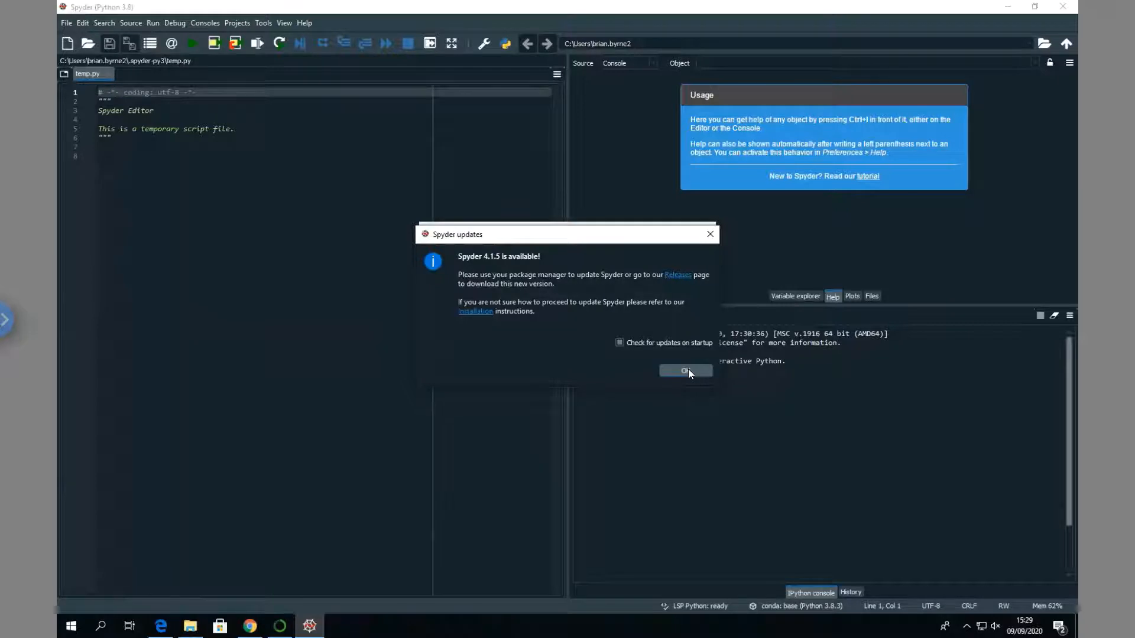
pyautogui.click(685, 370)
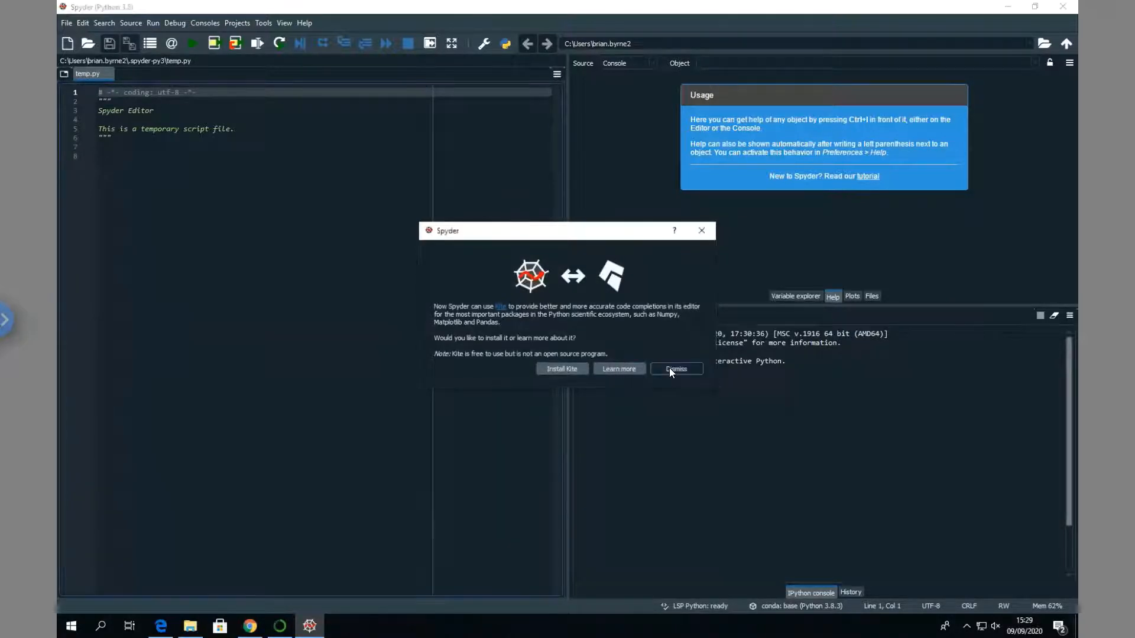
pyautogui.click(675, 369)
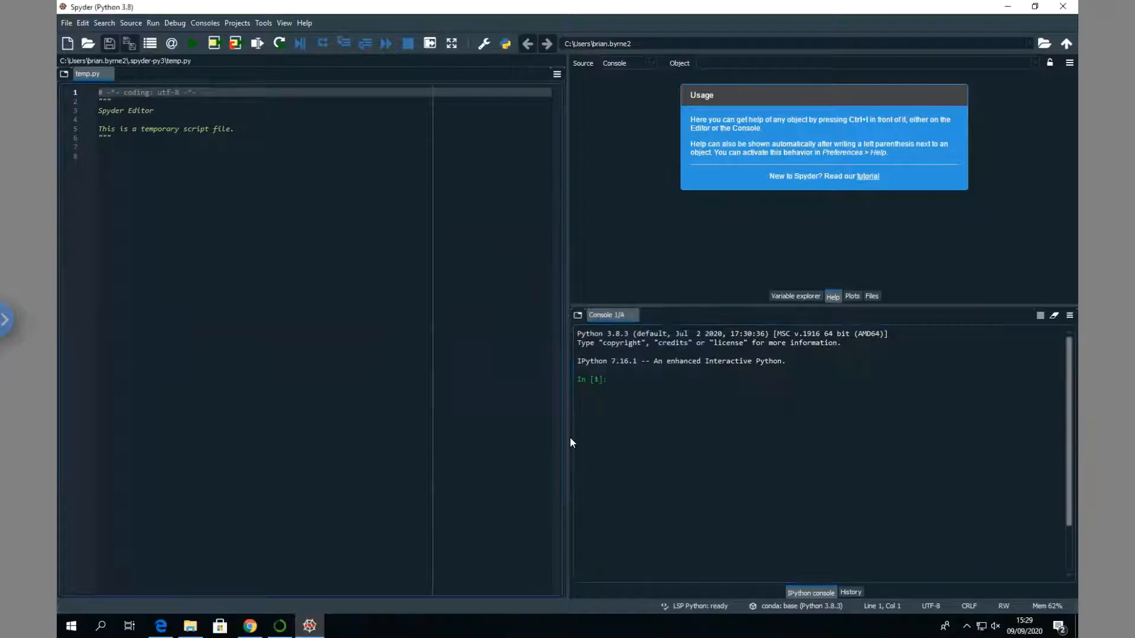
pyautogui.moveTo(277, 626)
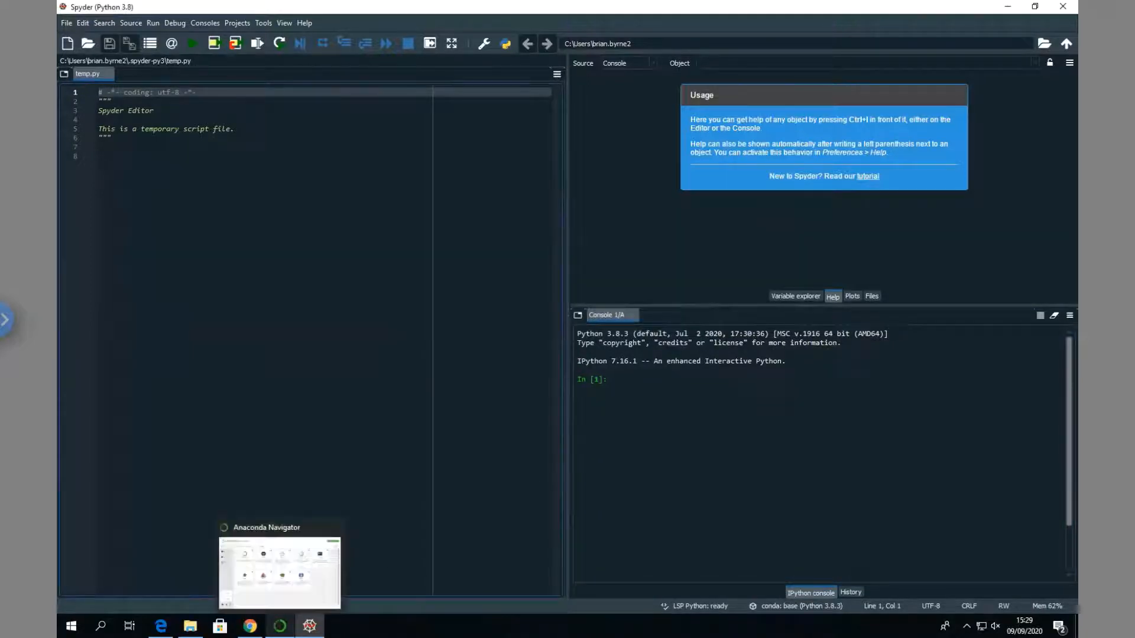
# Return to the Black Scholes web page and drag-select the Python listing from its first line downward.
pyautogui.click(250, 627)
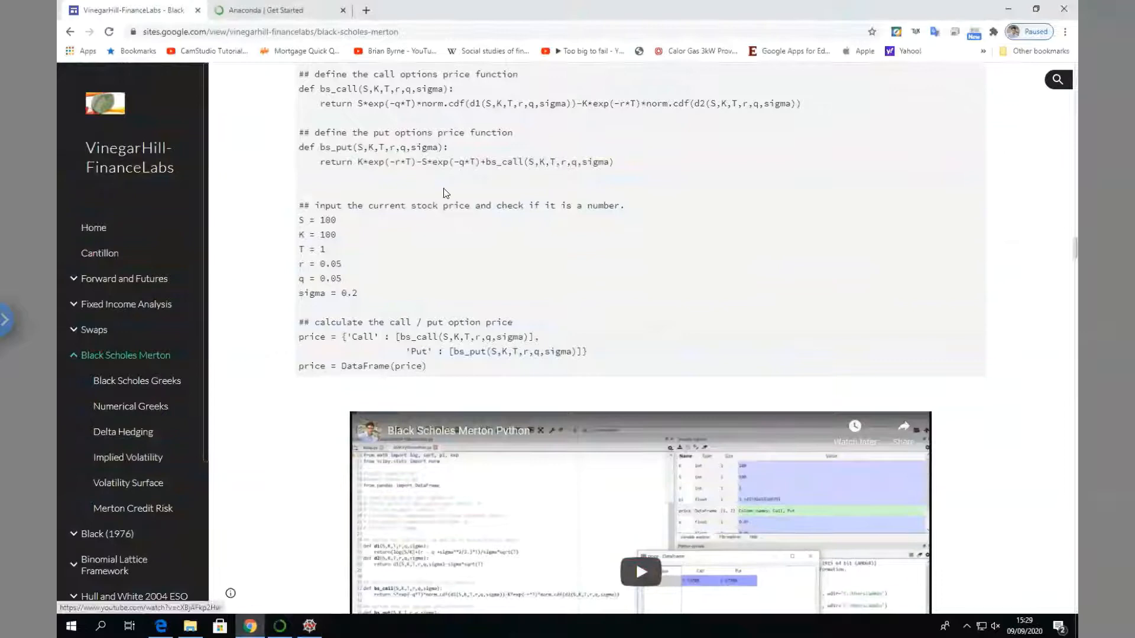
pyautogui.scroll(-3)
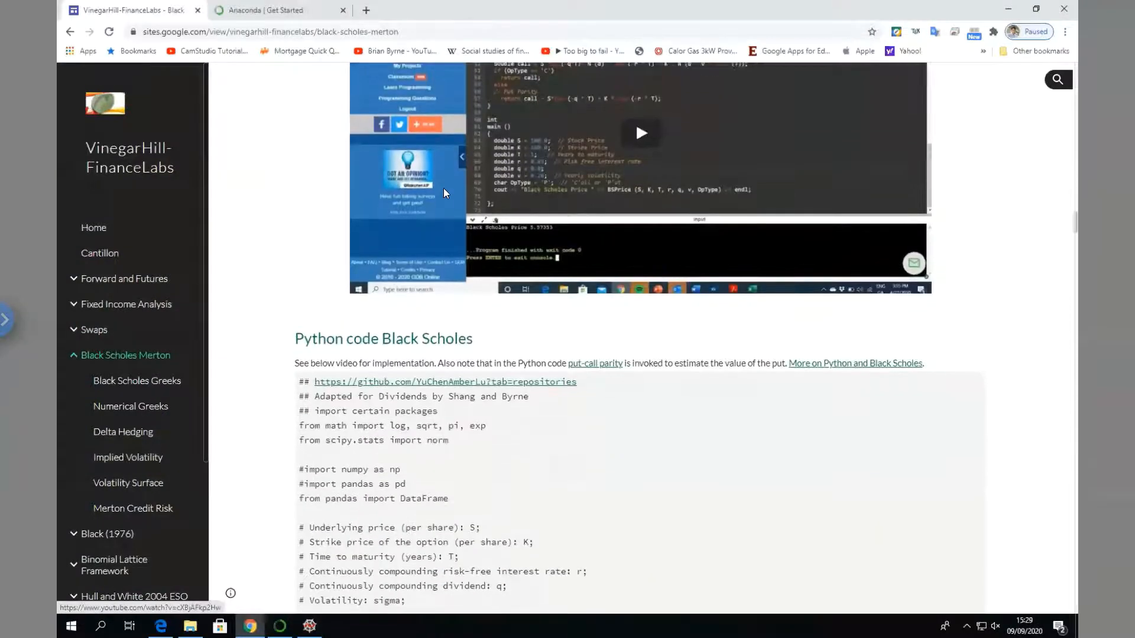
pyautogui.scroll(-3)
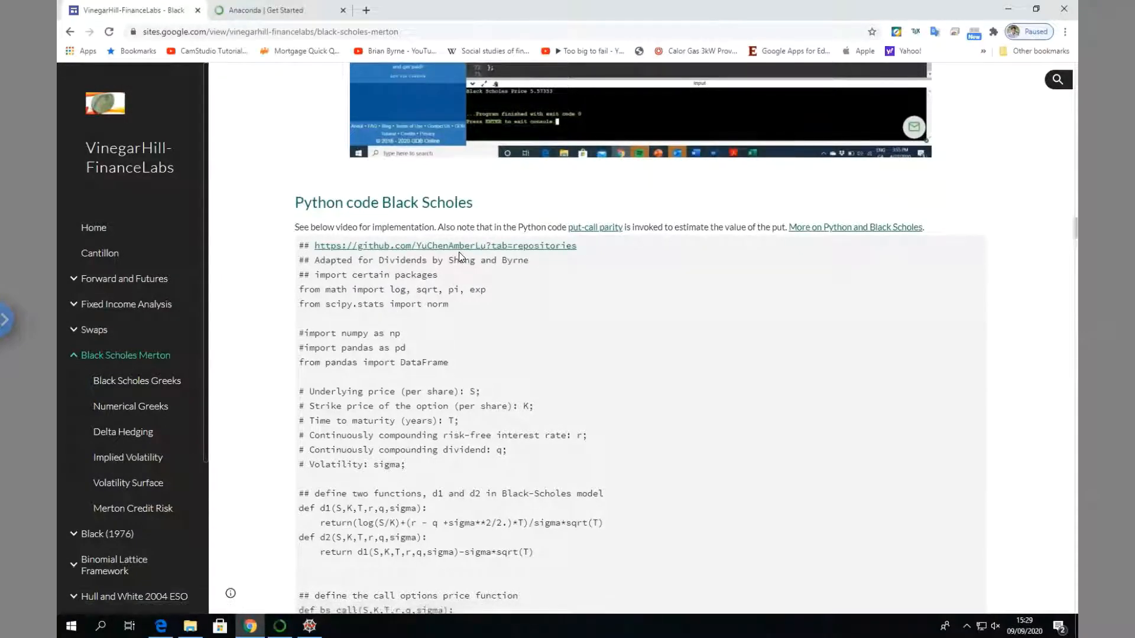
pyautogui.moveTo(452, 256)
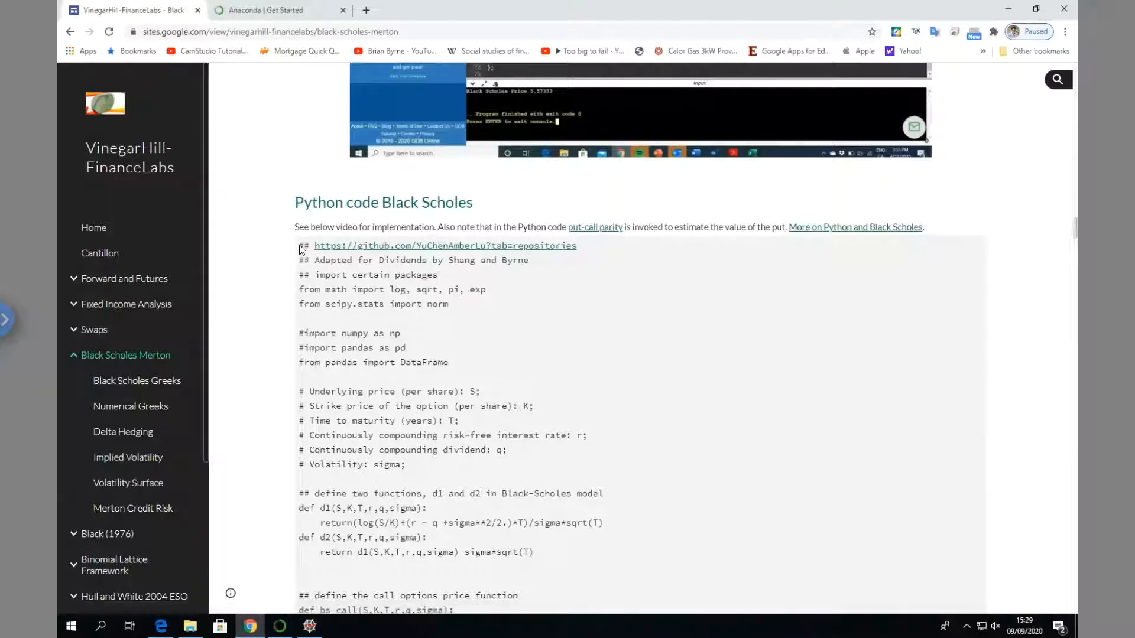
pyautogui.moveTo(299, 246); pyautogui.dragTo(449, 362)
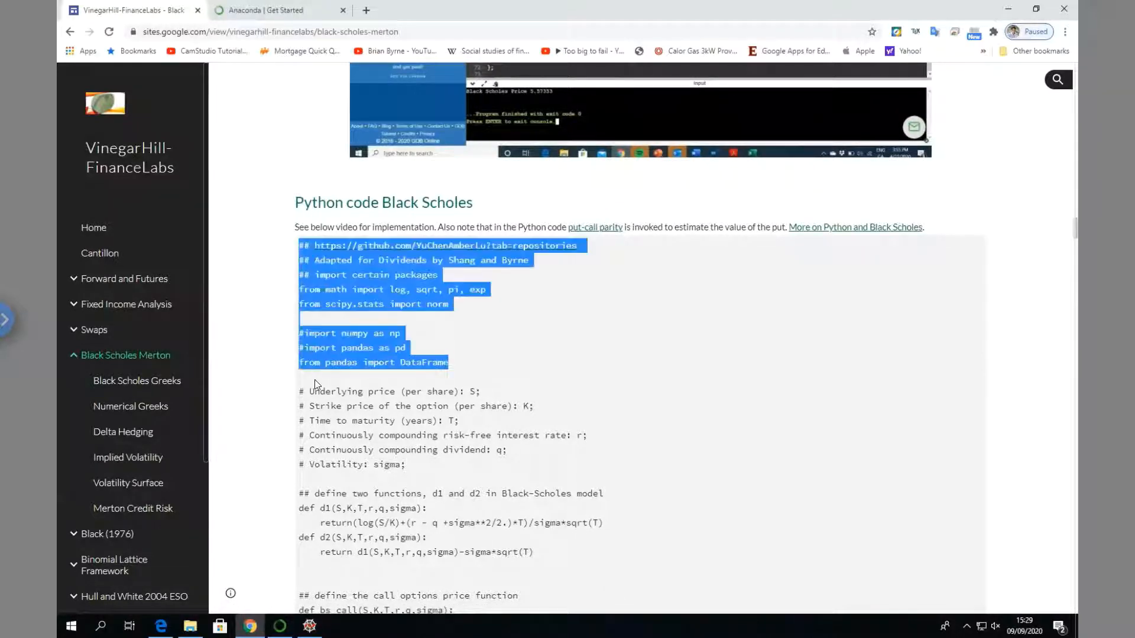
pyautogui.scroll(-3)
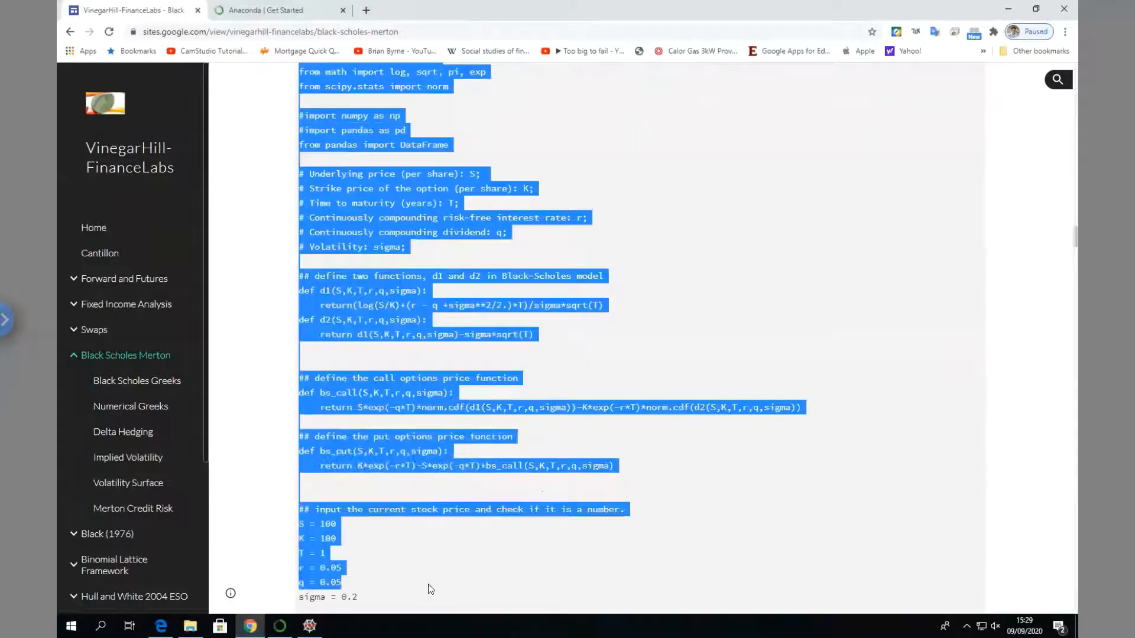
pyautogui.scroll(-3)
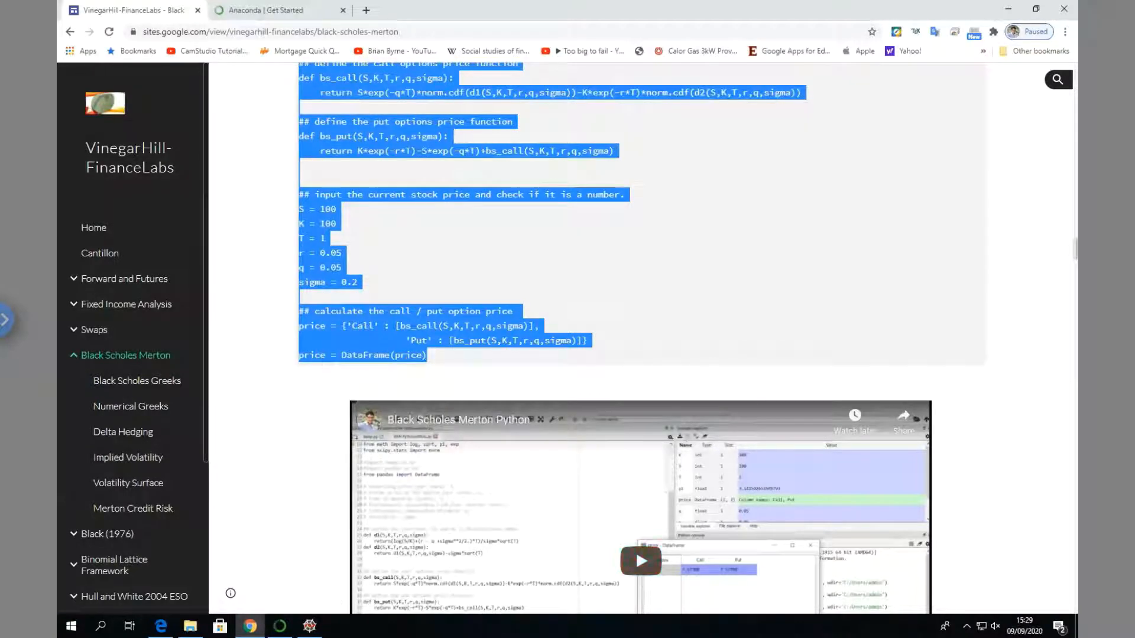
# Clear Spyder's template script and paste the Black Scholes code in its place.
pyautogui.click(309, 627)
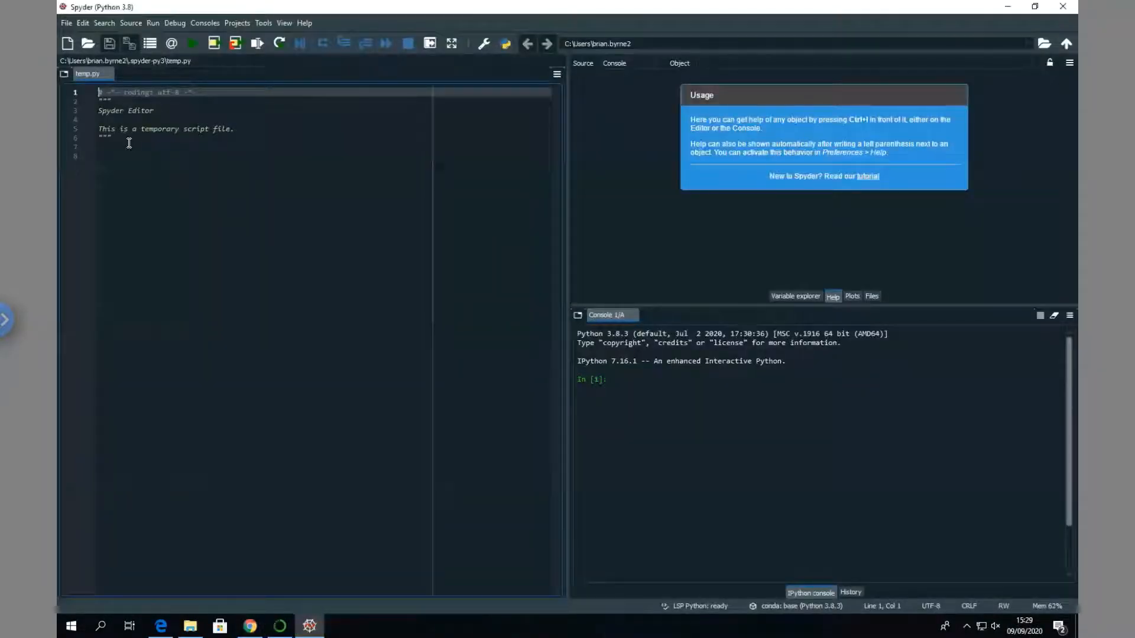
pyautogui.press('ctrl+a')
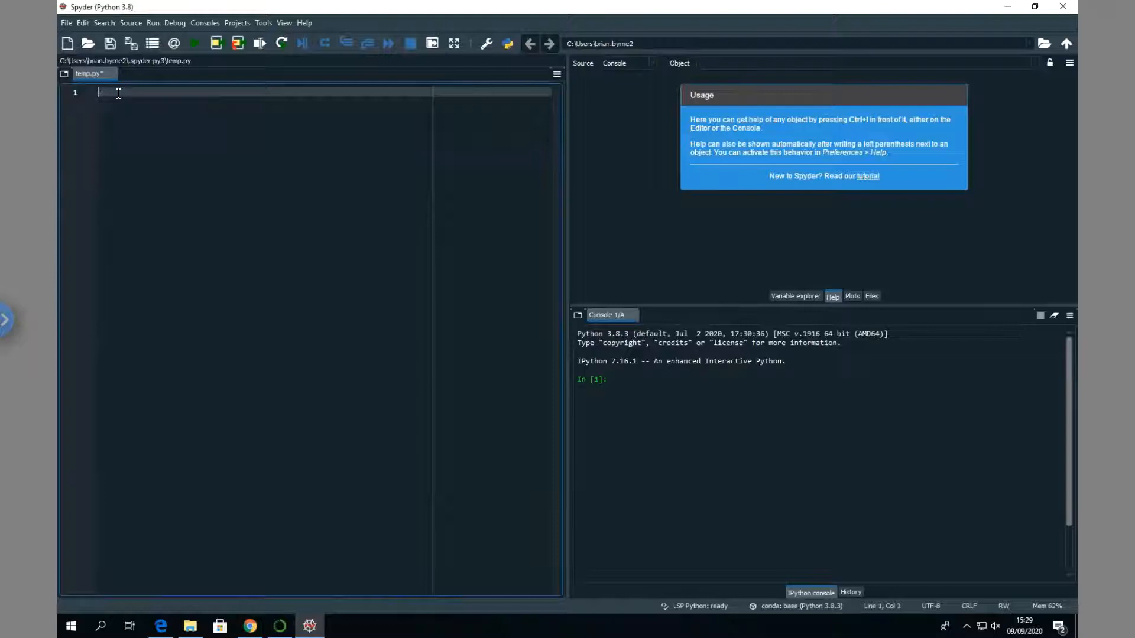
pyautogui.rightClick(112, 92)
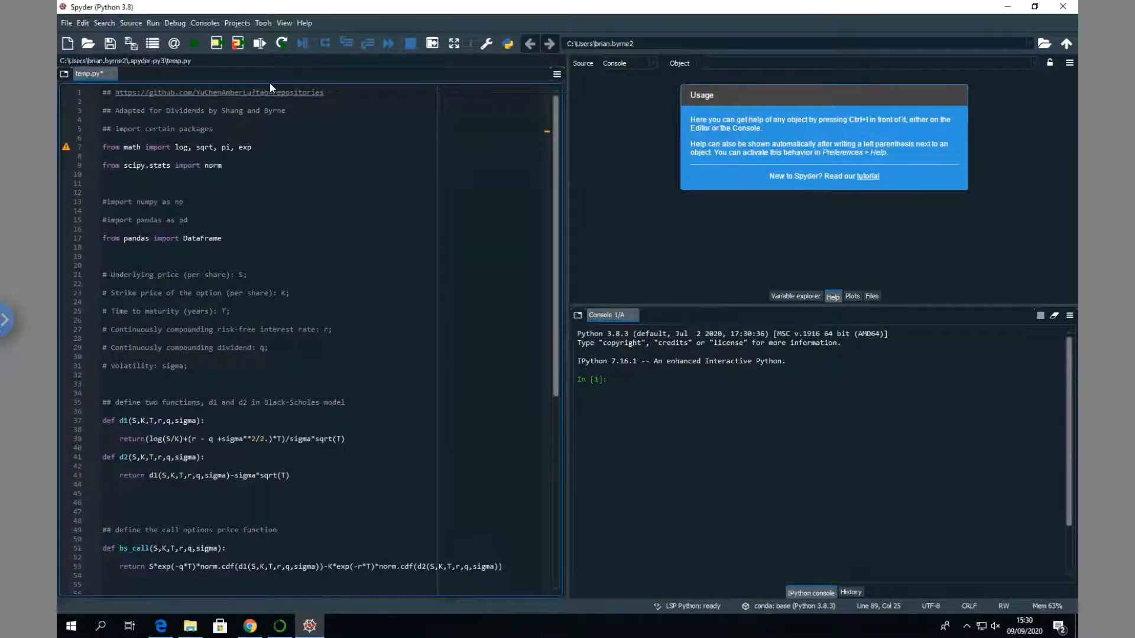
pyautogui.click(191, 43)
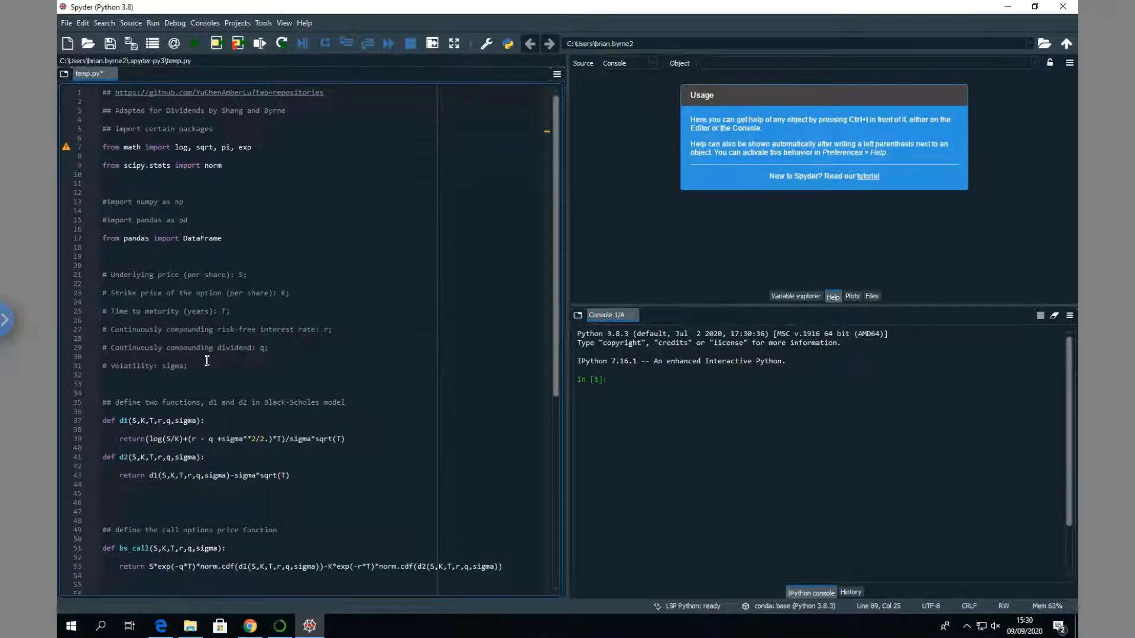
# Select and delete the commented parameter description lines.
pyautogui.moveTo(104, 275); pyautogui.dragTo(187, 365)
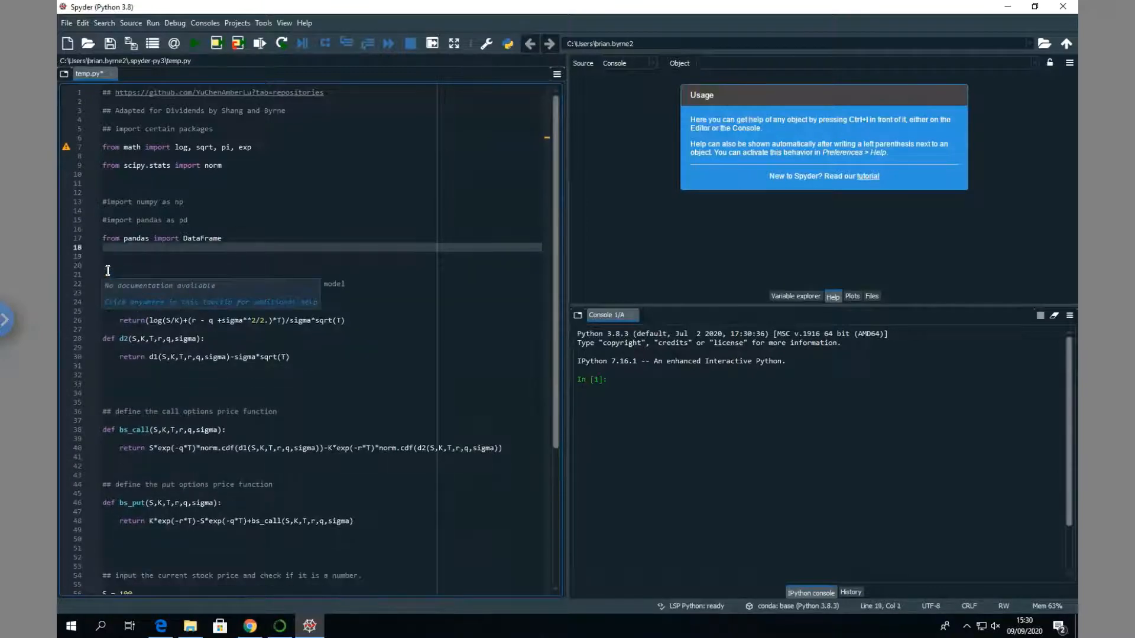
pyautogui.scroll(-3)
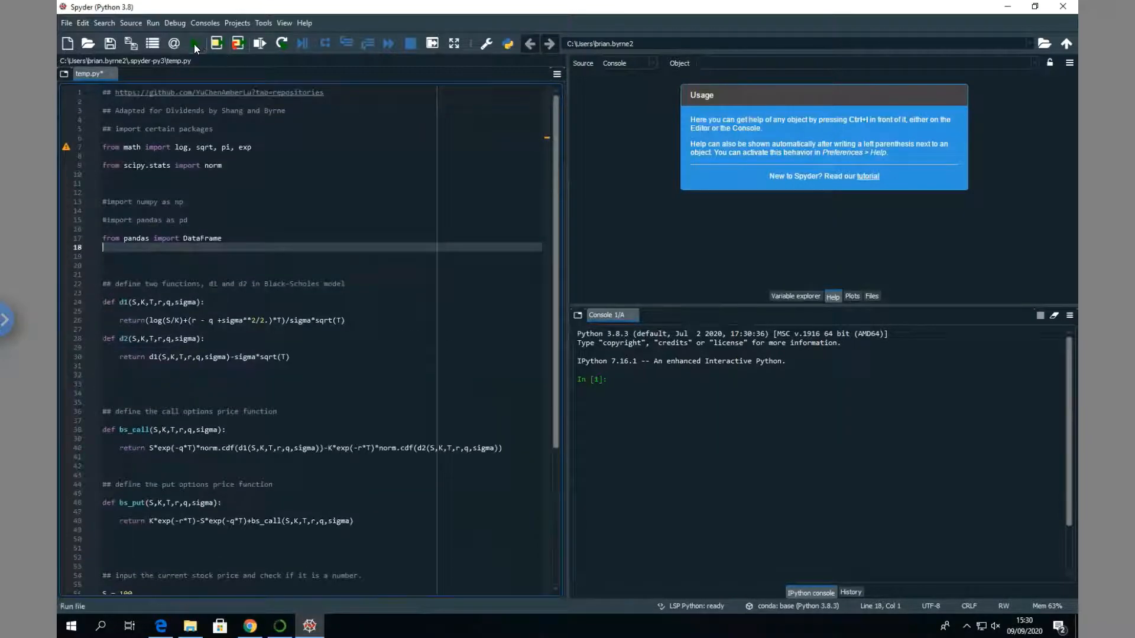
# Run temp.py, confirming 'Execute in current console' in Run settings.
pyautogui.click(197, 42)
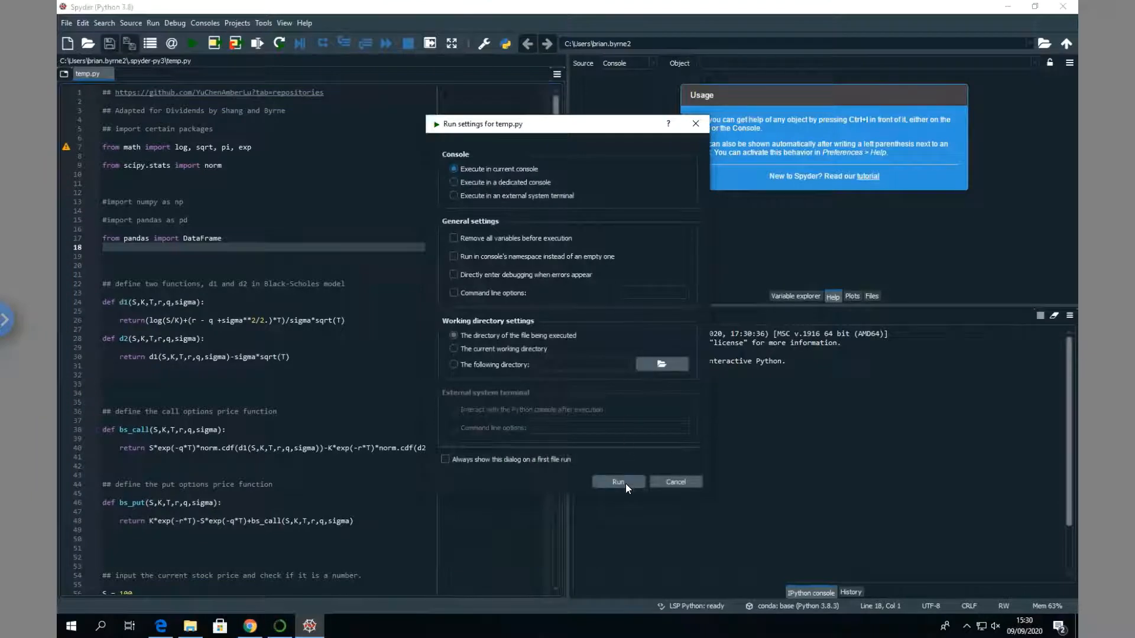
pyautogui.click(618, 482)
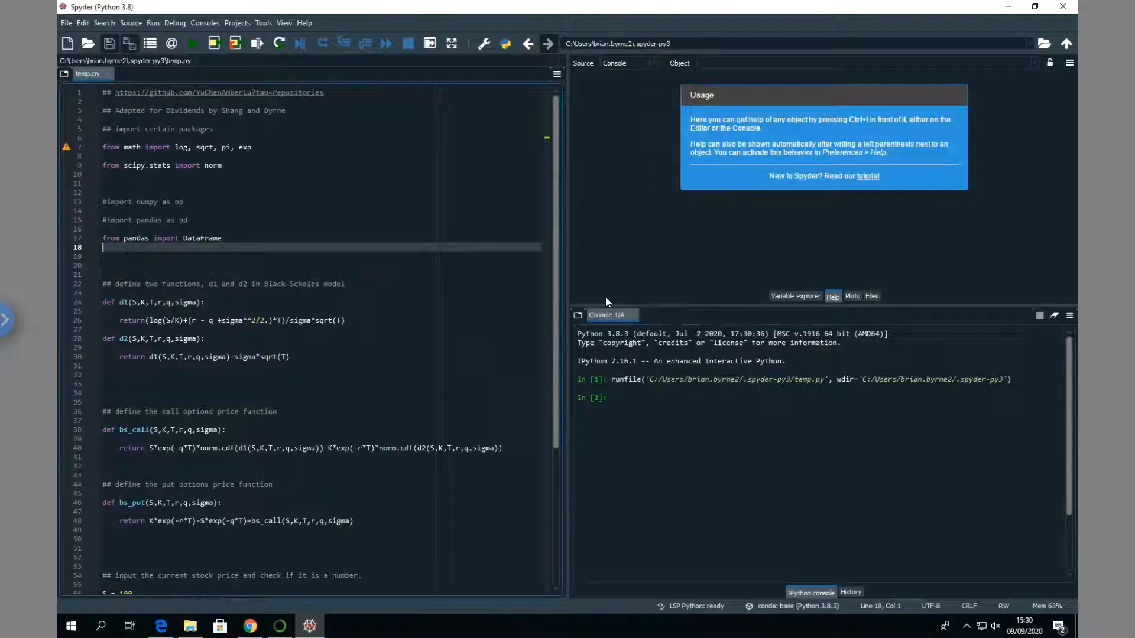
pyautogui.moveTo(301, 315)
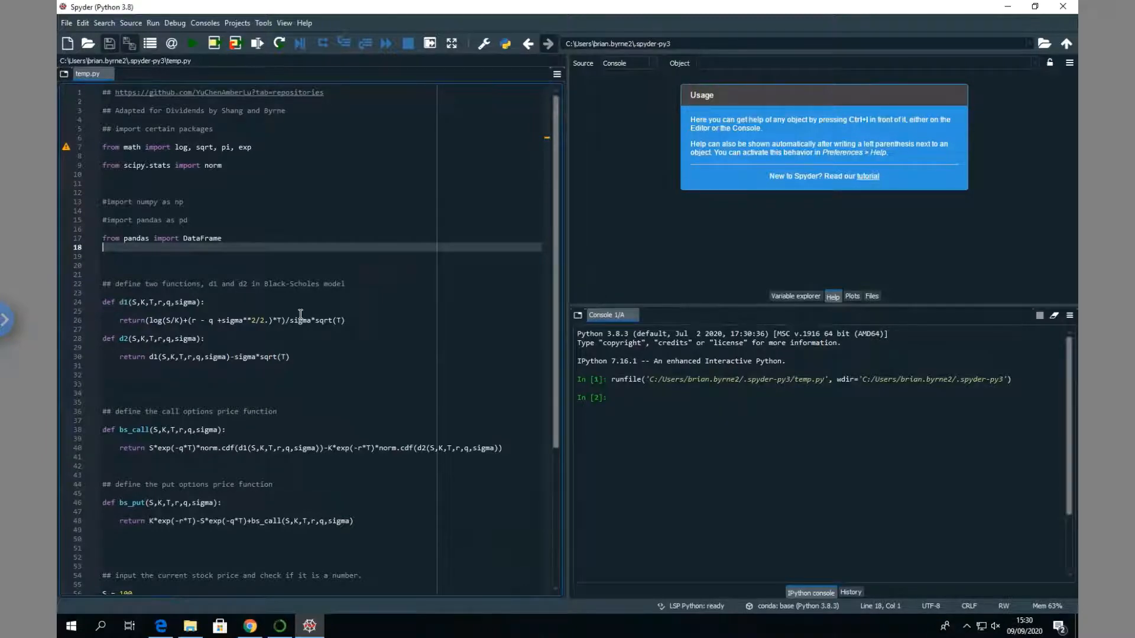
pyautogui.scroll(-3)
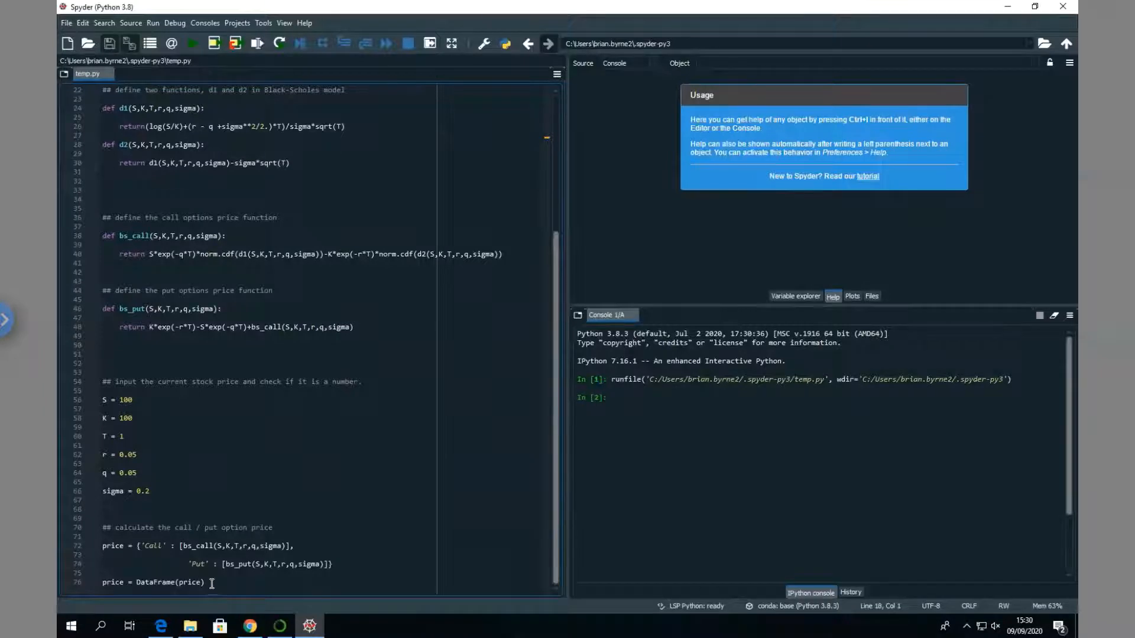
pyautogui.moveTo(594, 314)
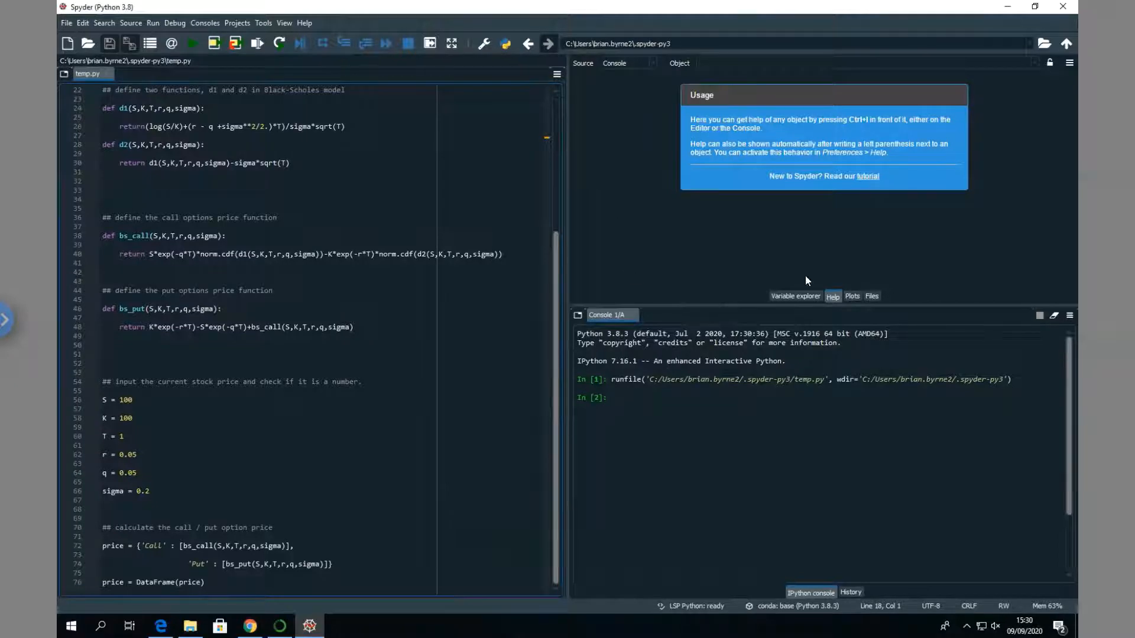
pyautogui.click(795, 296)
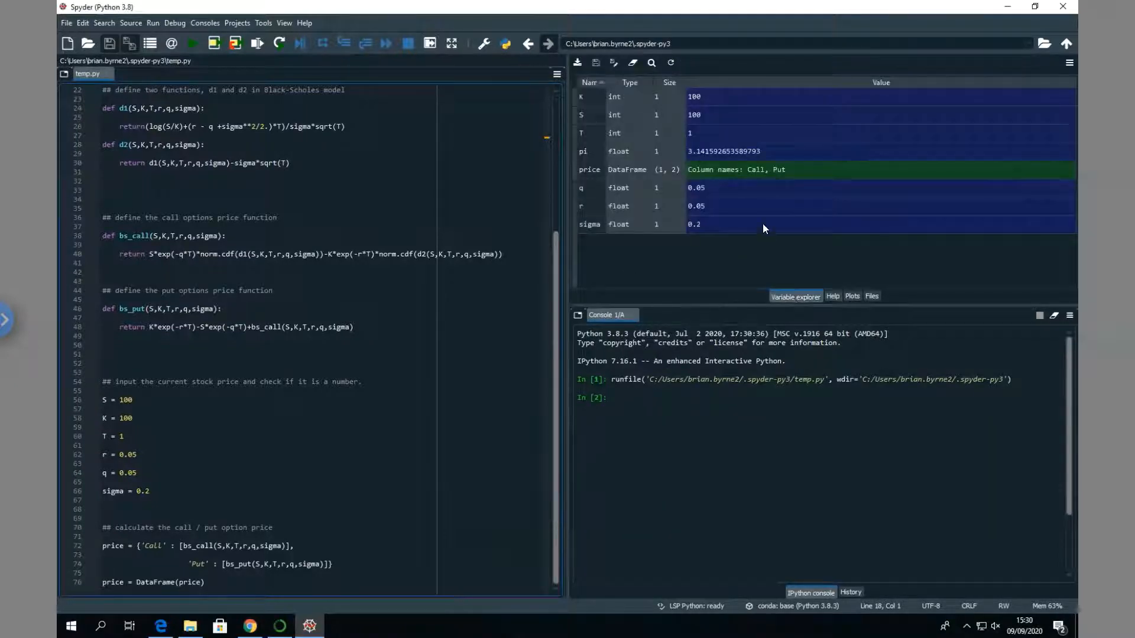
pyautogui.moveTo(712, 185)
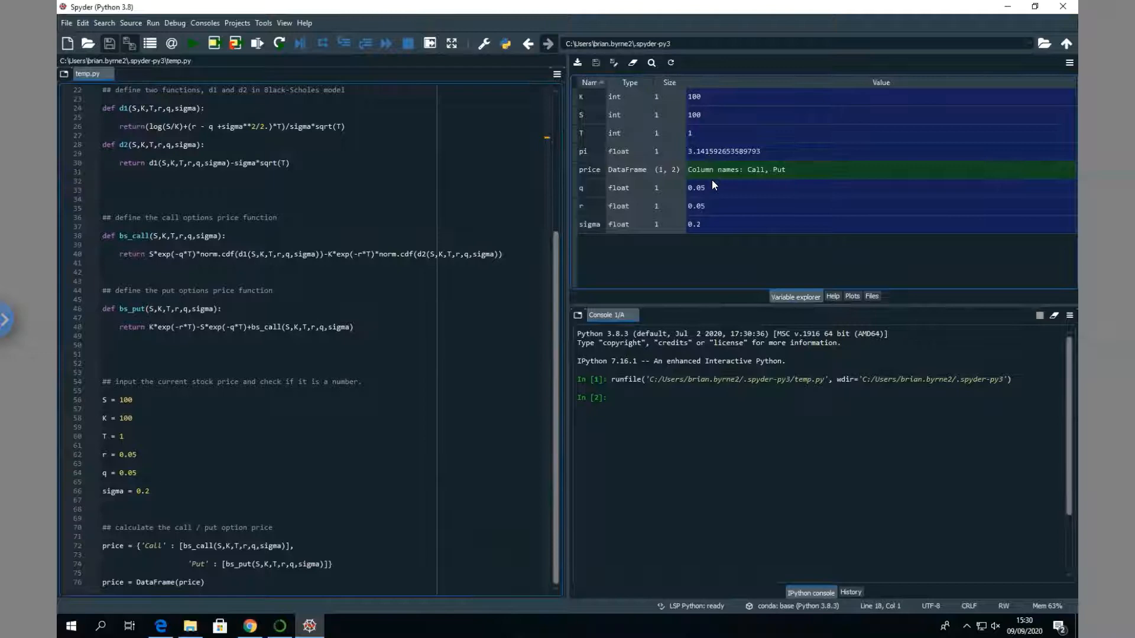
pyautogui.moveTo(647, 107)
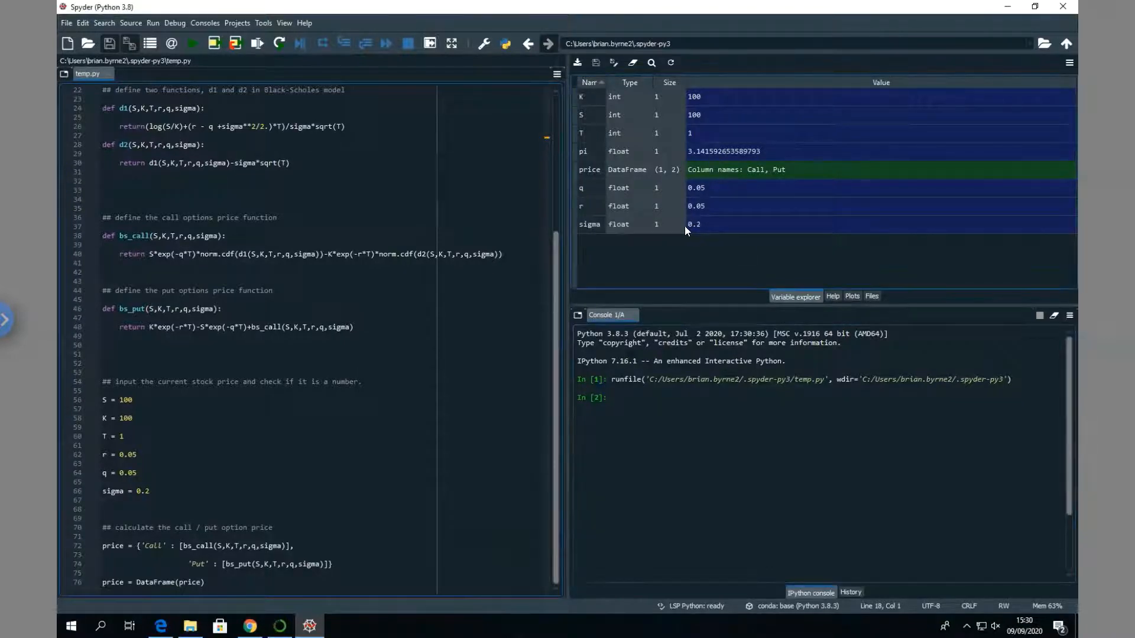
pyautogui.moveTo(640, 172)
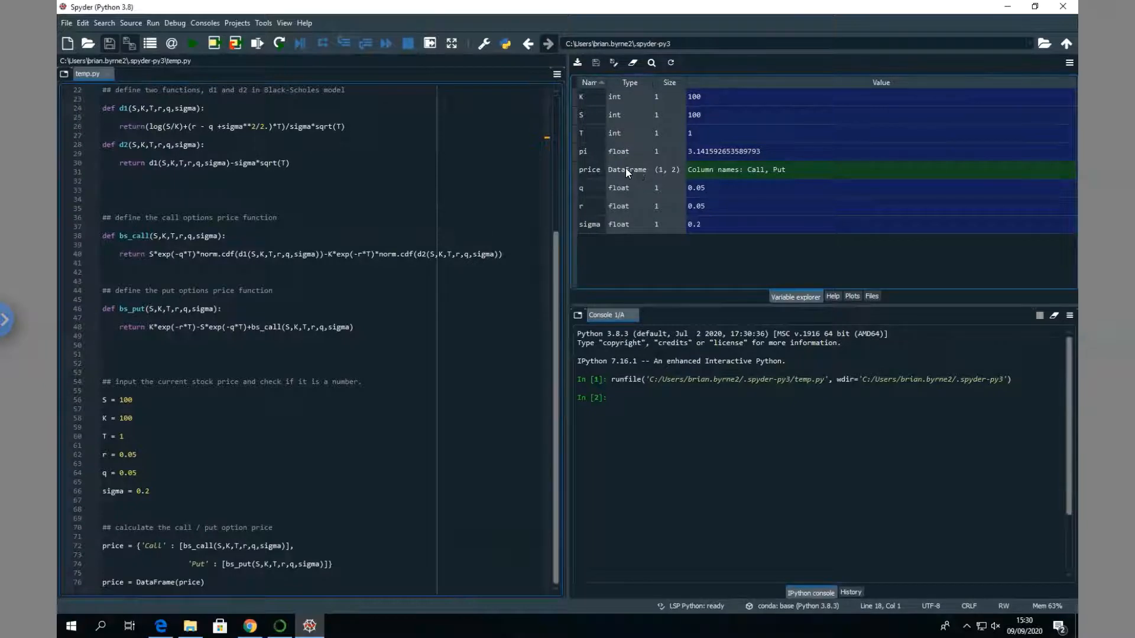
pyautogui.doubleClick(626, 170)
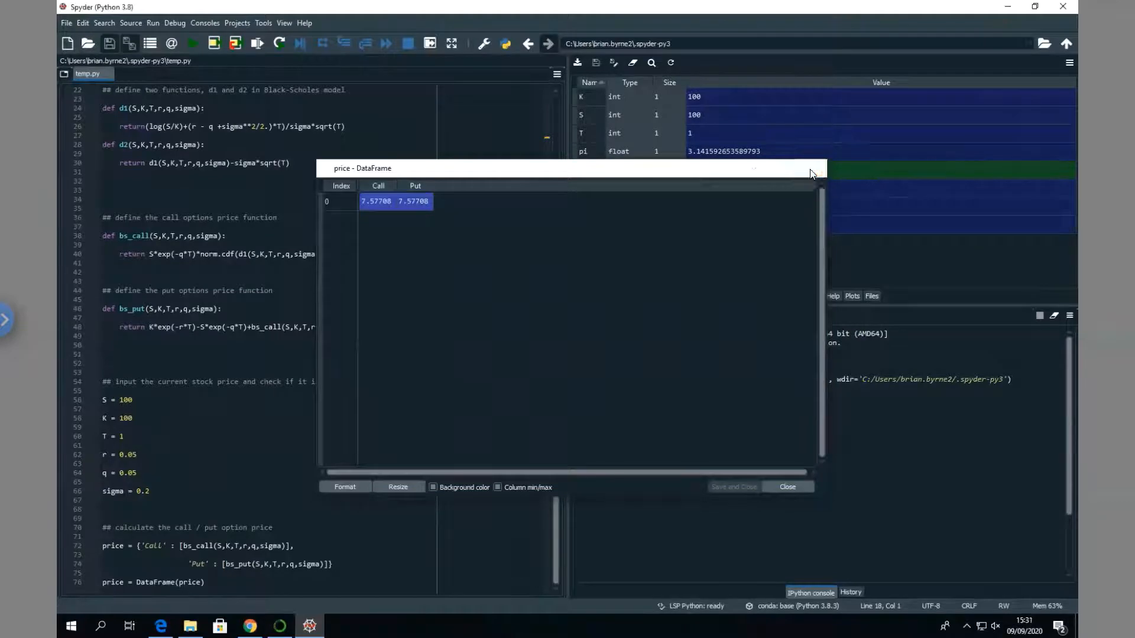
pyautogui.click(787, 487)
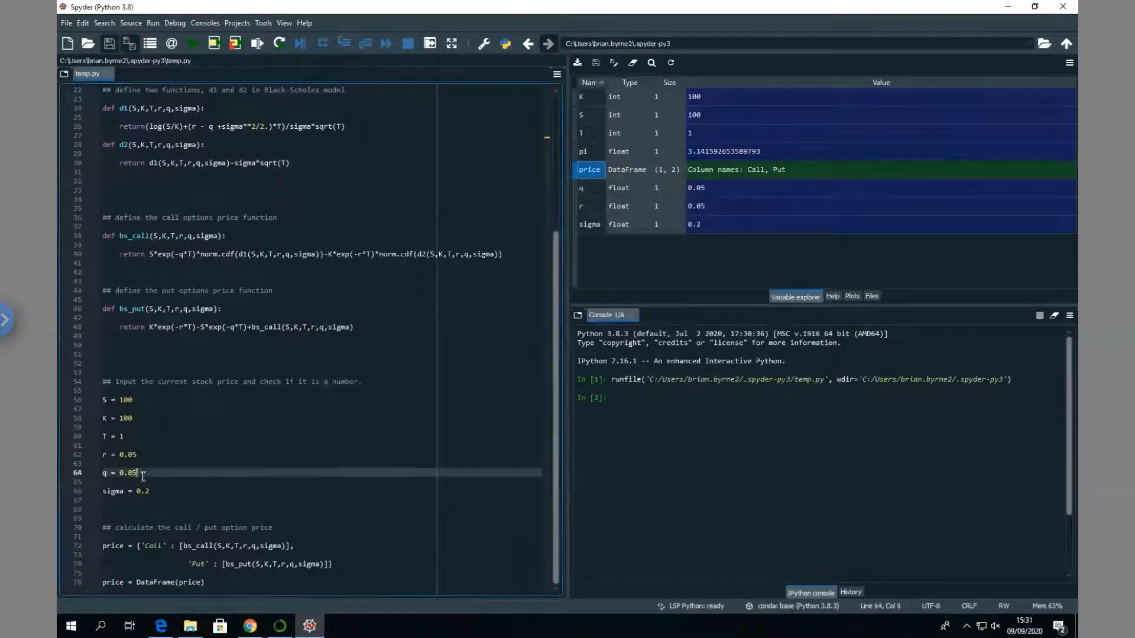
# Set q = 0.0, rerun to get call 10.4506 and put 5.57353, then return to Anaconda Navigator.
pyautogui.press('Backspace')
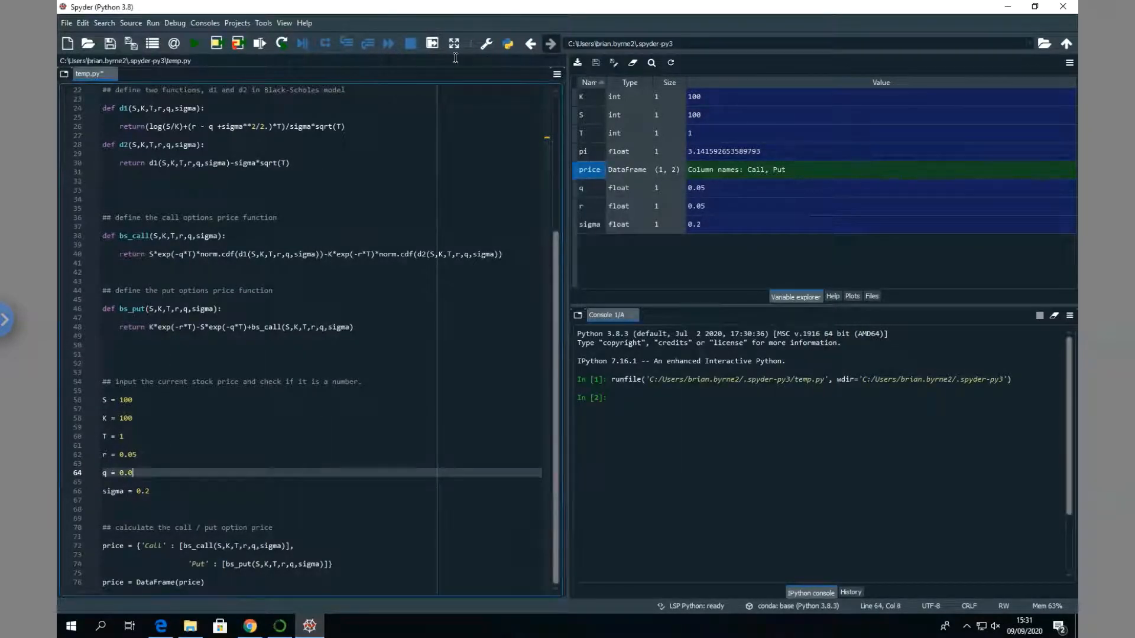
pyautogui.click(191, 42)
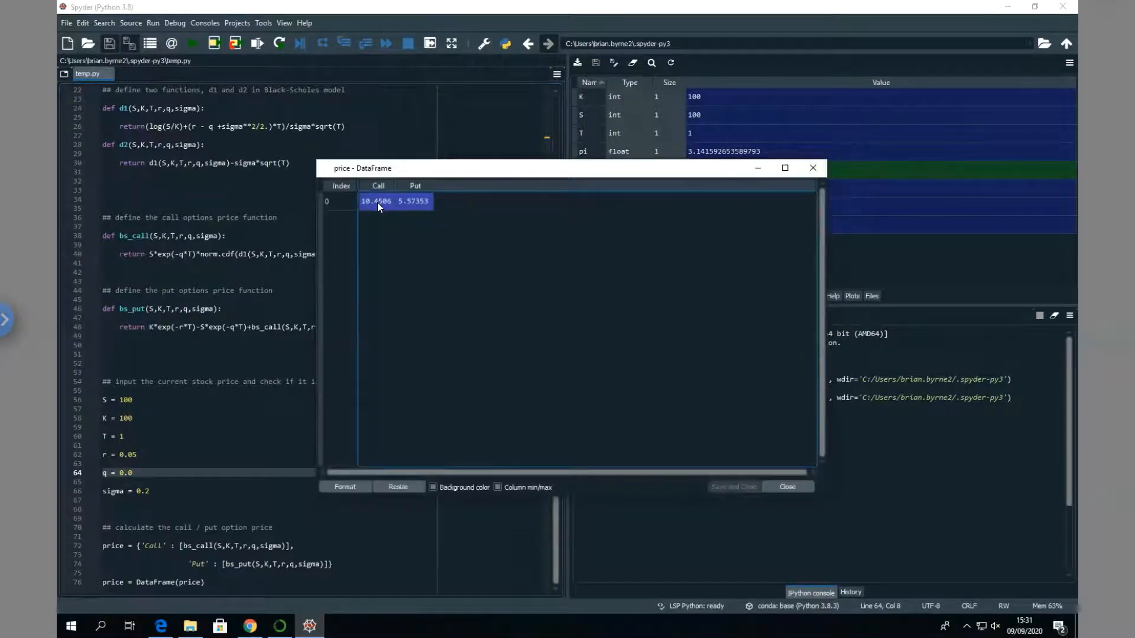
pyautogui.moveTo(674, 367)
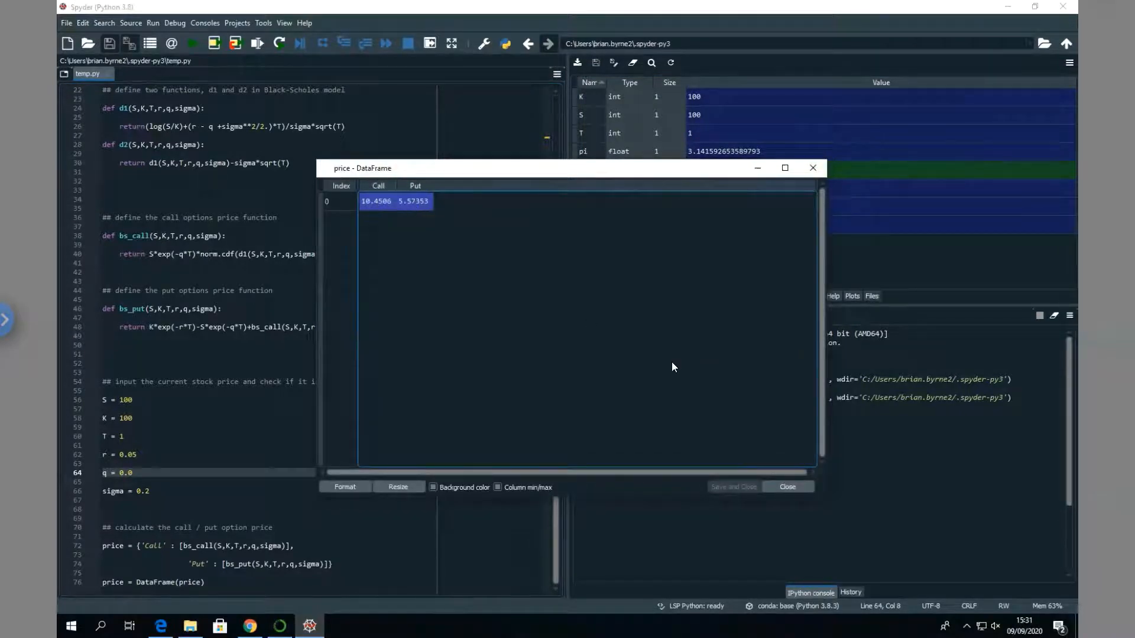
pyautogui.click(787, 487)
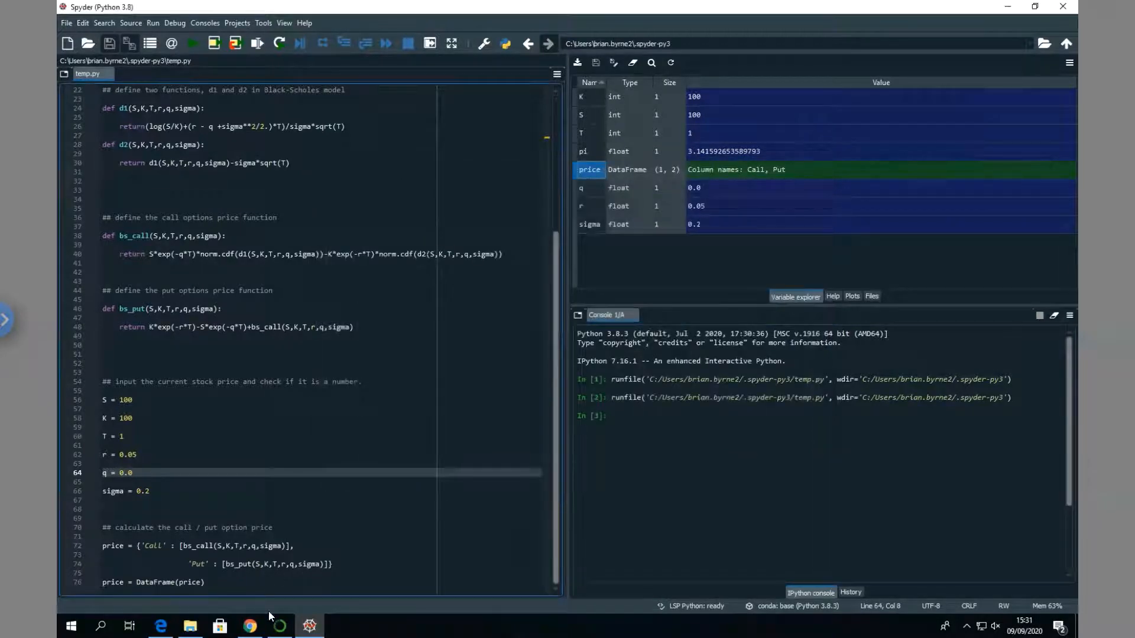
pyautogui.click(280, 626)
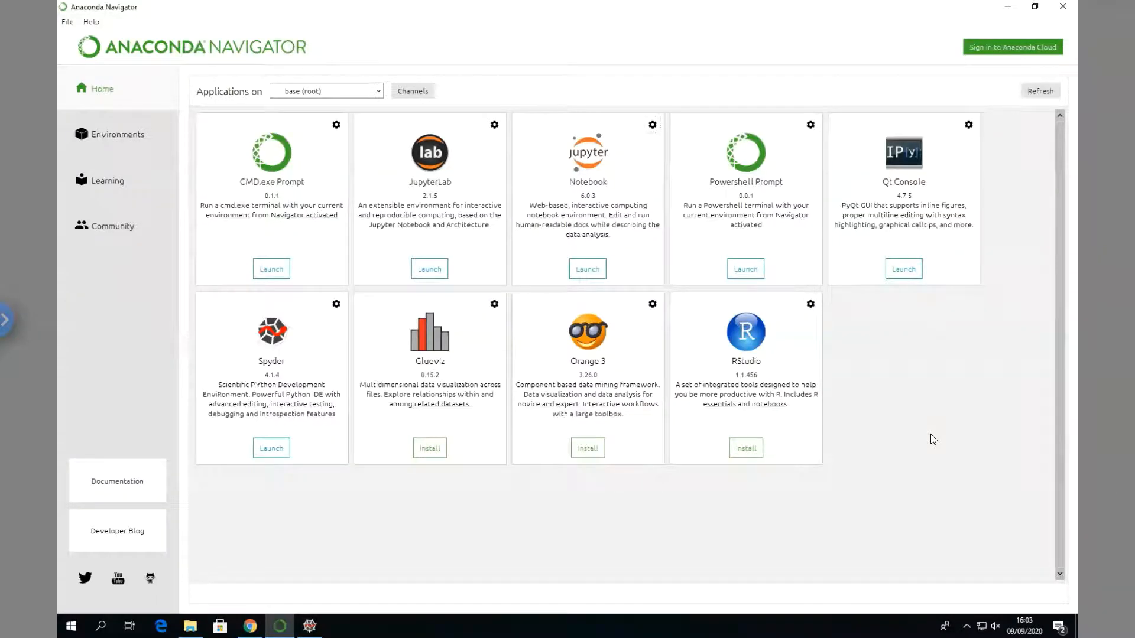
pyautogui.moveTo(616, 222)
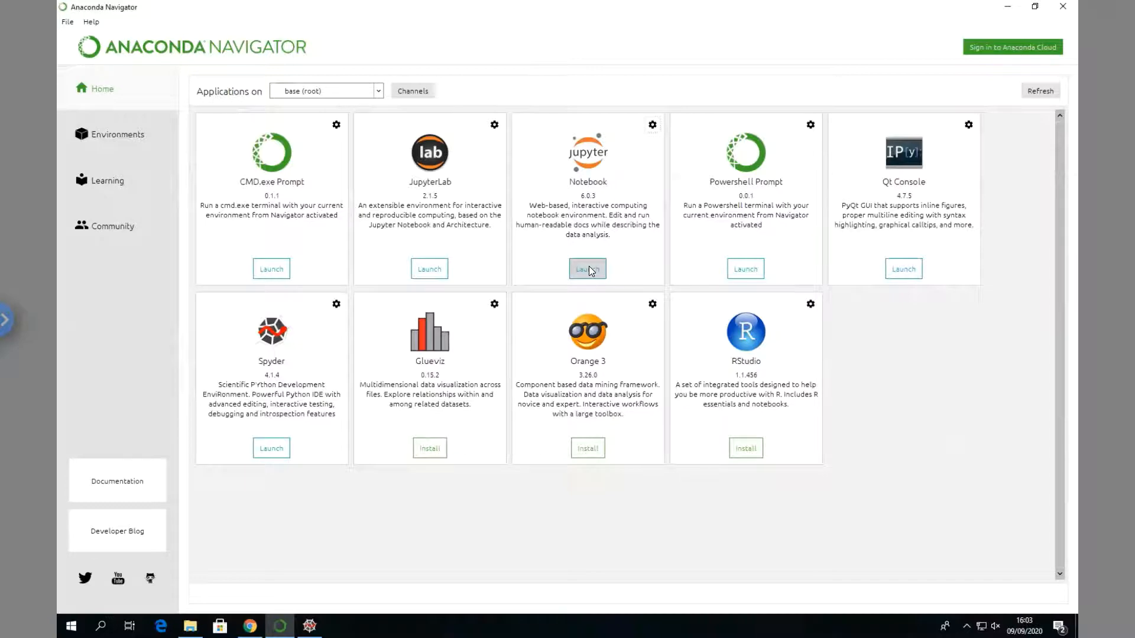
# Launch Jupyter Notebook from the Navigator Home page.
pyautogui.click(587, 269)
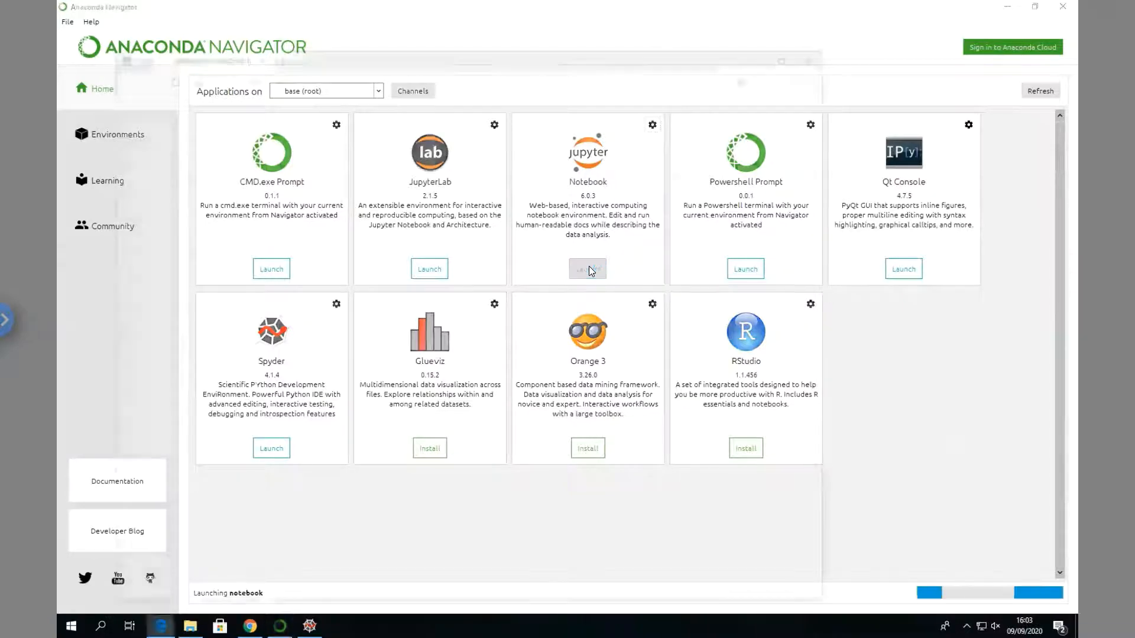
pyautogui.click(587, 268)
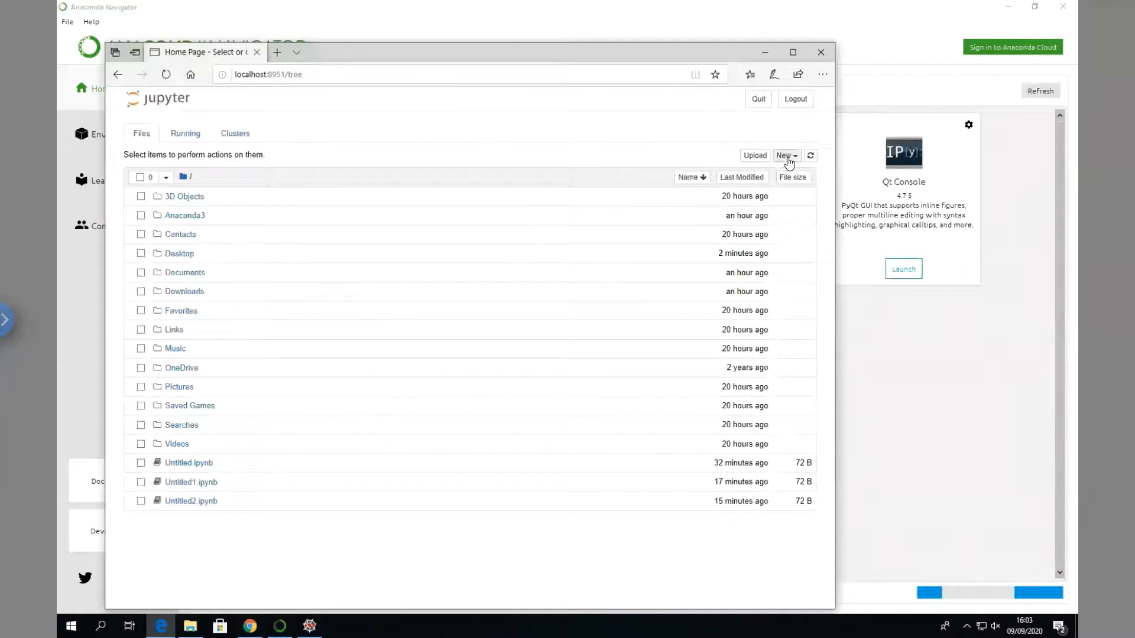
# Navigate into the Desktop folder and request a New > Python 3 notebook.
pyautogui.click(786, 156)
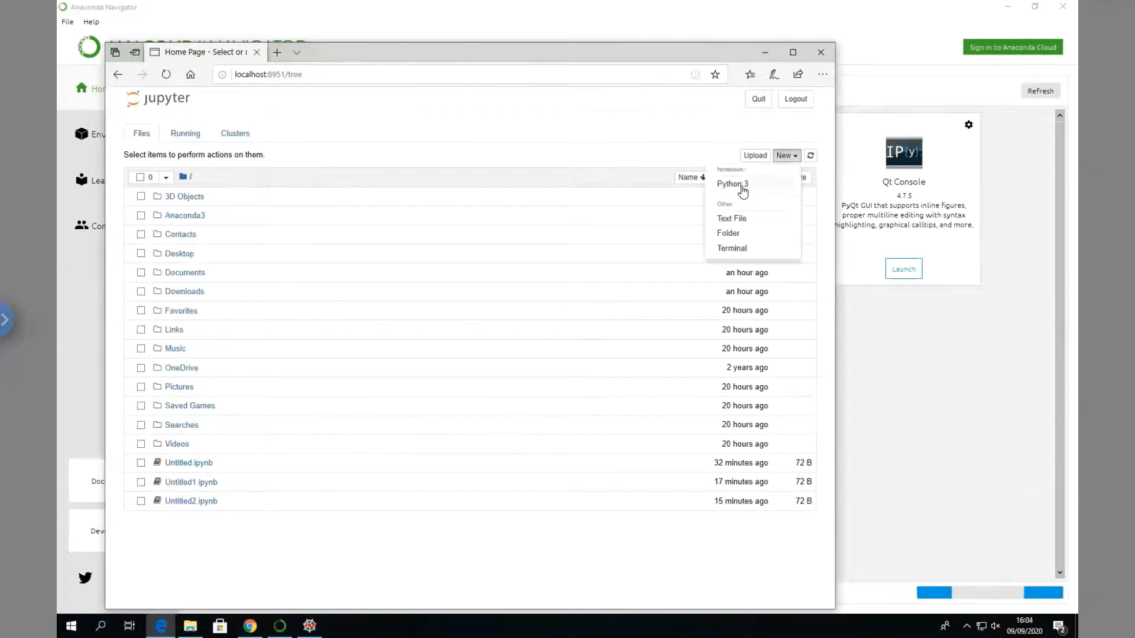
pyautogui.moveTo(742, 187)
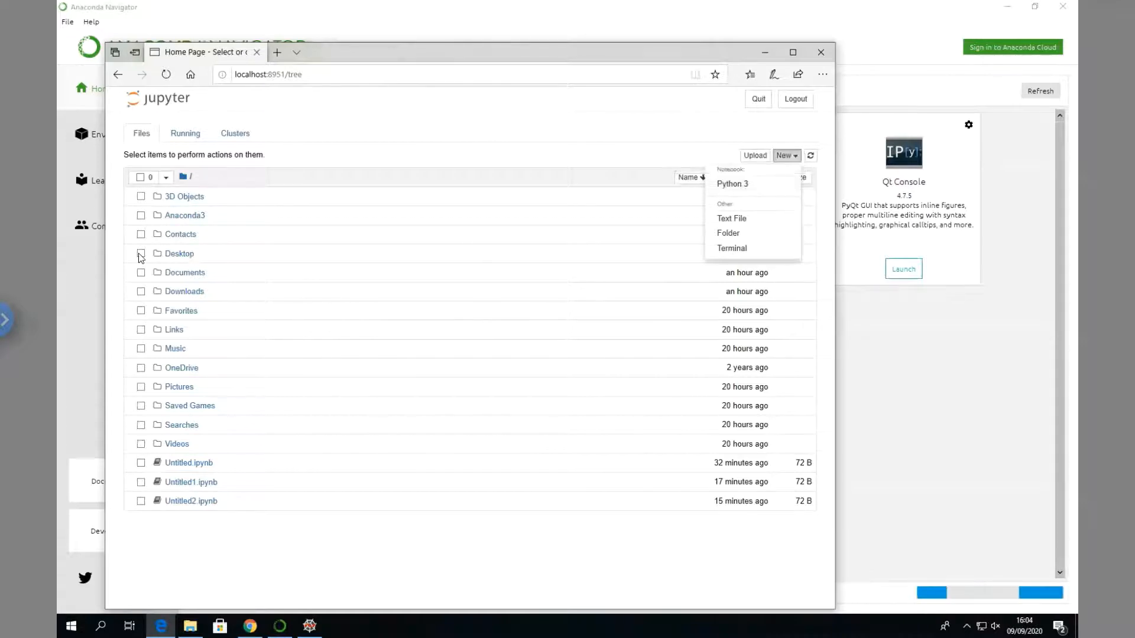
pyautogui.click(141, 253)
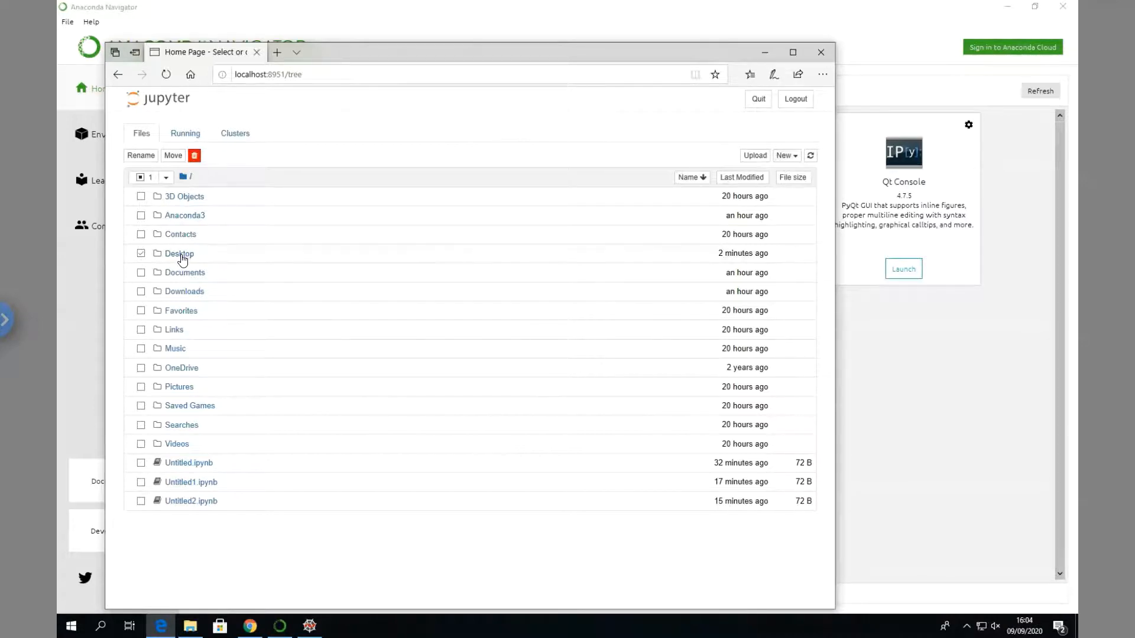
pyautogui.click(180, 253)
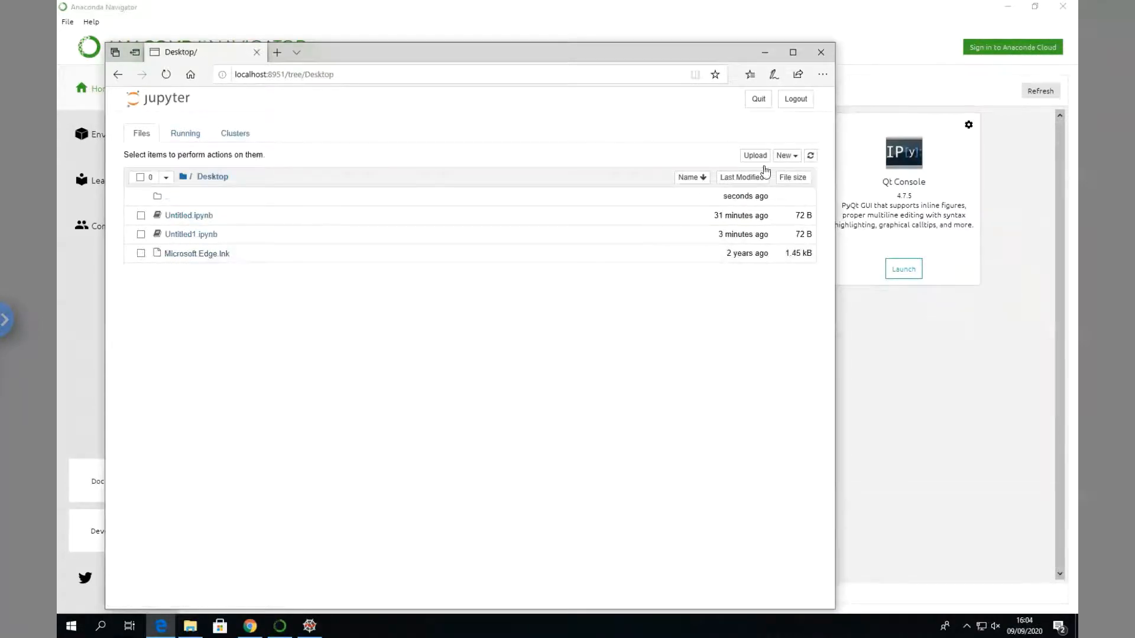
pyautogui.click(786, 156)
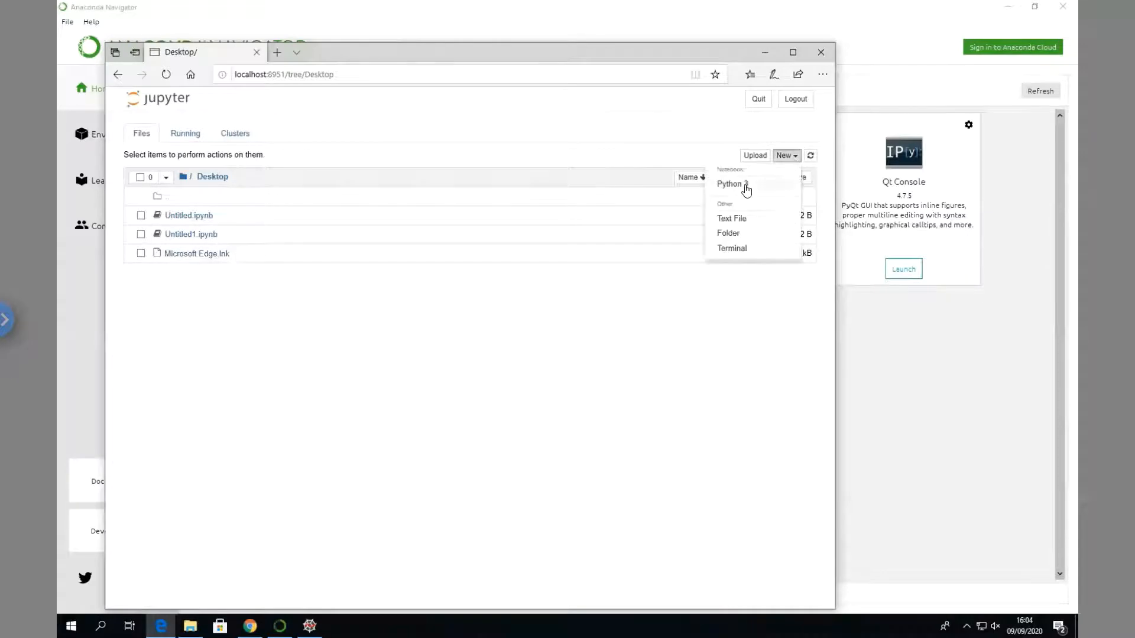
pyautogui.click(732, 183)
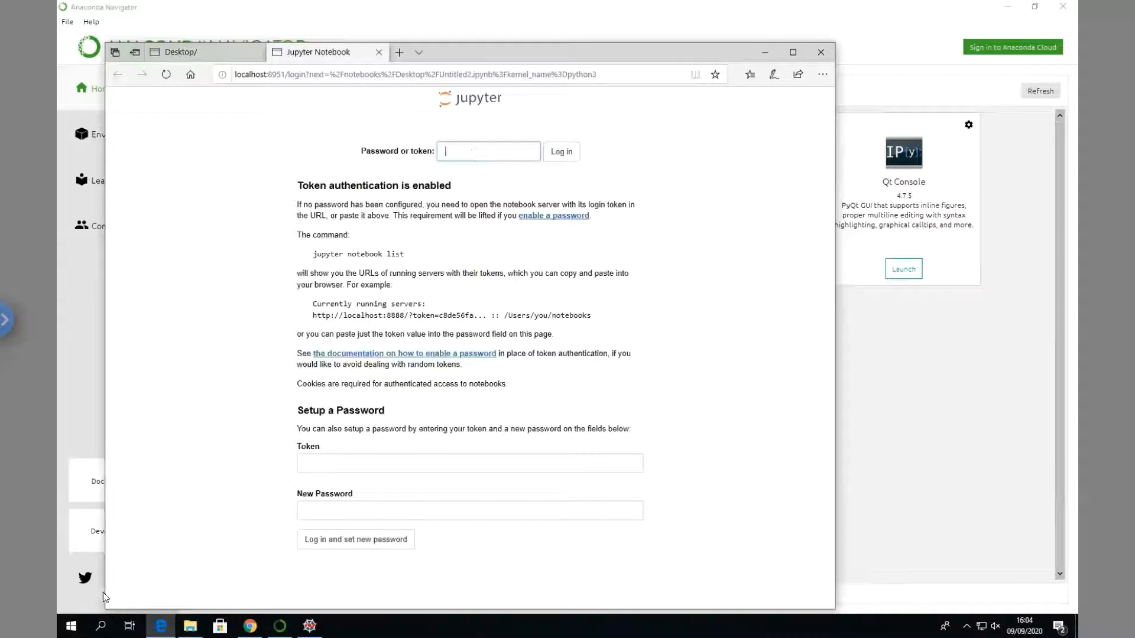
# Search Windows for 'ana' and run Anaconda Prompt (Anaconda3) as administrator.
pyautogui.click(99, 626)
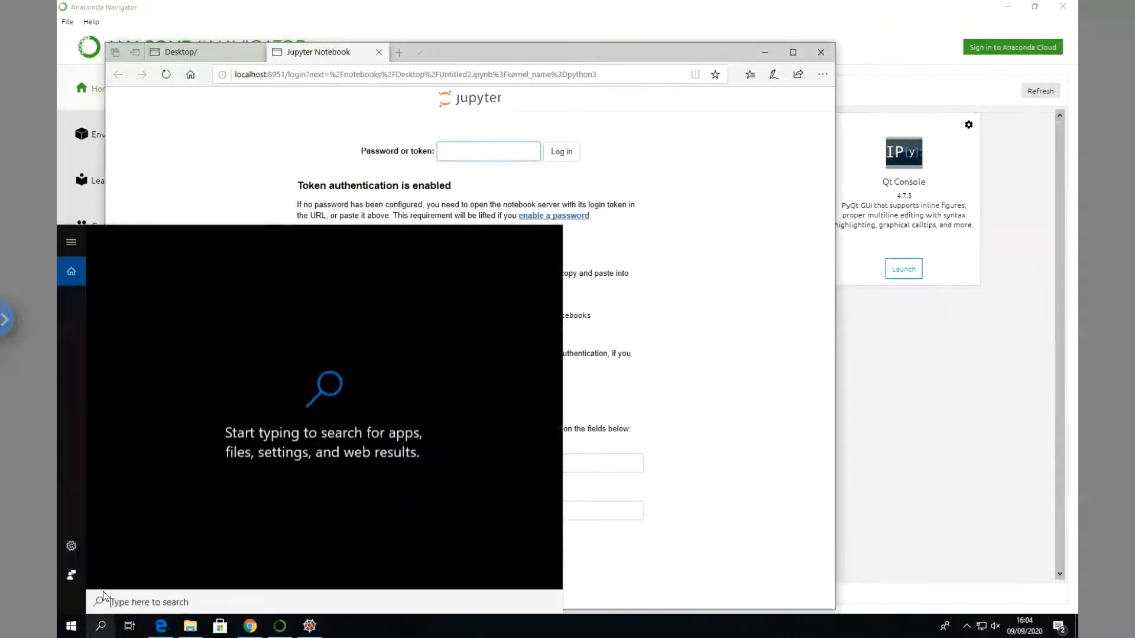
pyautogui.write('ana')
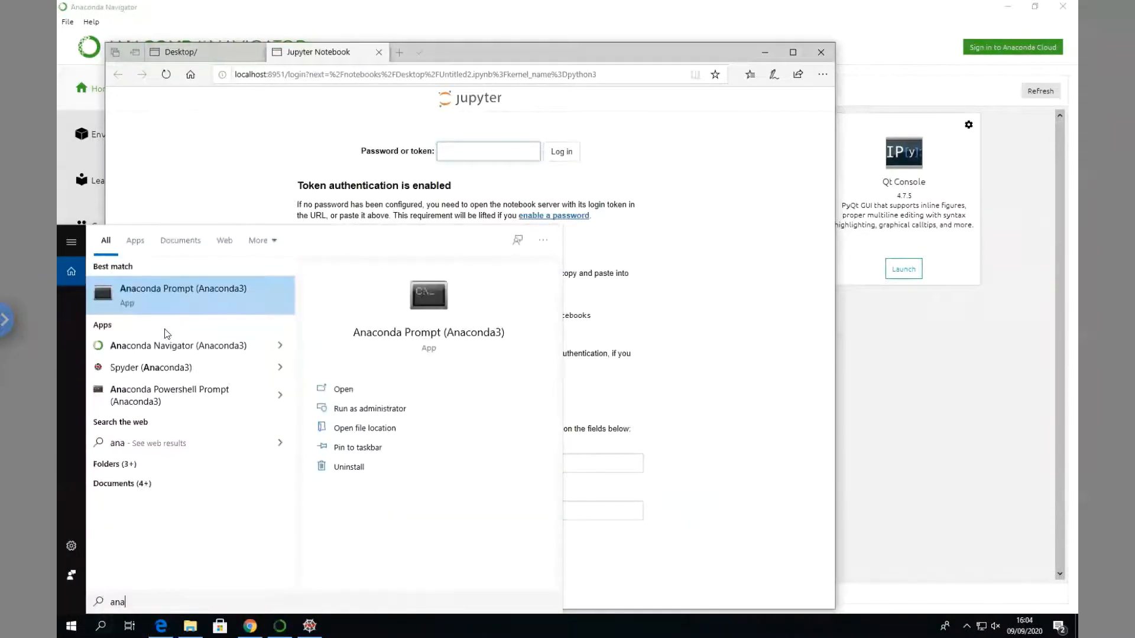
pyautogui.click(184, 293)
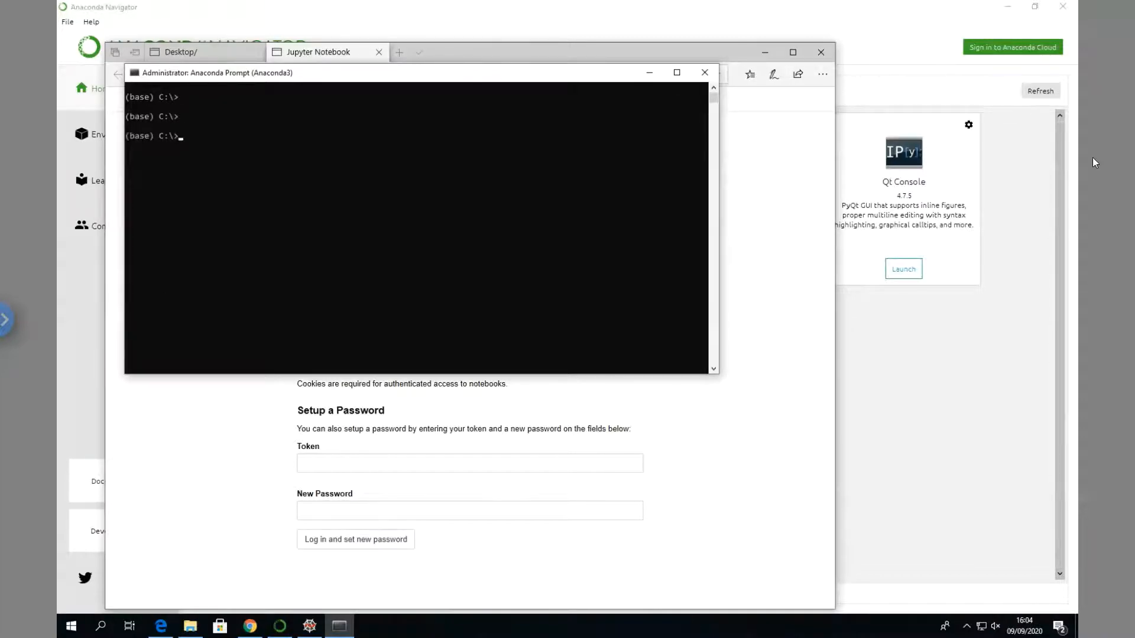
pyautogui.moveTo(752, 532)
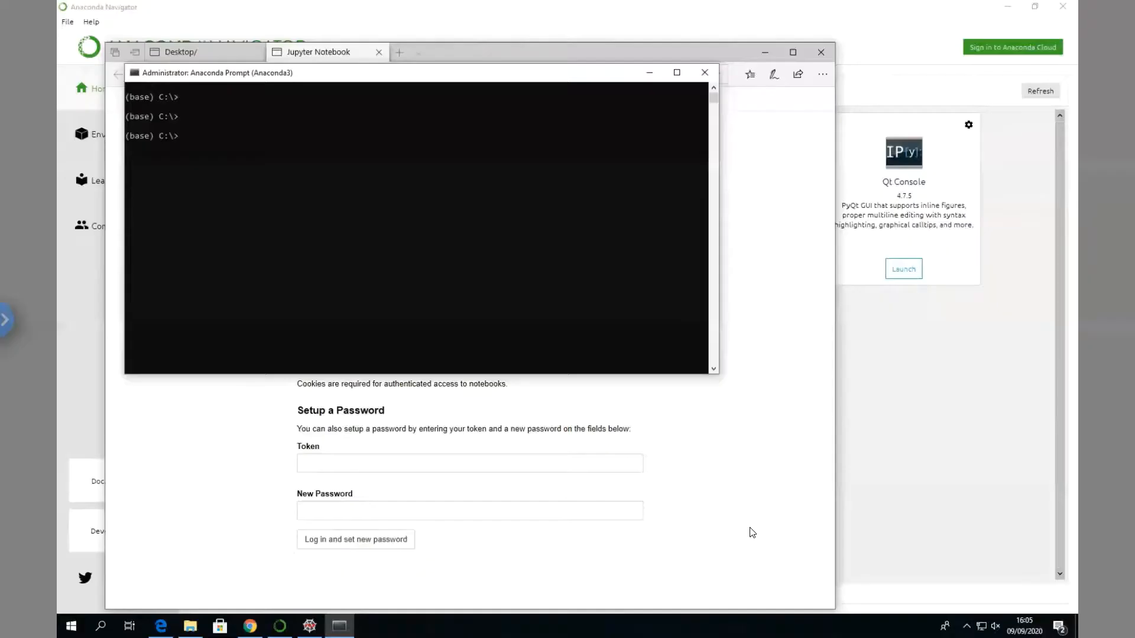
pyautogui.moveTo(196, 135)
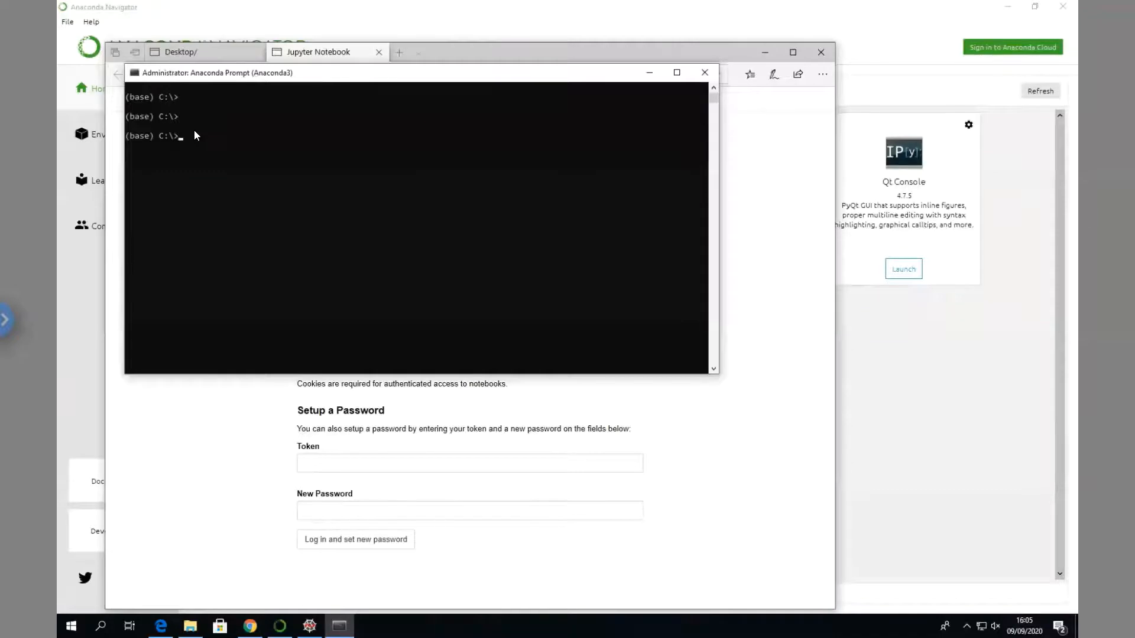
pyautogui.moveTo(208, 142)
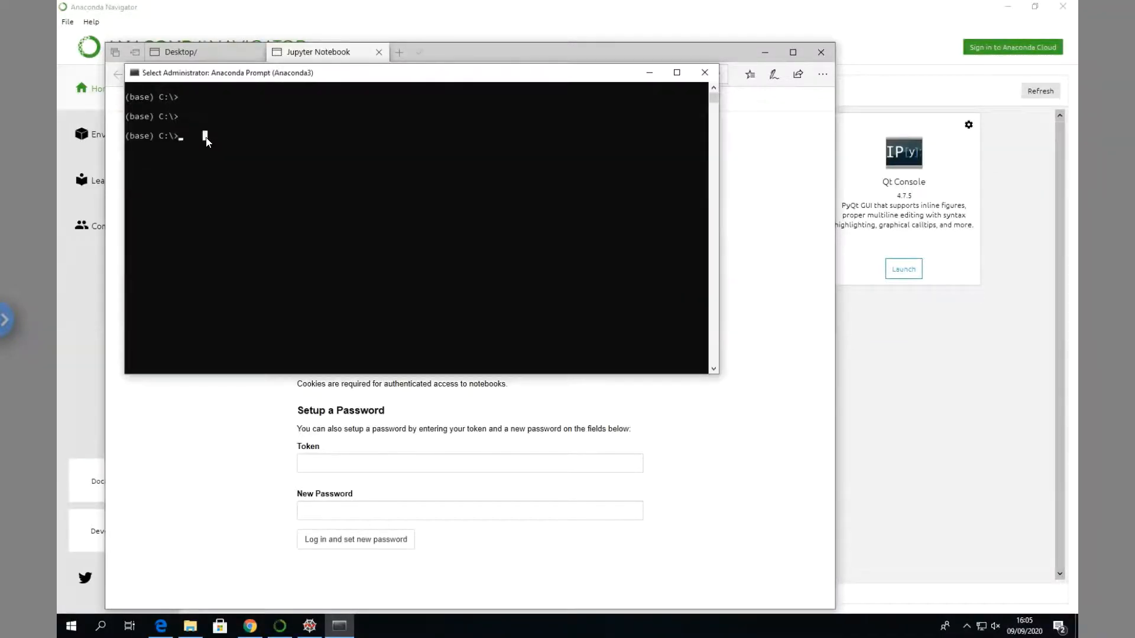
# Run 'jupyter notebook password' and submit the new password to the config file.
pyautogui.write('j')
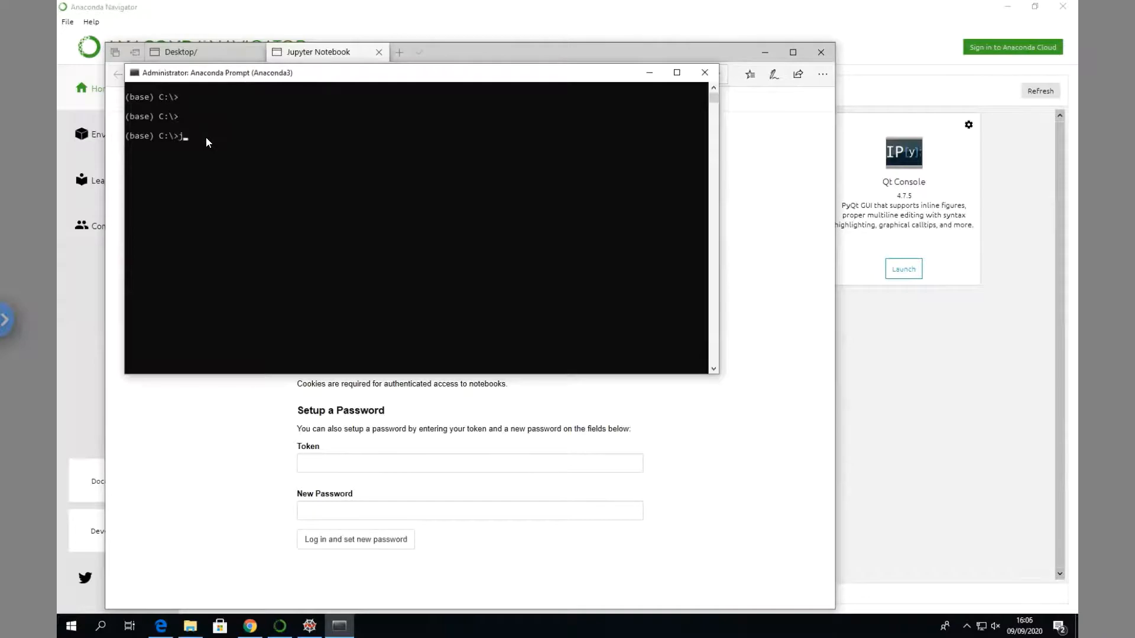
pyautogui.write('upyt')
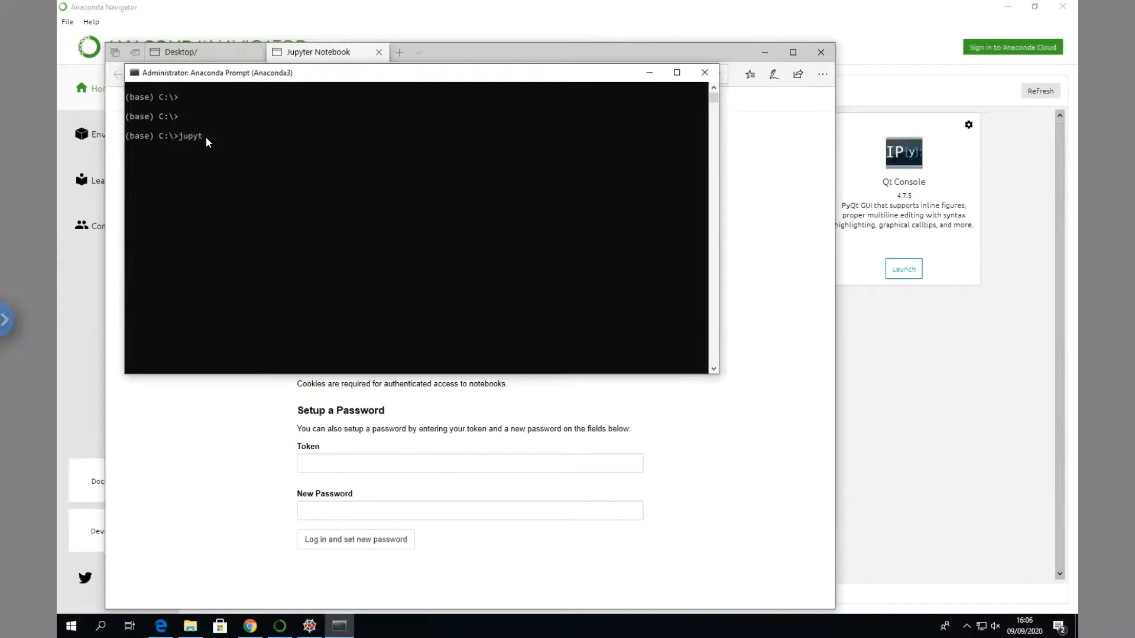
pyautogui.write('no')
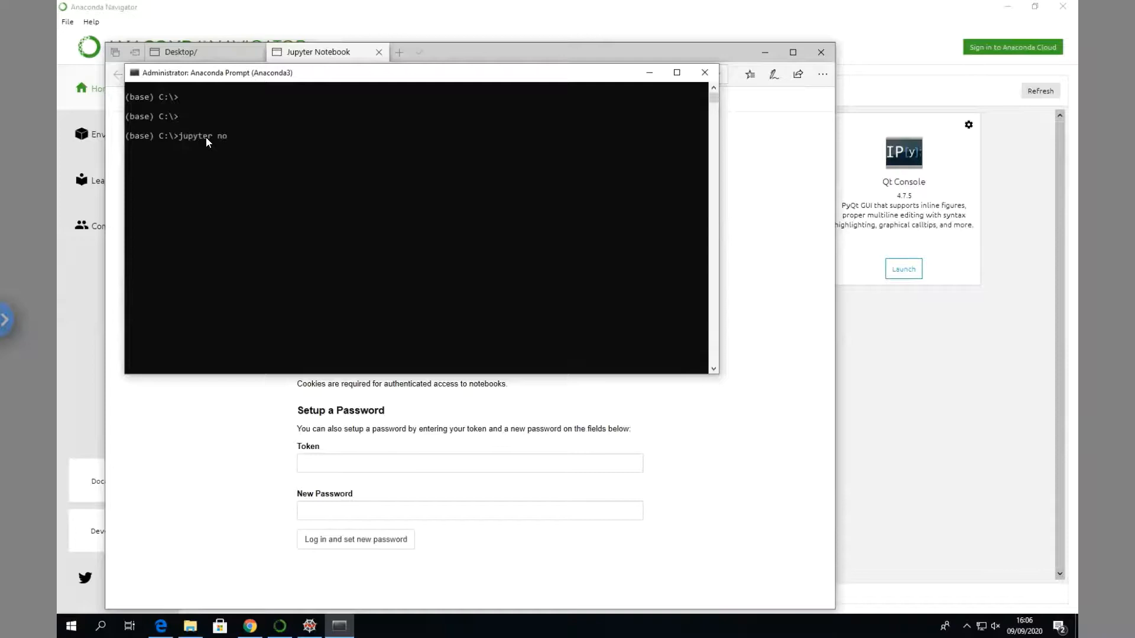
pyautogui.write('tebook')
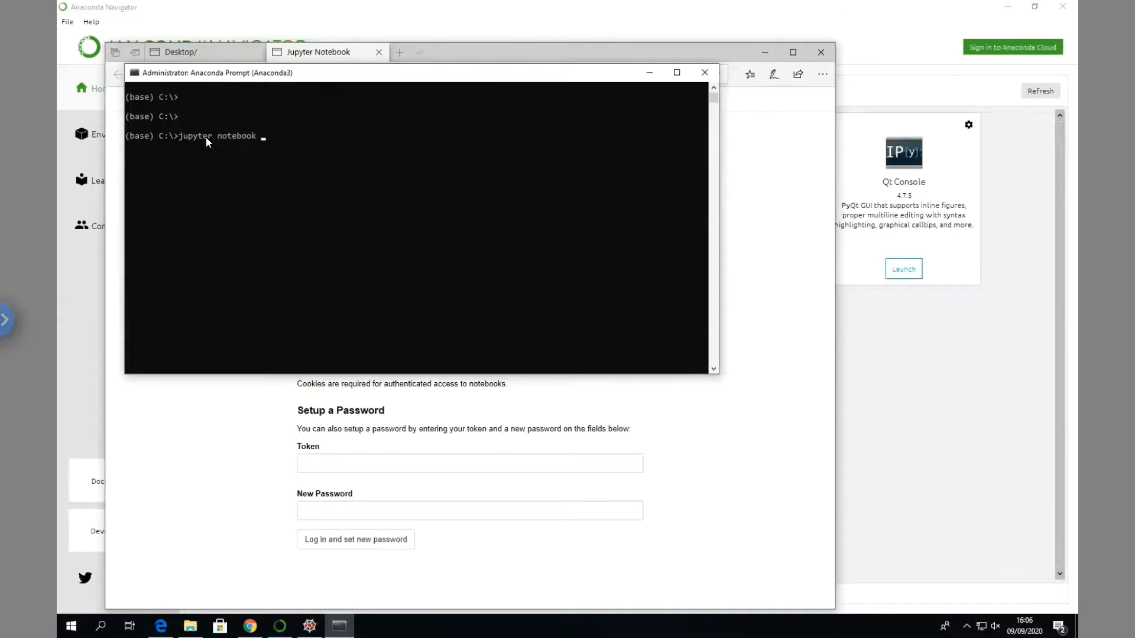
pyautogui.write('password')
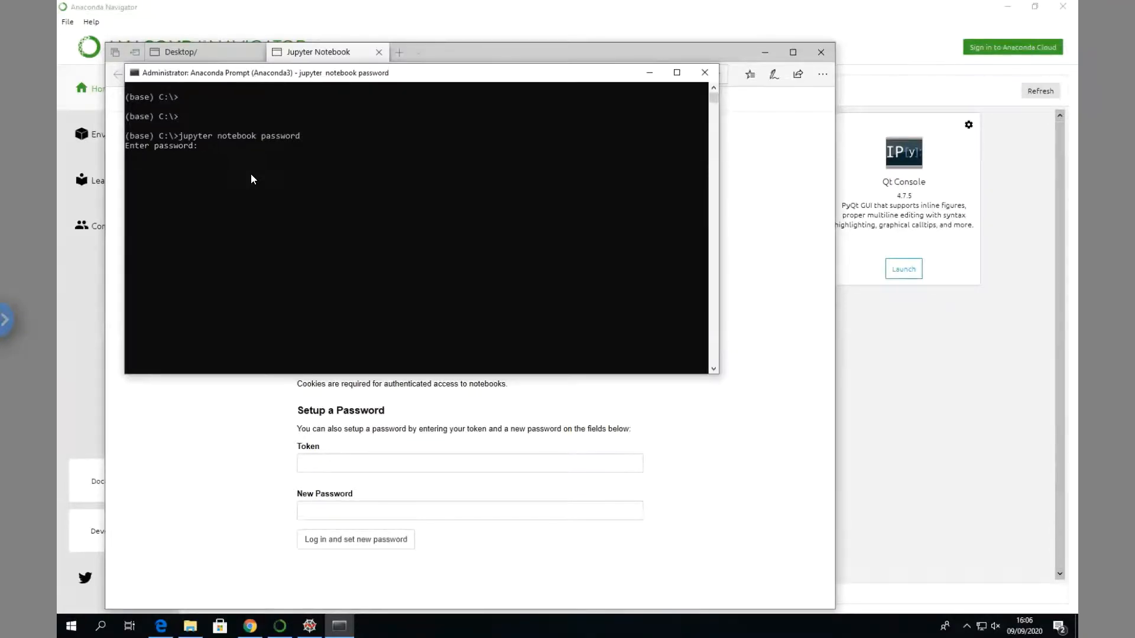
pyautogui.press('enter')
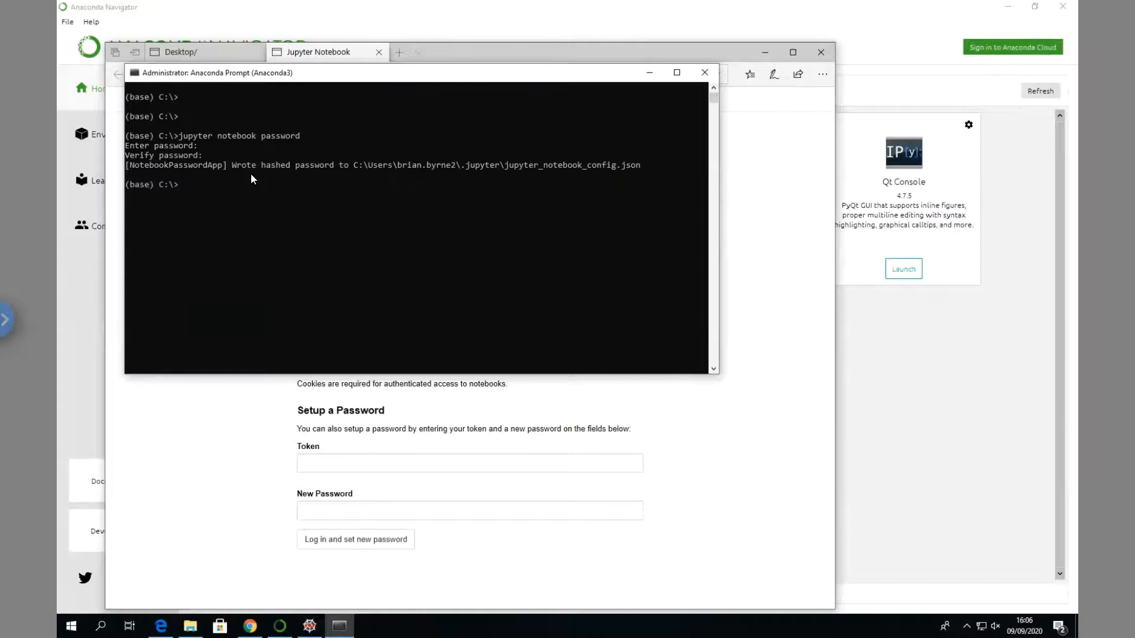
pyautogui.moveTo(293, 175)
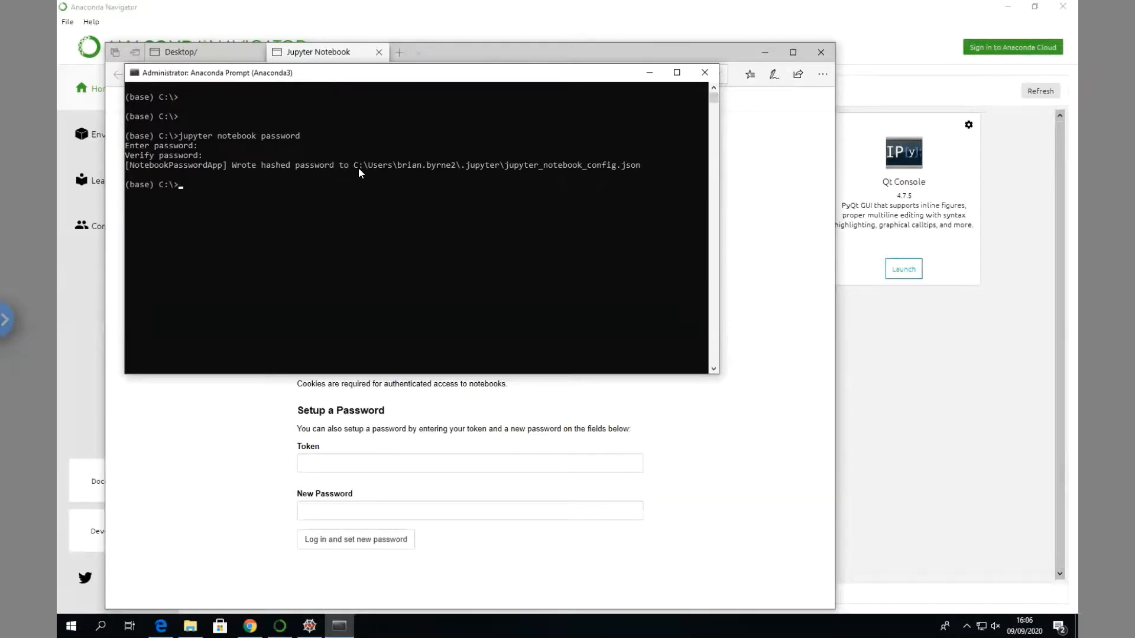
pyautogui.moveTo(888, 473)
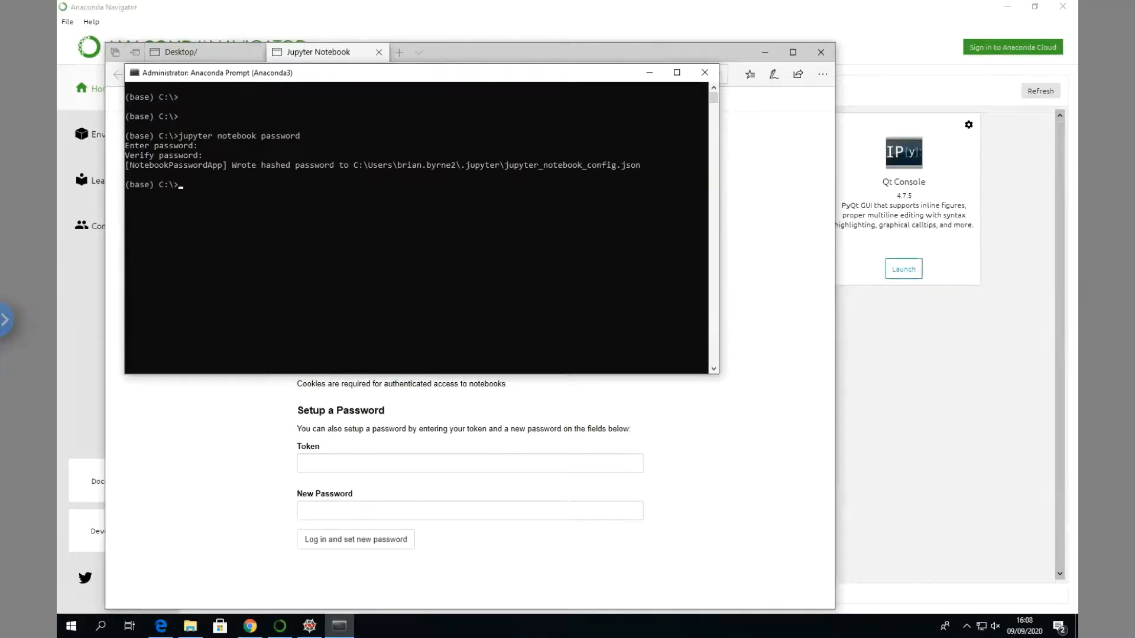
pyautogui.moveTo(222, 203)
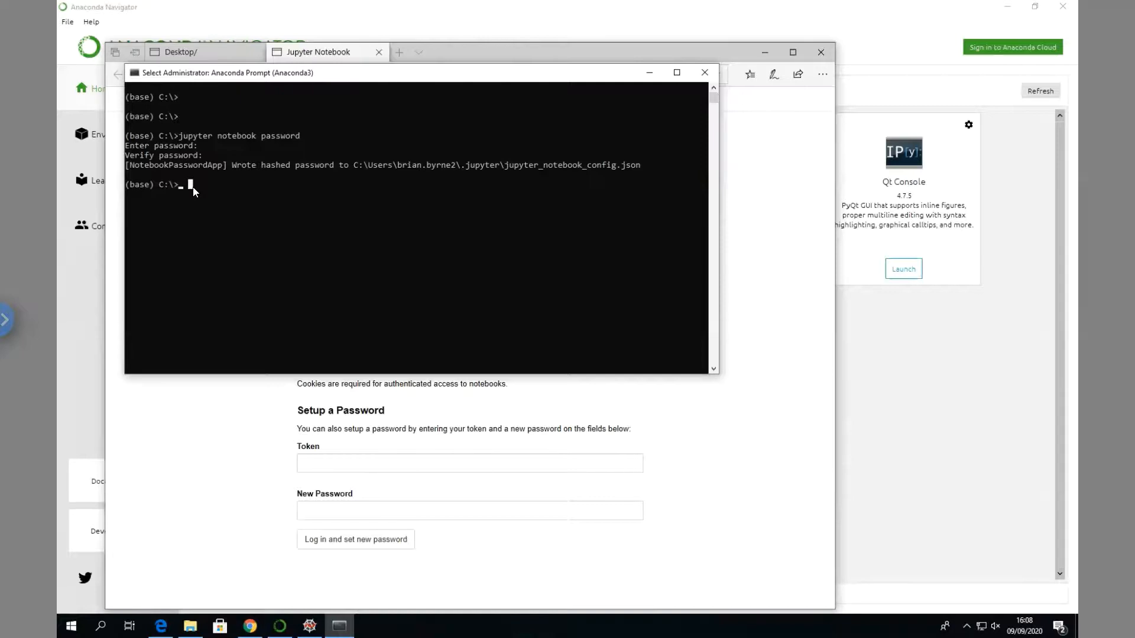
# Start Jupyter from the prompt and log in on the login page with the new password.
pyautogui.write('jup')
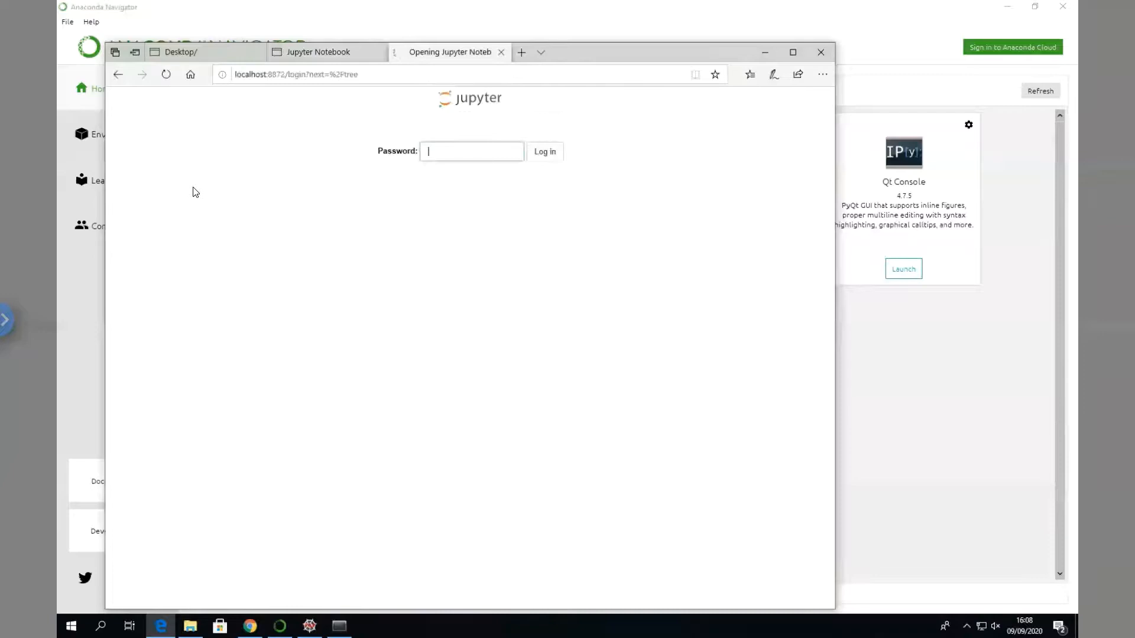
pyautogui.write('password')
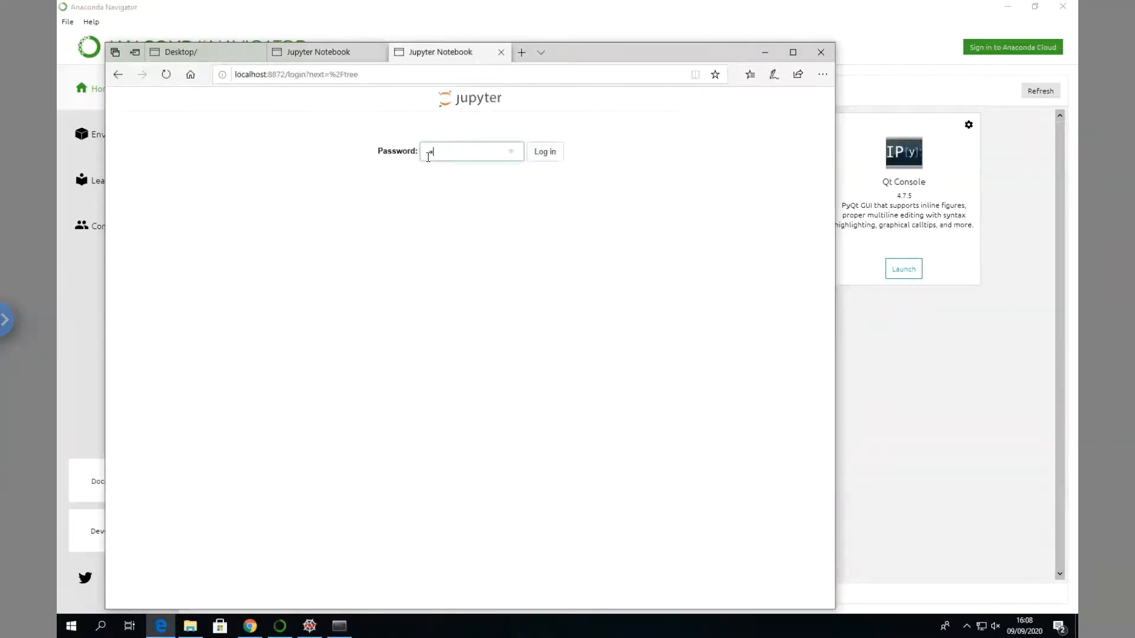
pyautogui.write('***')
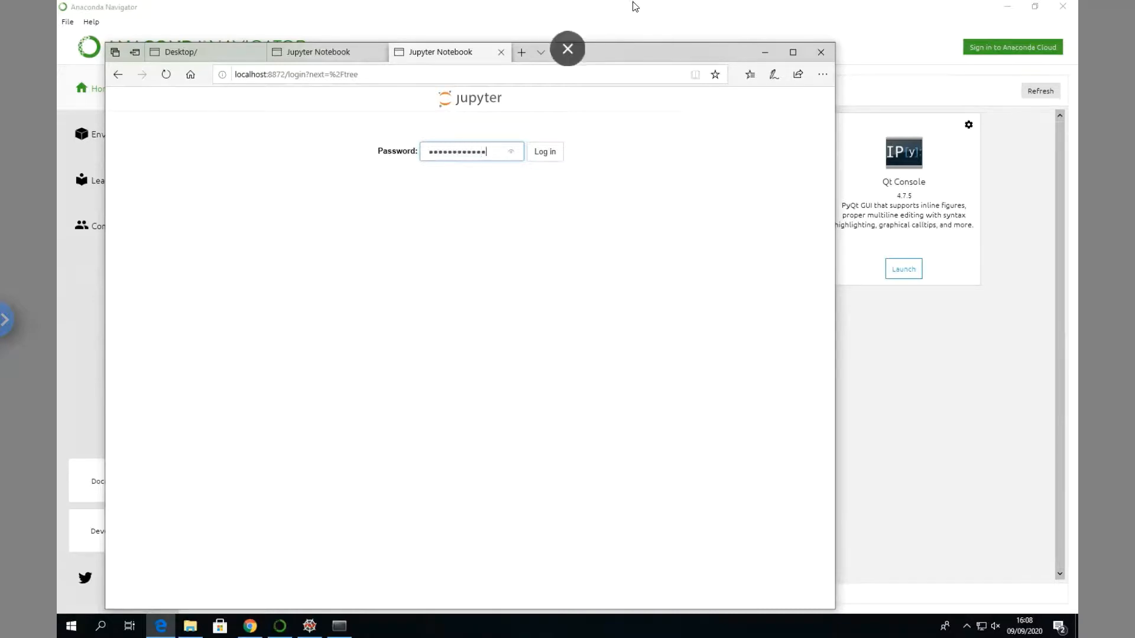
pyautogui.click(543, 151)
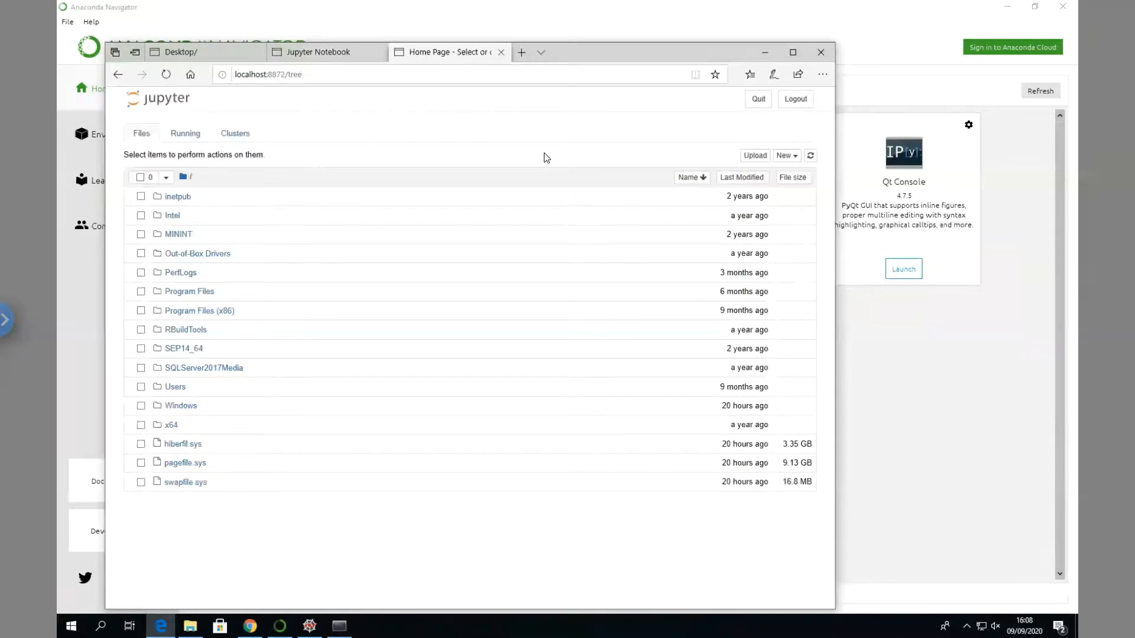
pyautogui.moveTo(223, 296)
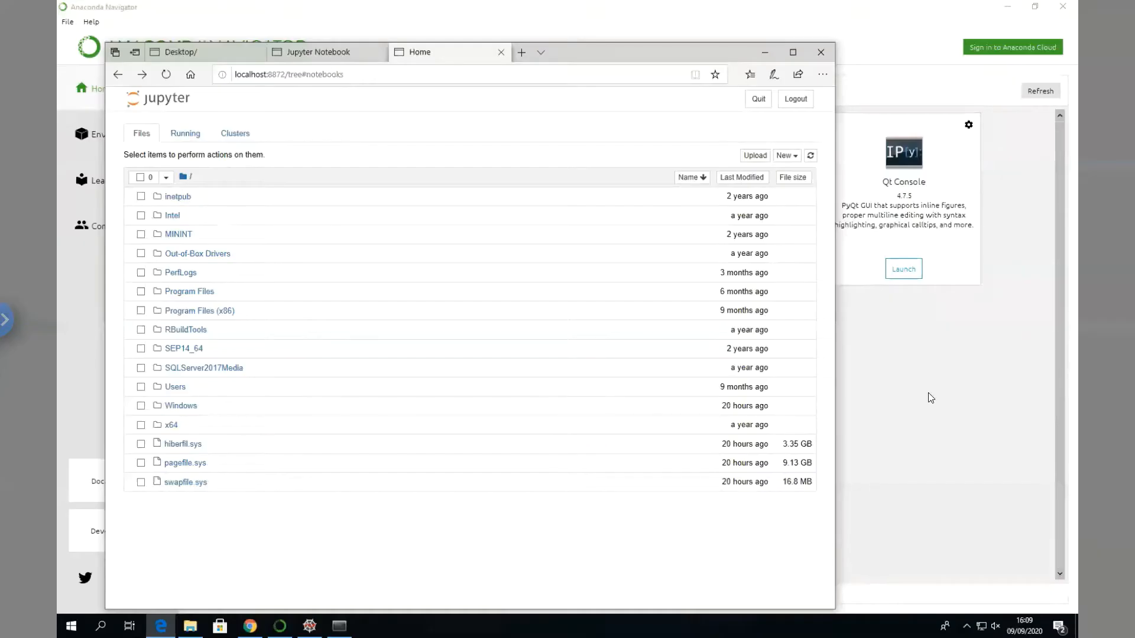
pyautogui.moveTo(175, 394)
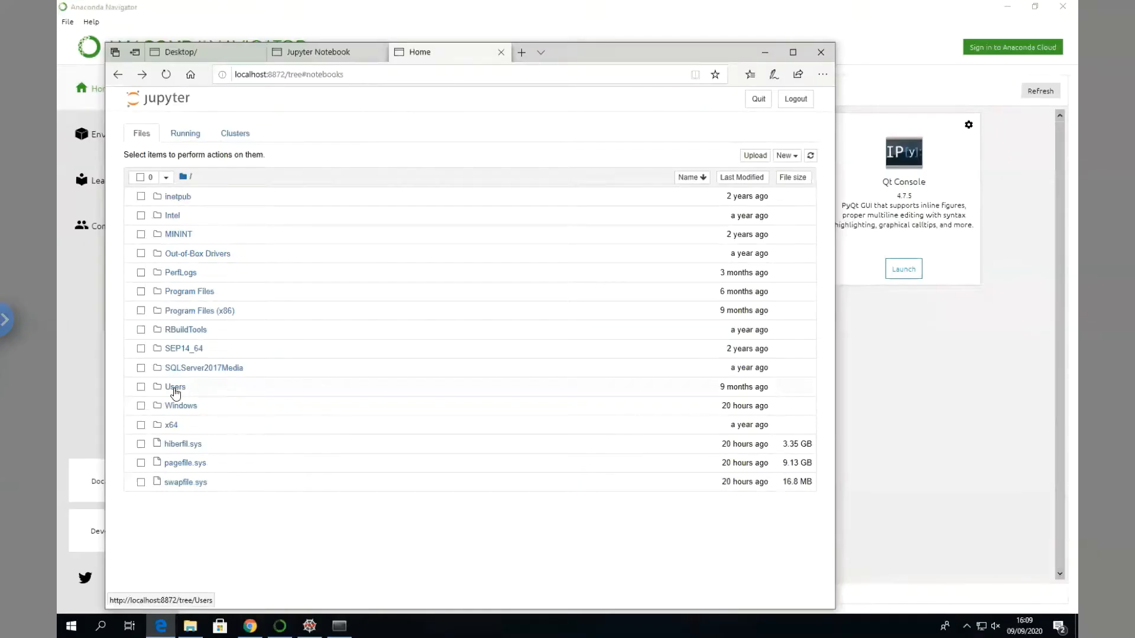
# Navigate Users > user folder > Desktop and request a New > Python 3 notebook.
pyautogui.click(175, 387)
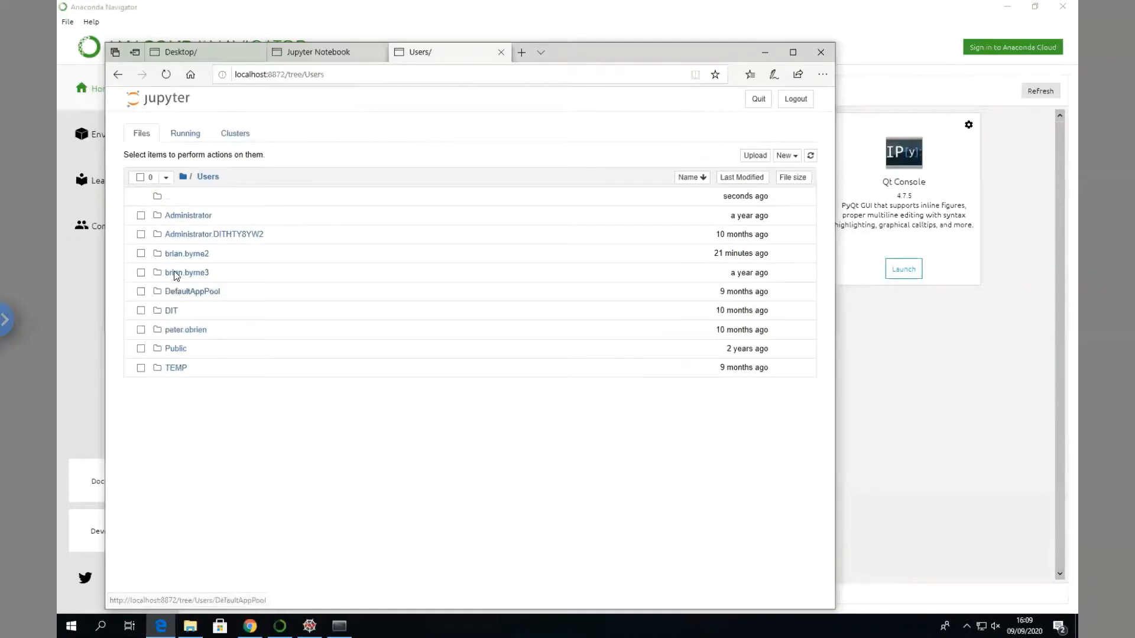
pyautogui.click(187, 253)
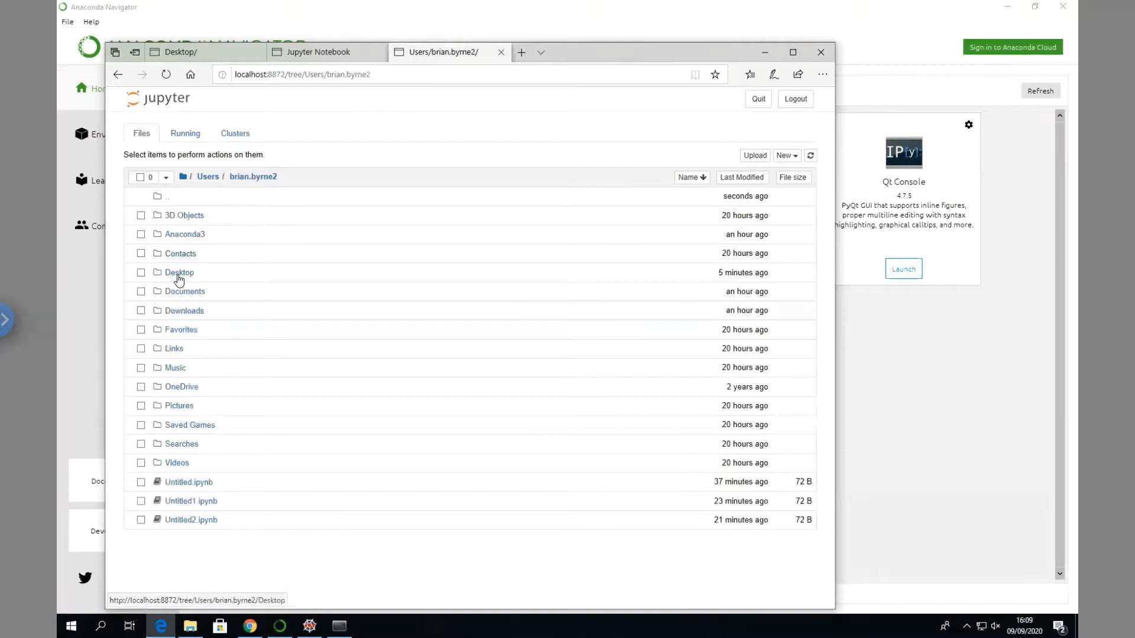
pyautogui.click(180, 272)
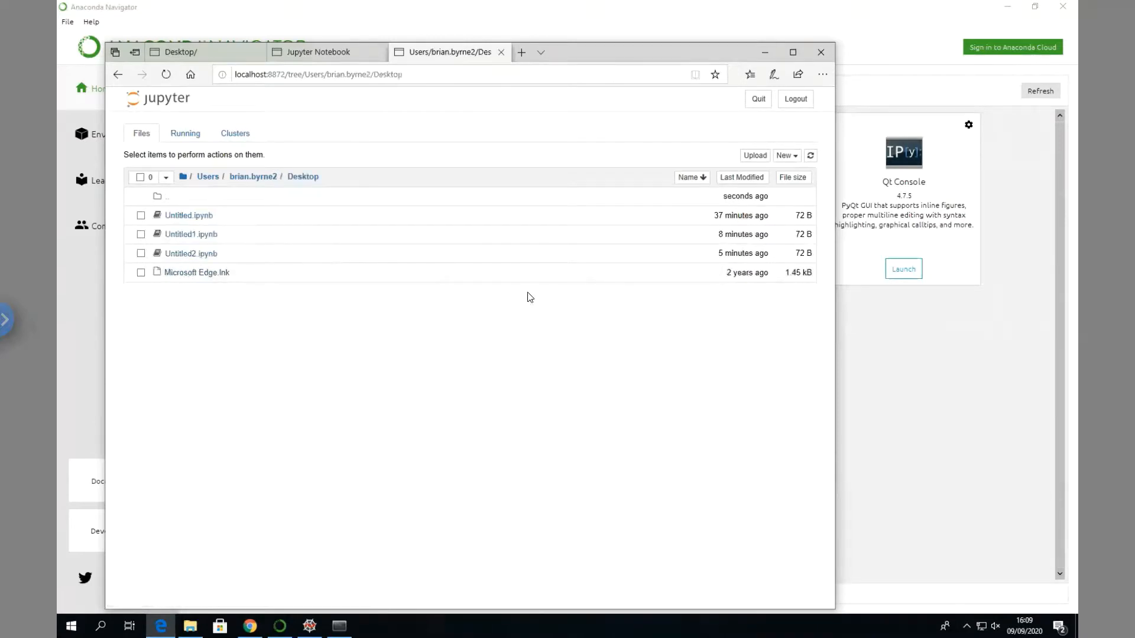
pyautogui.moveTo(787, 168)
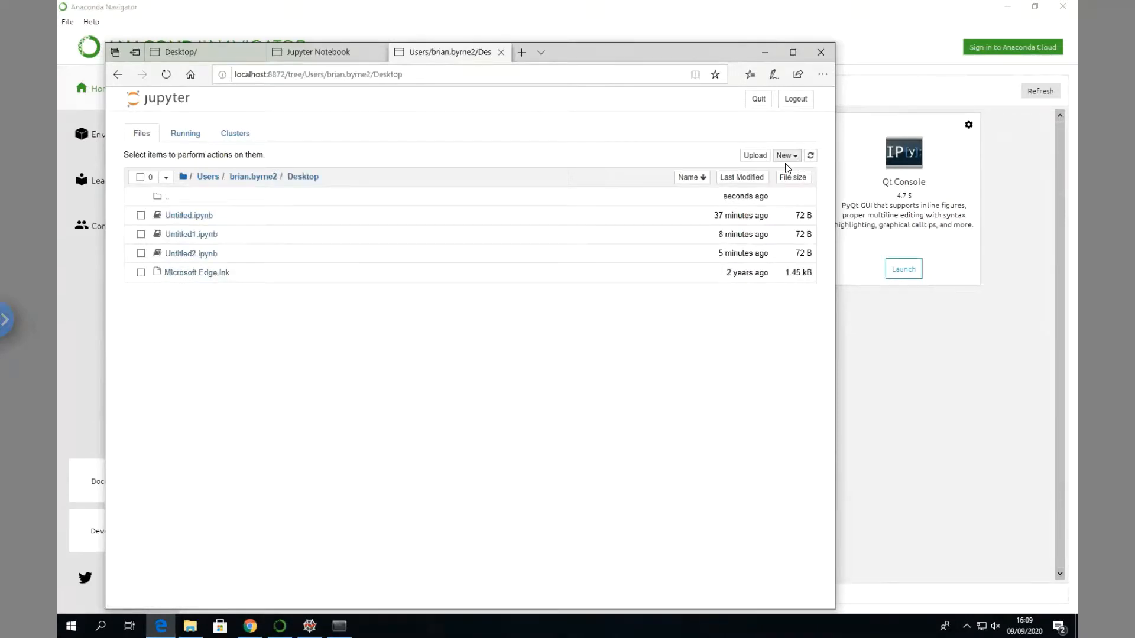
pyautogui.click(785, 155)
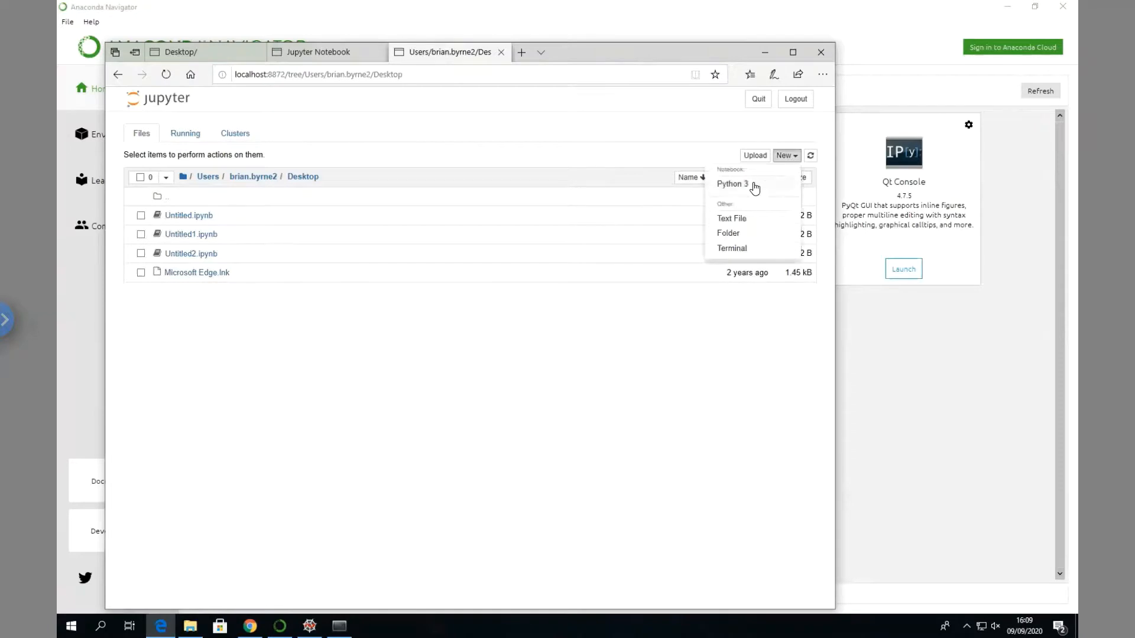
pyautogui.click(732, 184)
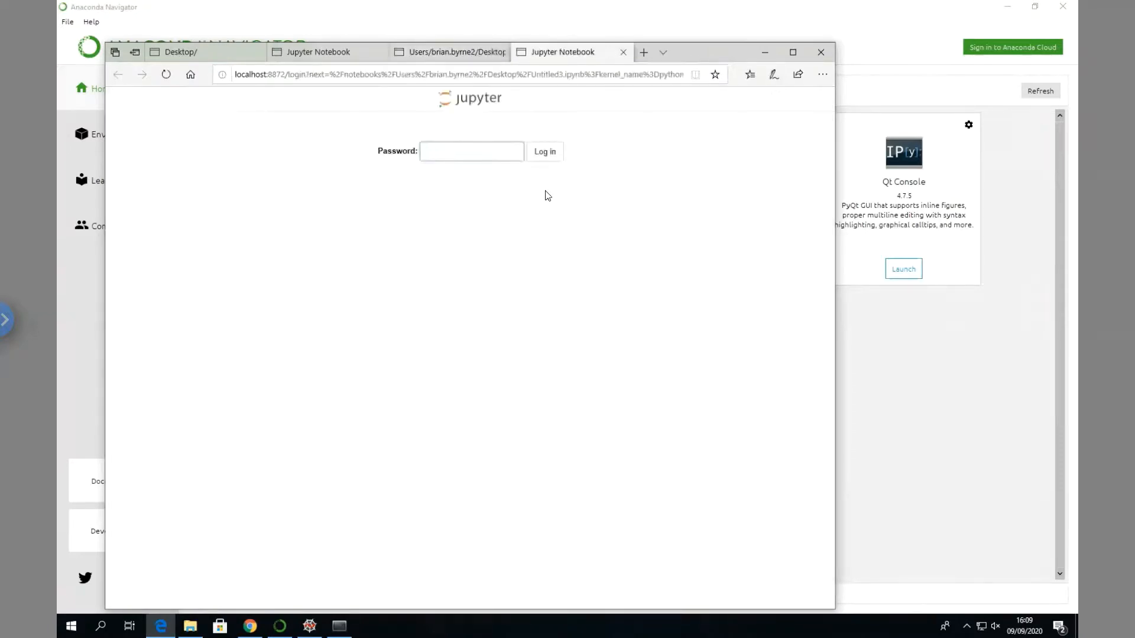
# Enter the password on the login page and log in to open the new notebook.
pyautogui.click(471, 151)
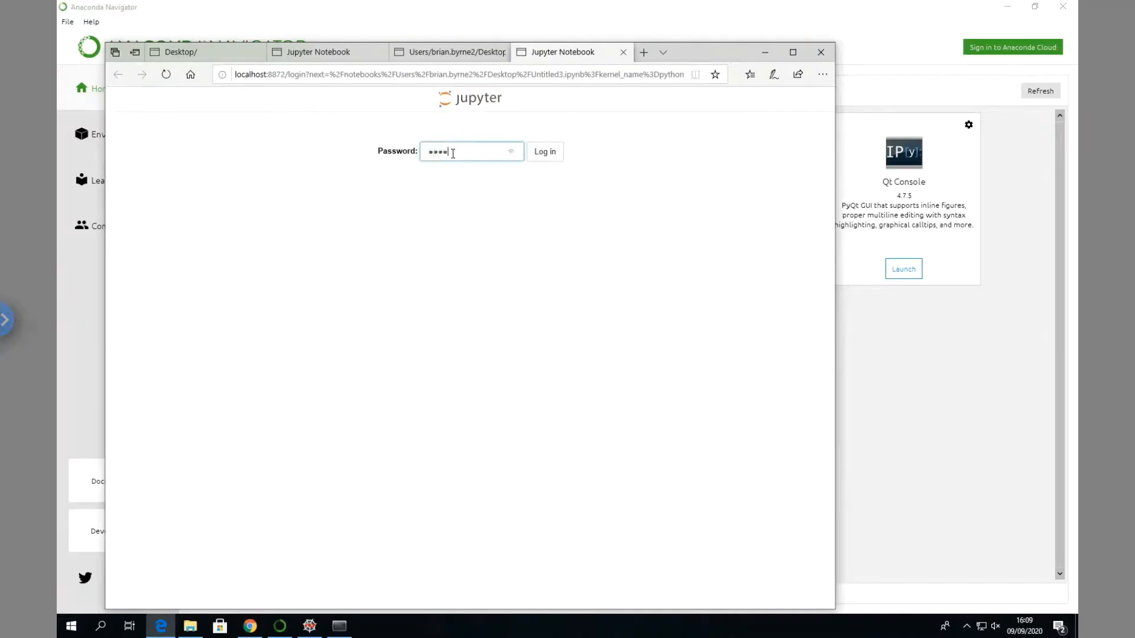
pyautogui.write('password')
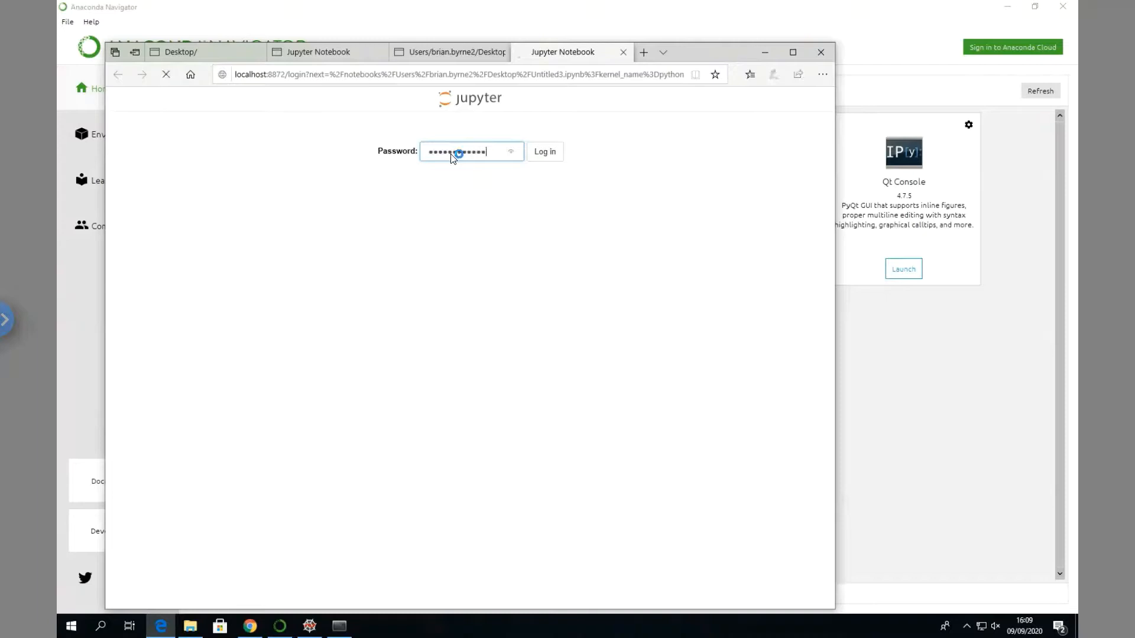
pyautogui.click(545, 151)
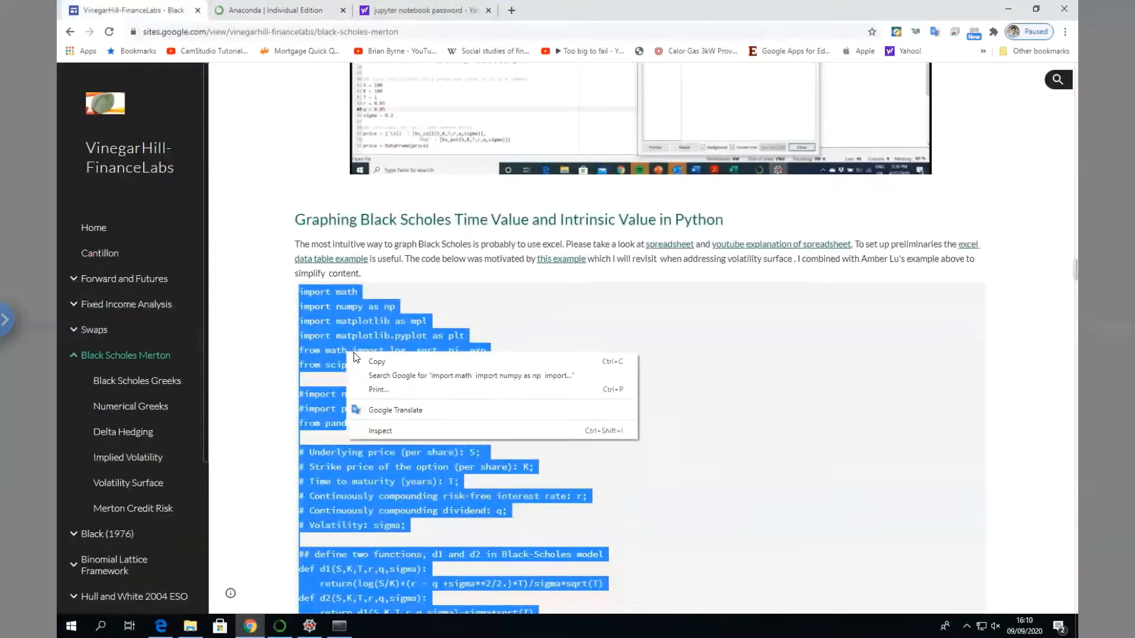
# Copy the selected Black Scholes time value and intrinsic value Python code from the page.
pyautogui.click(467, 506)
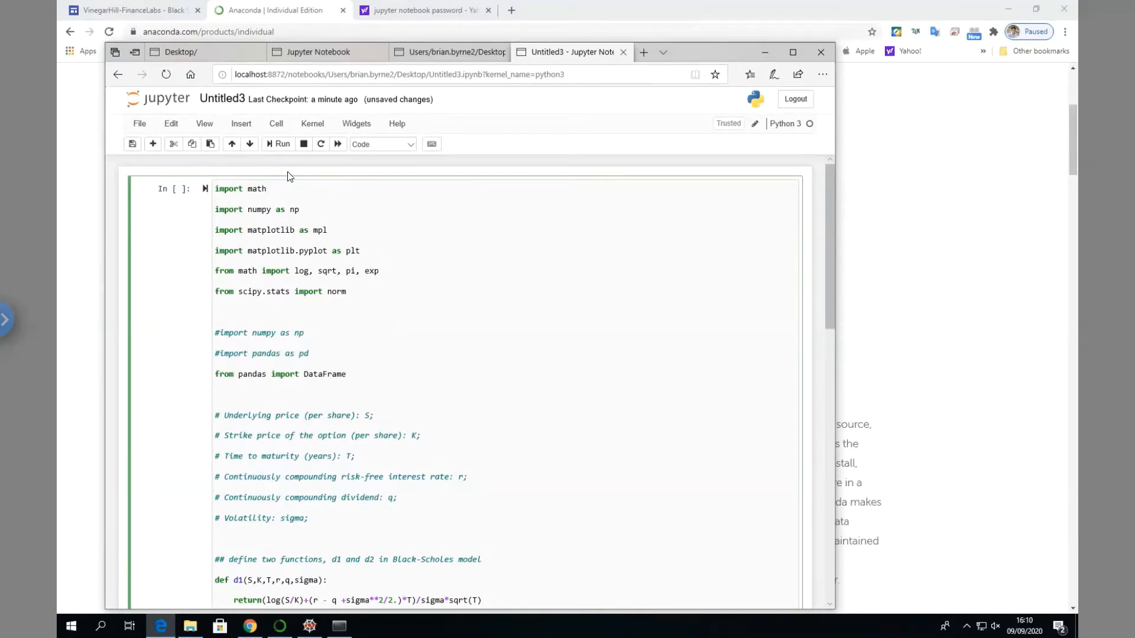
# Run the Black-Scholes cell and review the printed call values and the intrinsic vs time value plot.
pyautogui.click(281, 144)
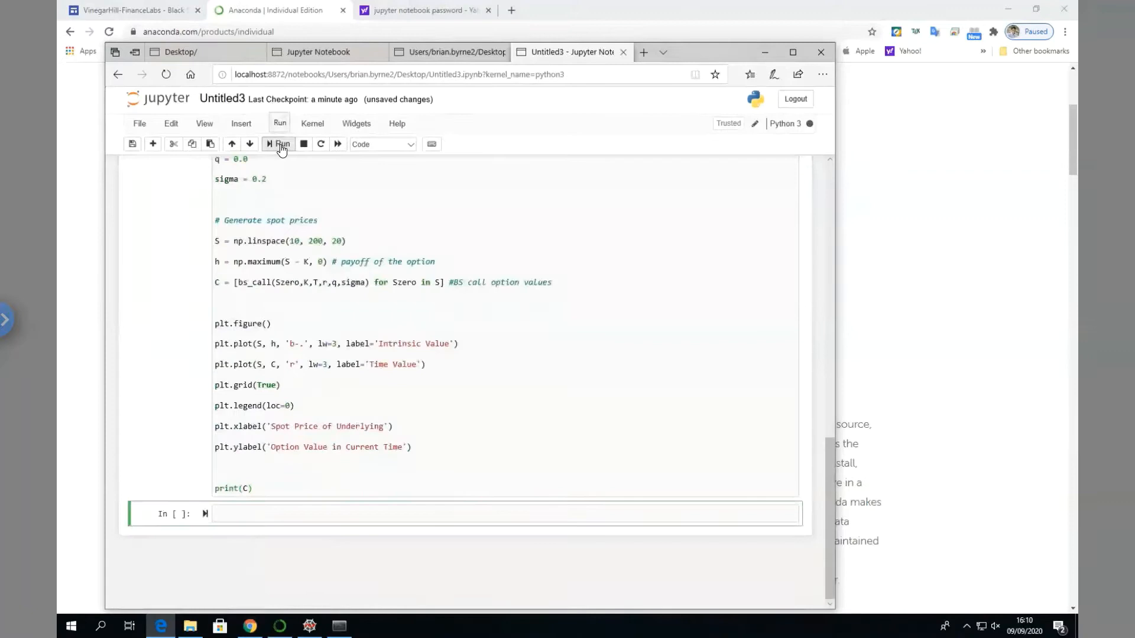
pyautogui.click(277, 143)
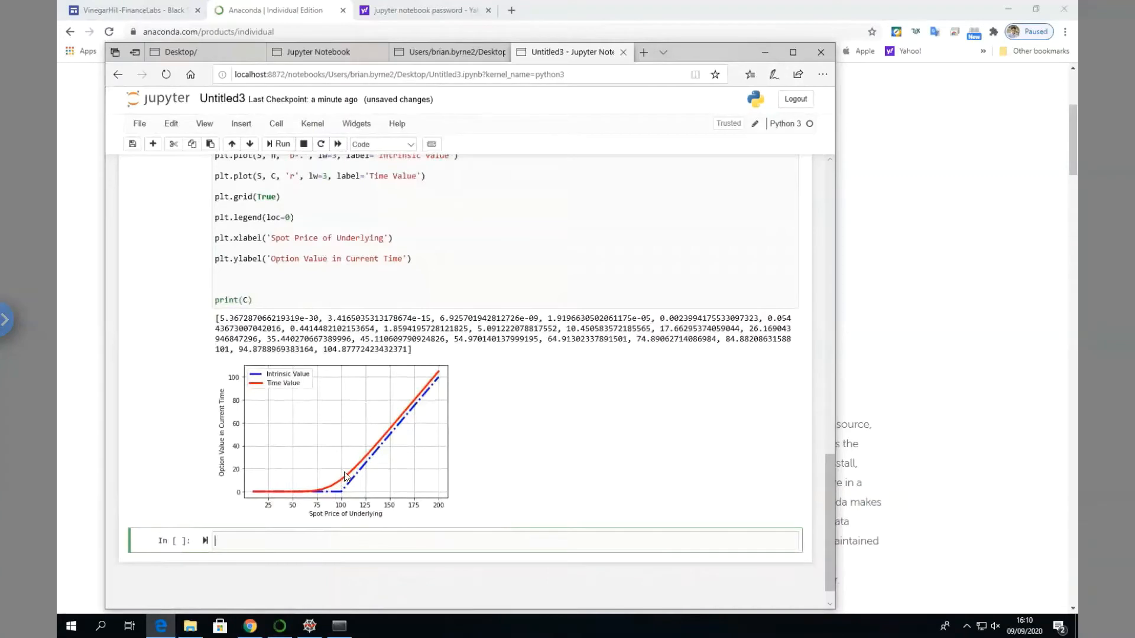
pyautogui.moveTo(374, 450)
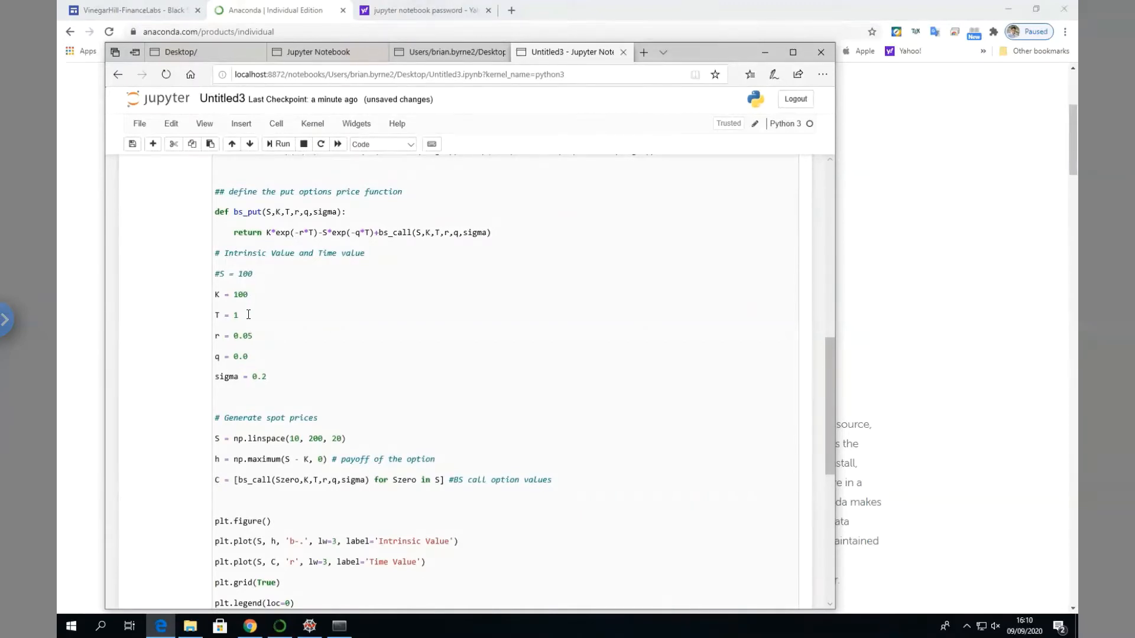
pyautogui.moveTo(251, 357)
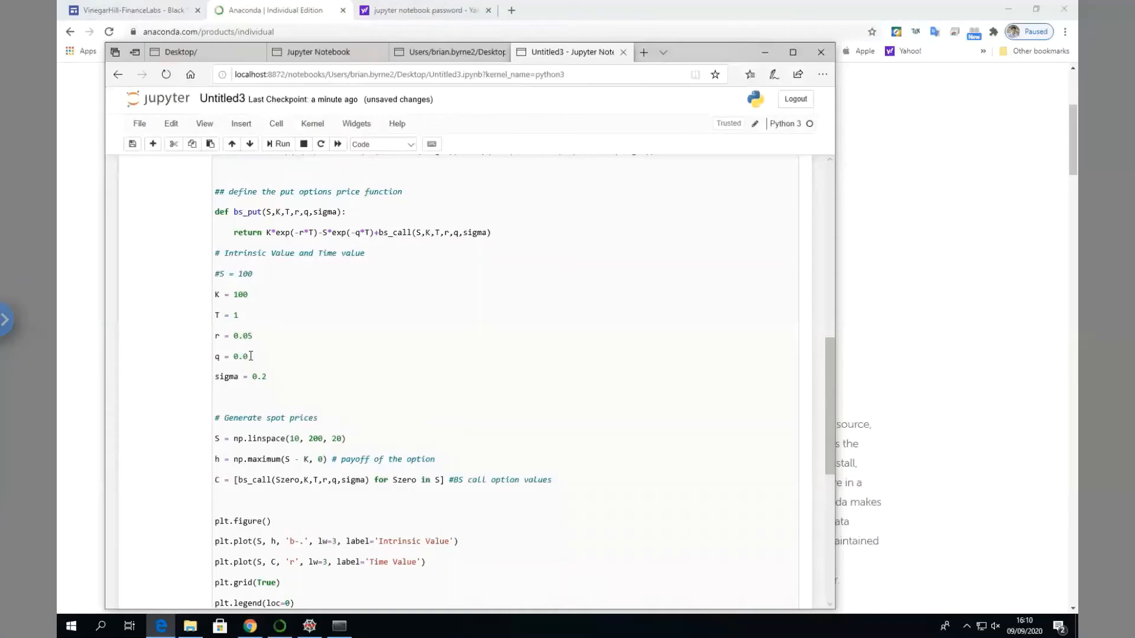
pyautogui.scroll(-3)
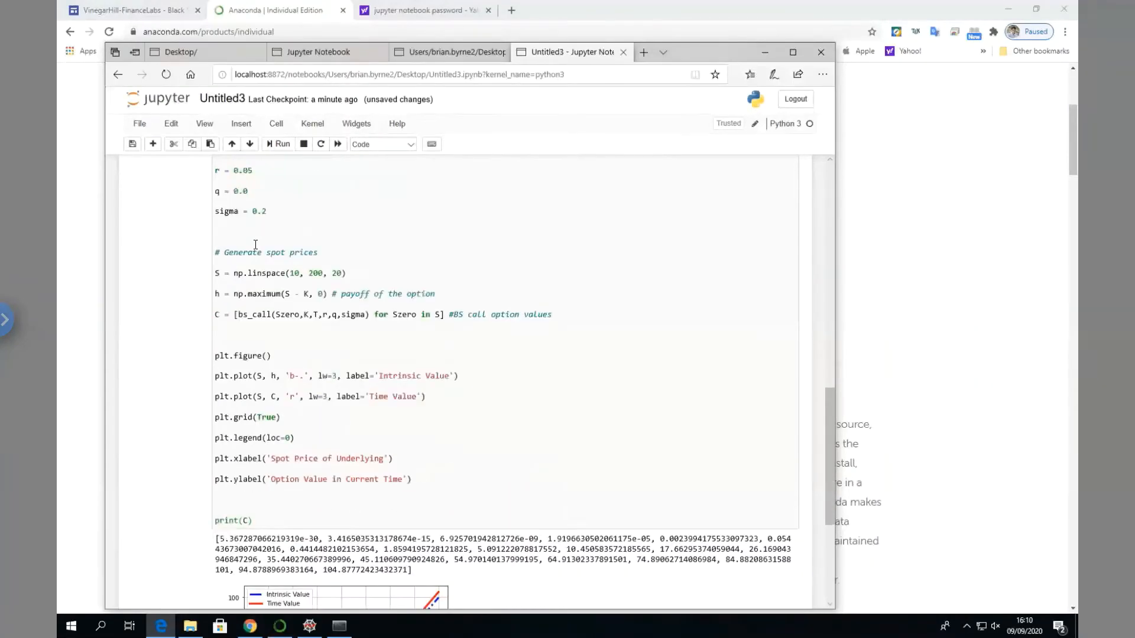
pyautogui.scroll(-3)
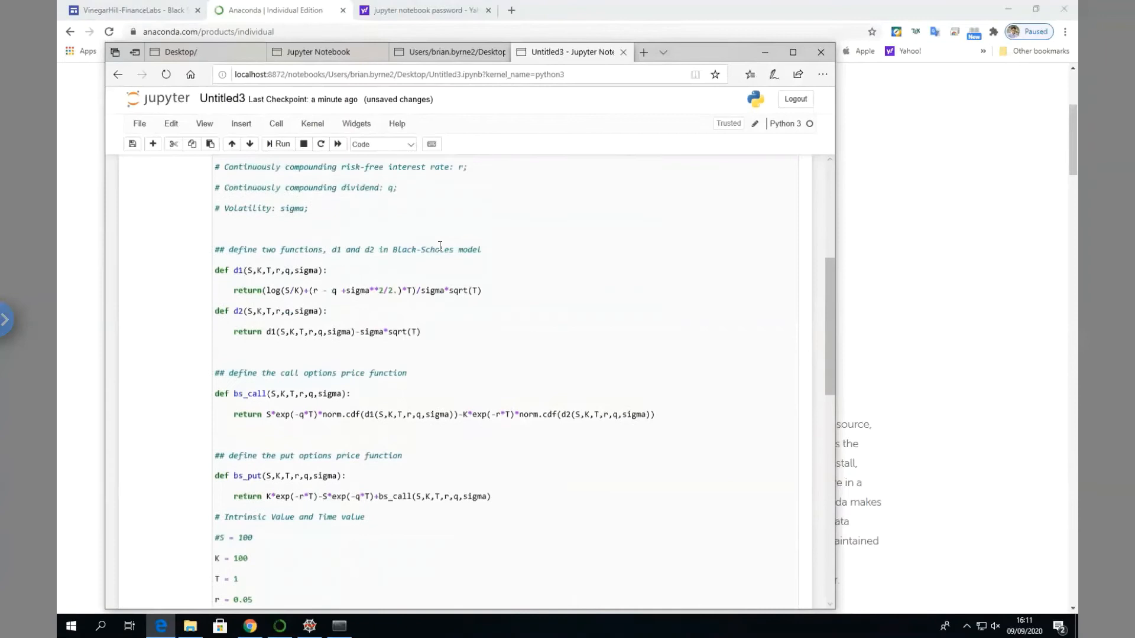
pyautogui.scroll(-3)
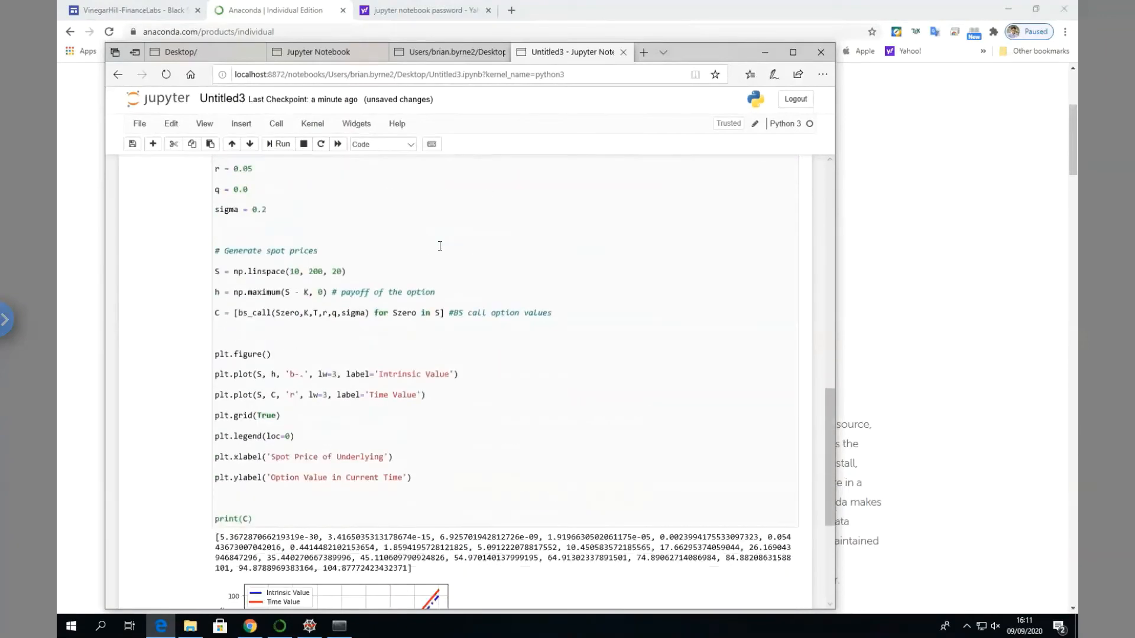
pyautogui.scroll(-3)
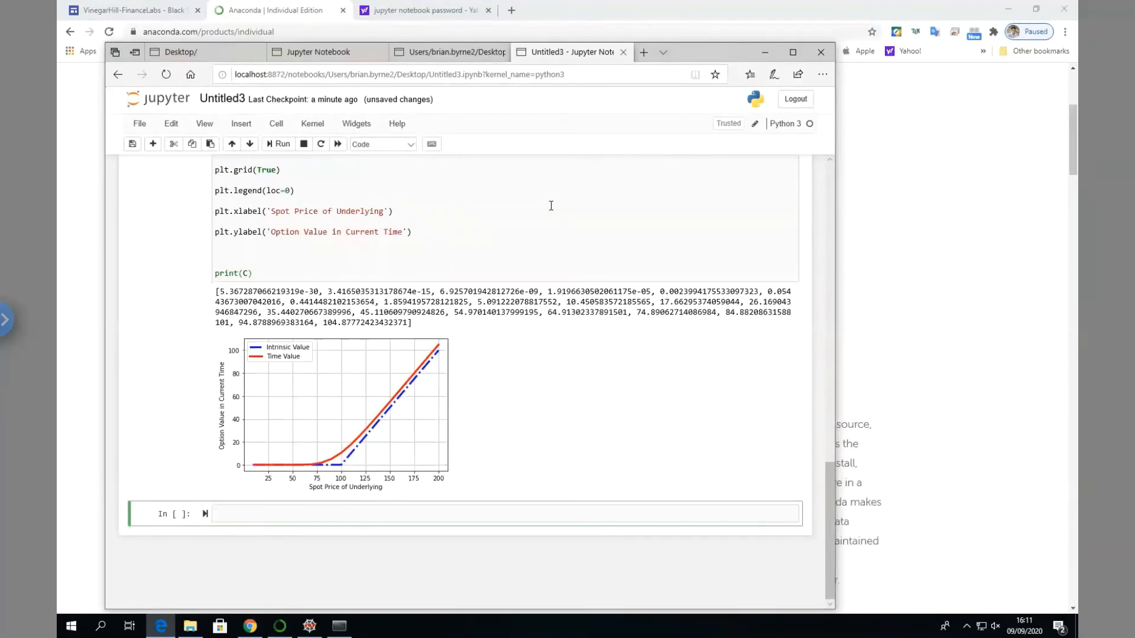